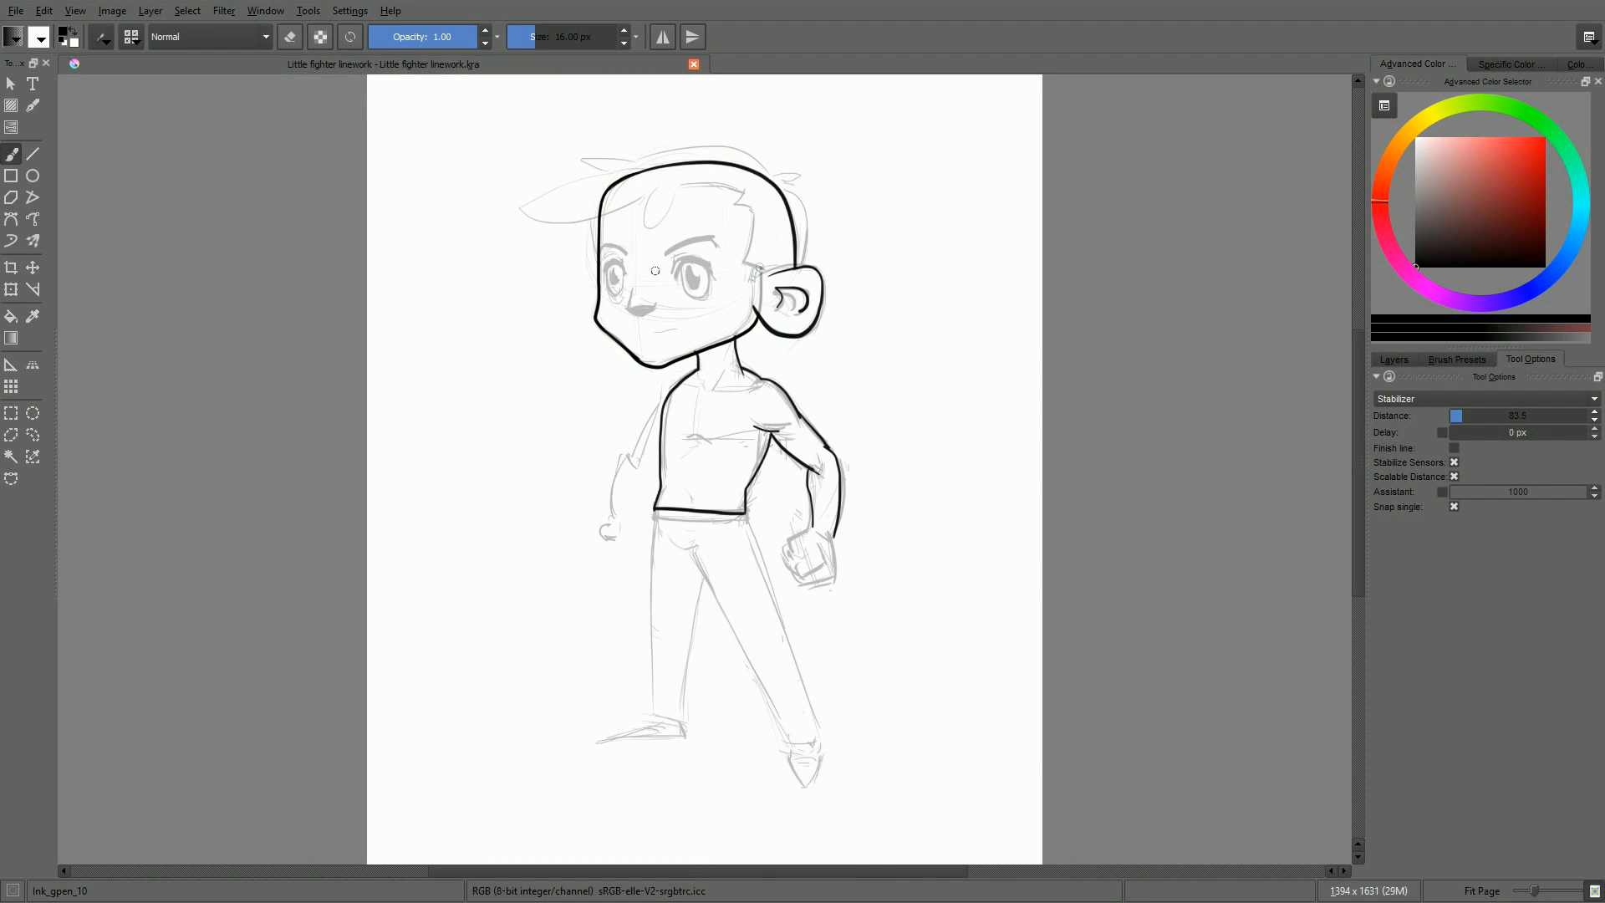
# Step: Ink the fighter's head and torso outlines, then the waistband line across the hips
pyautogui.moveTo(655, 241); pyautogui.dragTo(717, 236)
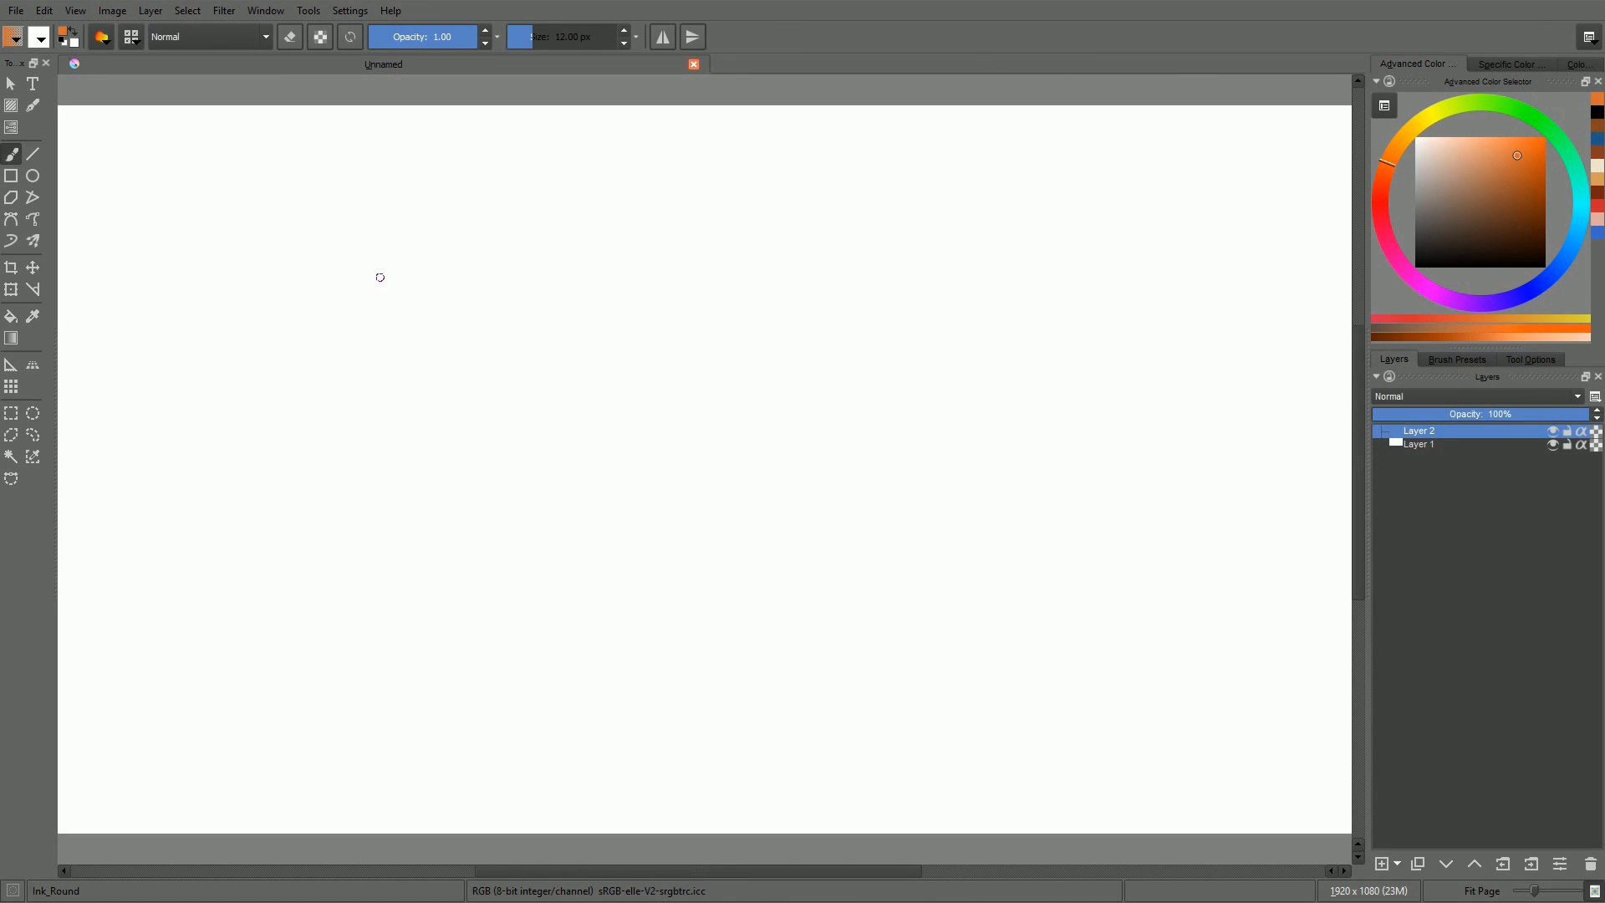
pyautogui.moveTo(380, 278); pyautogui.dragTo(429, 272)
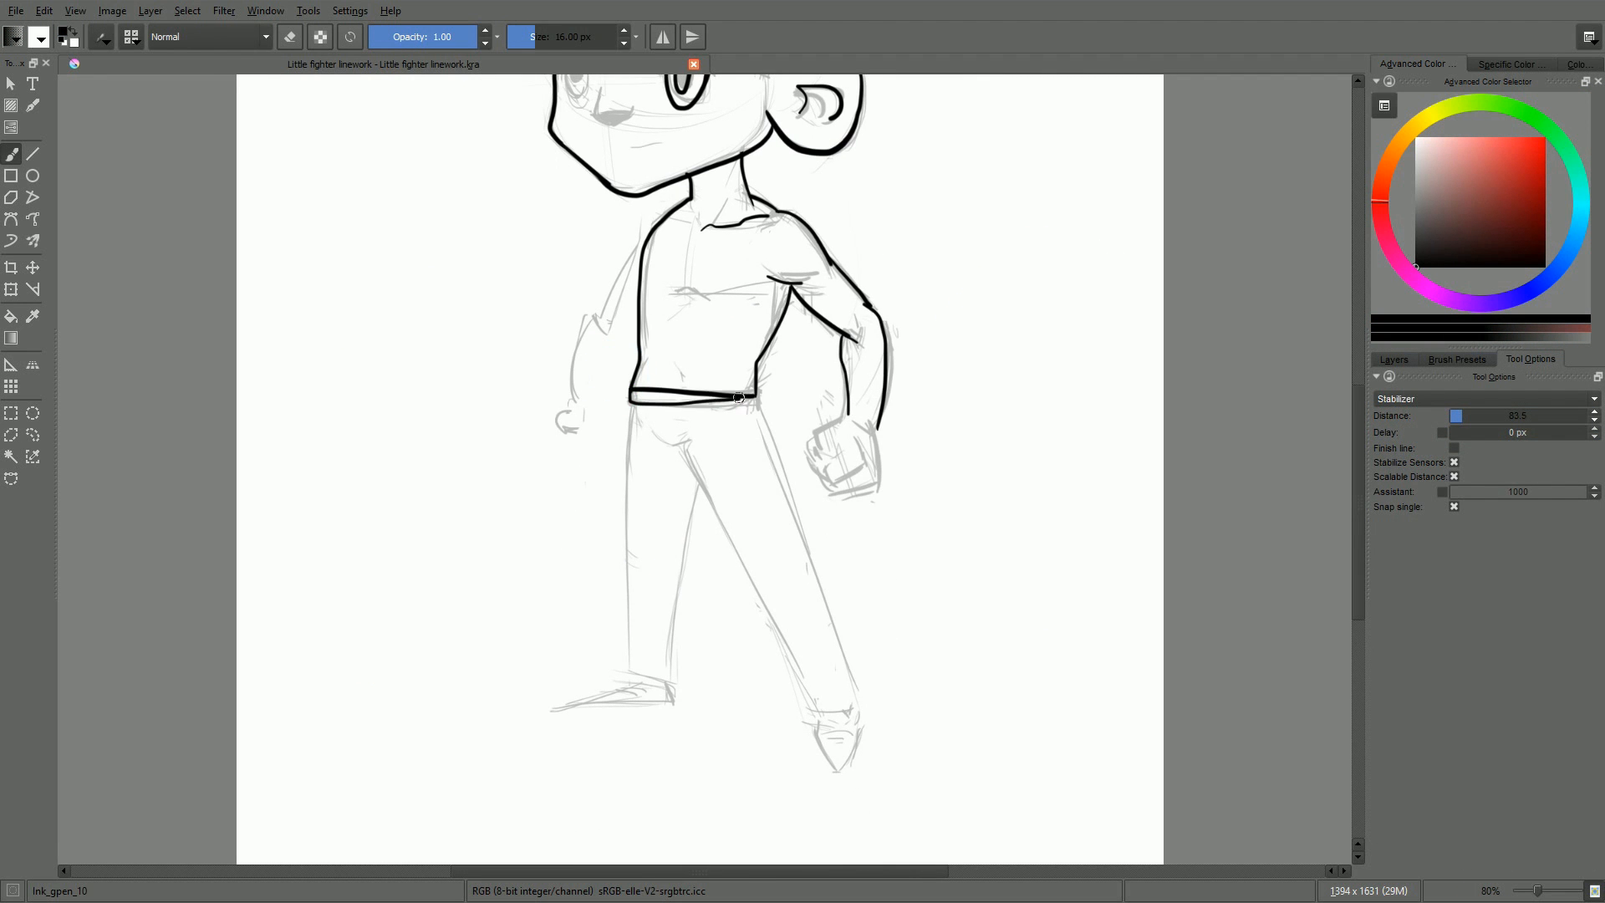
pyautogui.moveTo(632, 400); pyautogui.dragTo(756, 400)
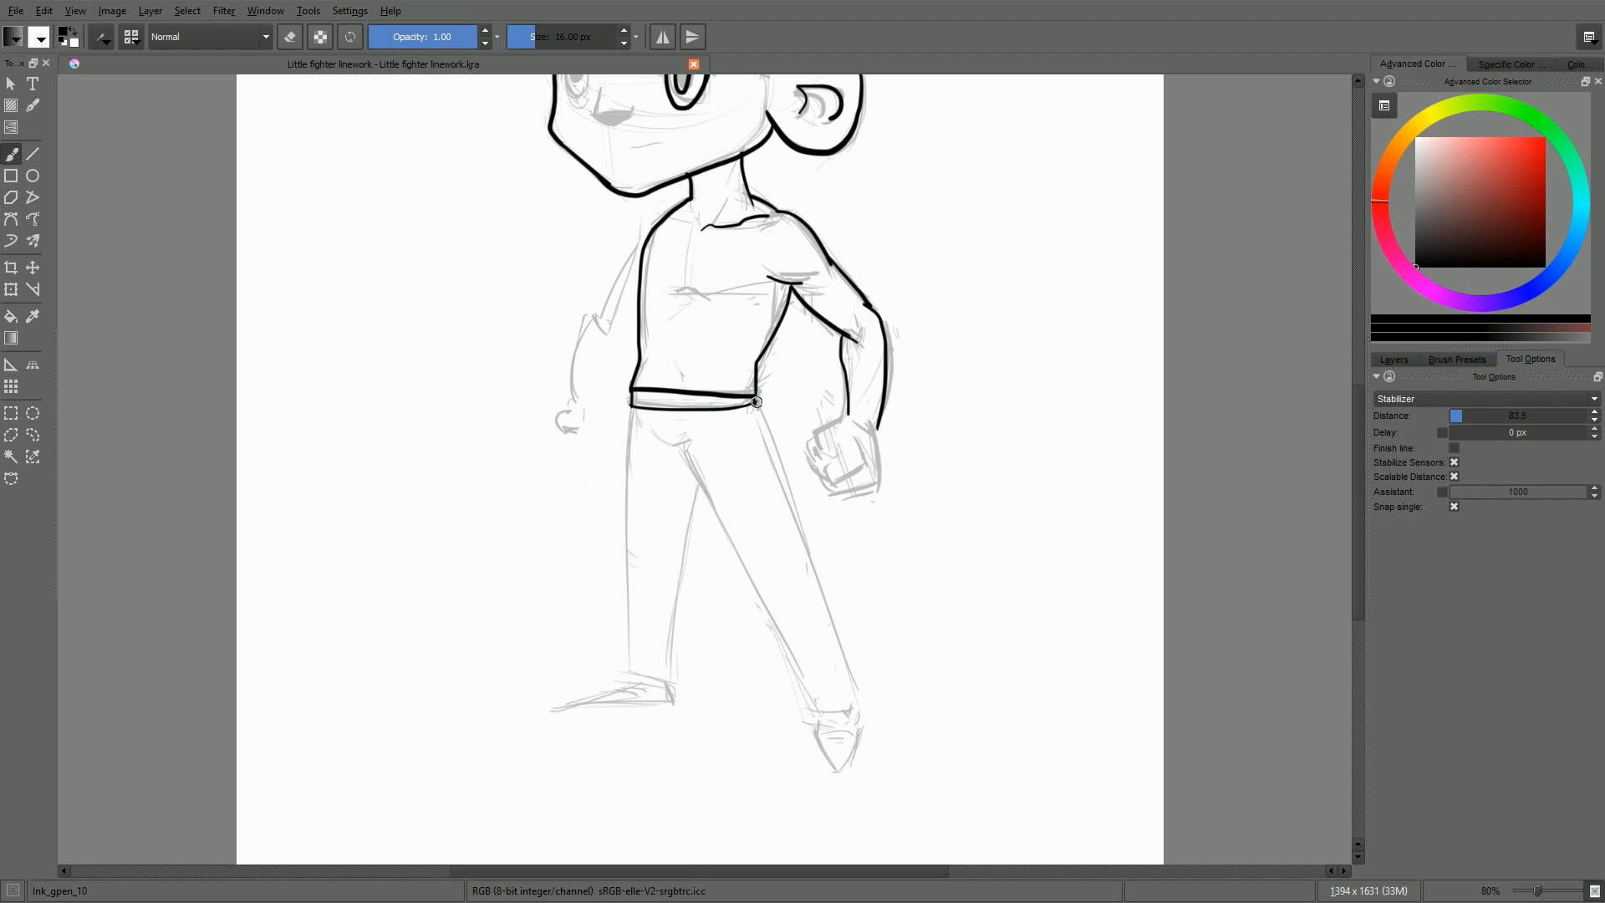
pyautogui.moveTo(629, 401); pyautogui.dragTo(620, 553)
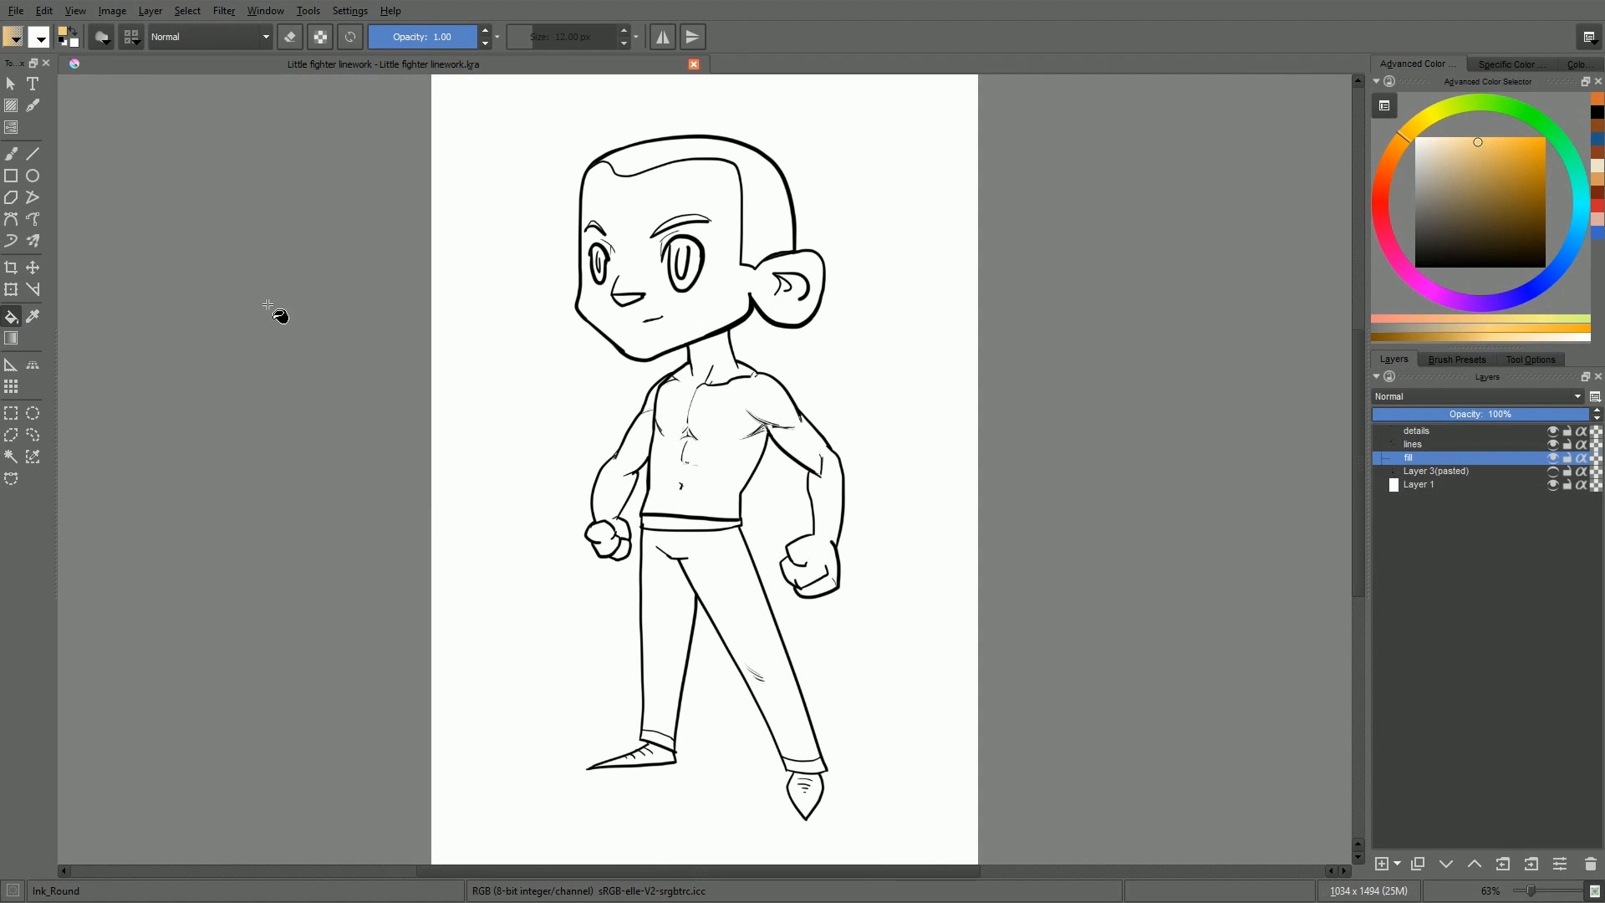
pyautogui.moveTo(729, 284)
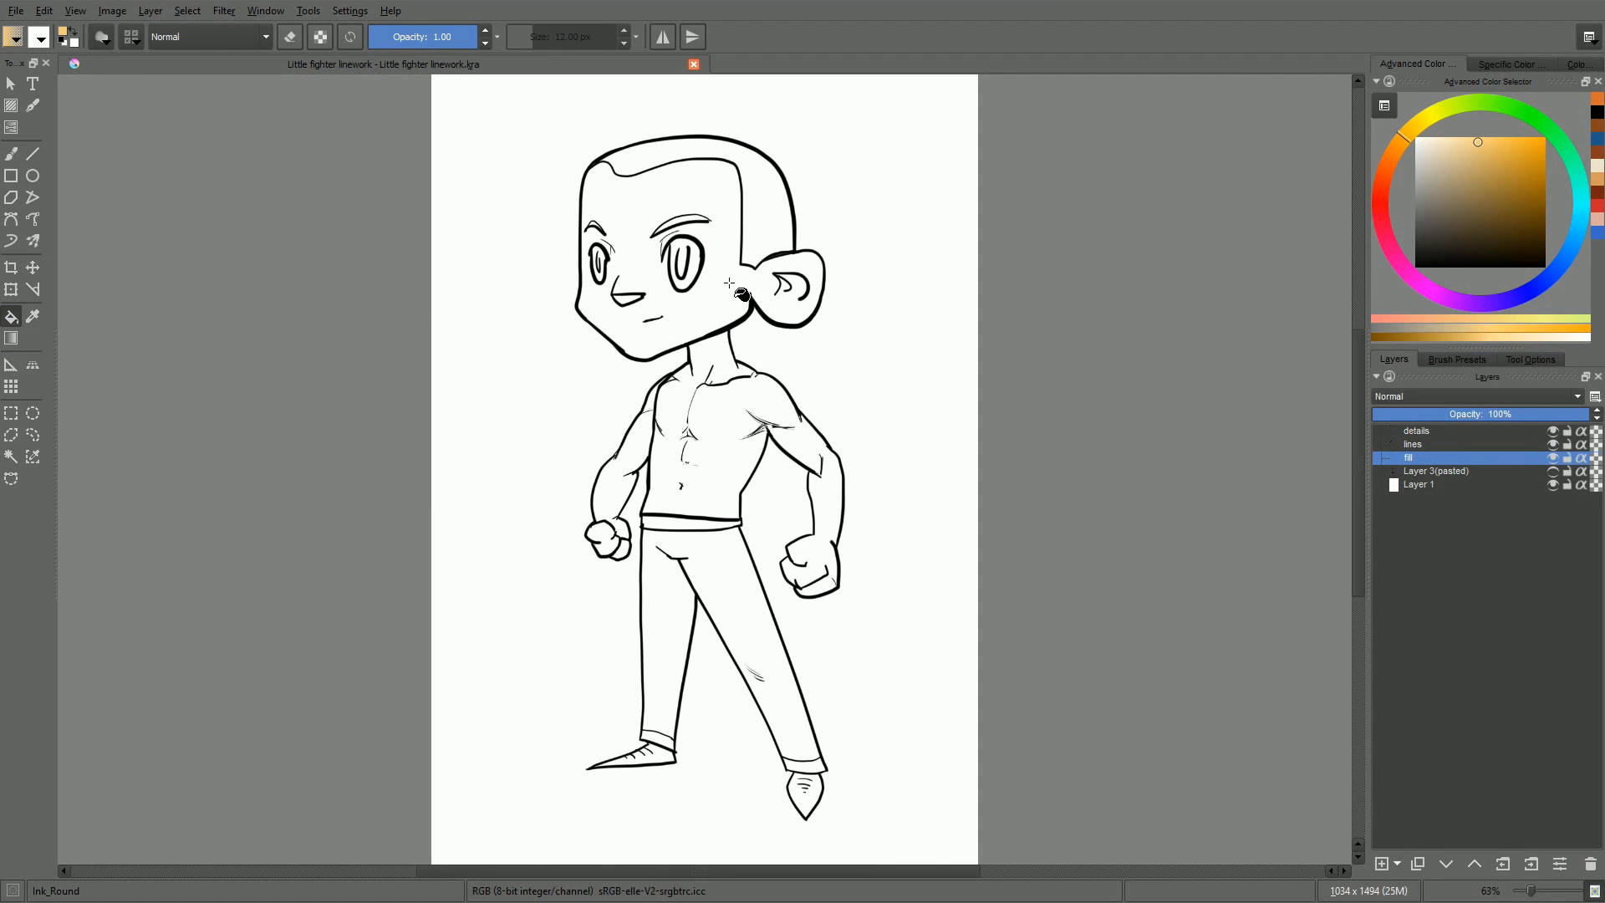
# Step: Fill the face with light orange, then switch to the Contiguous Selection tool's options
pyautogui.click(728, 282)
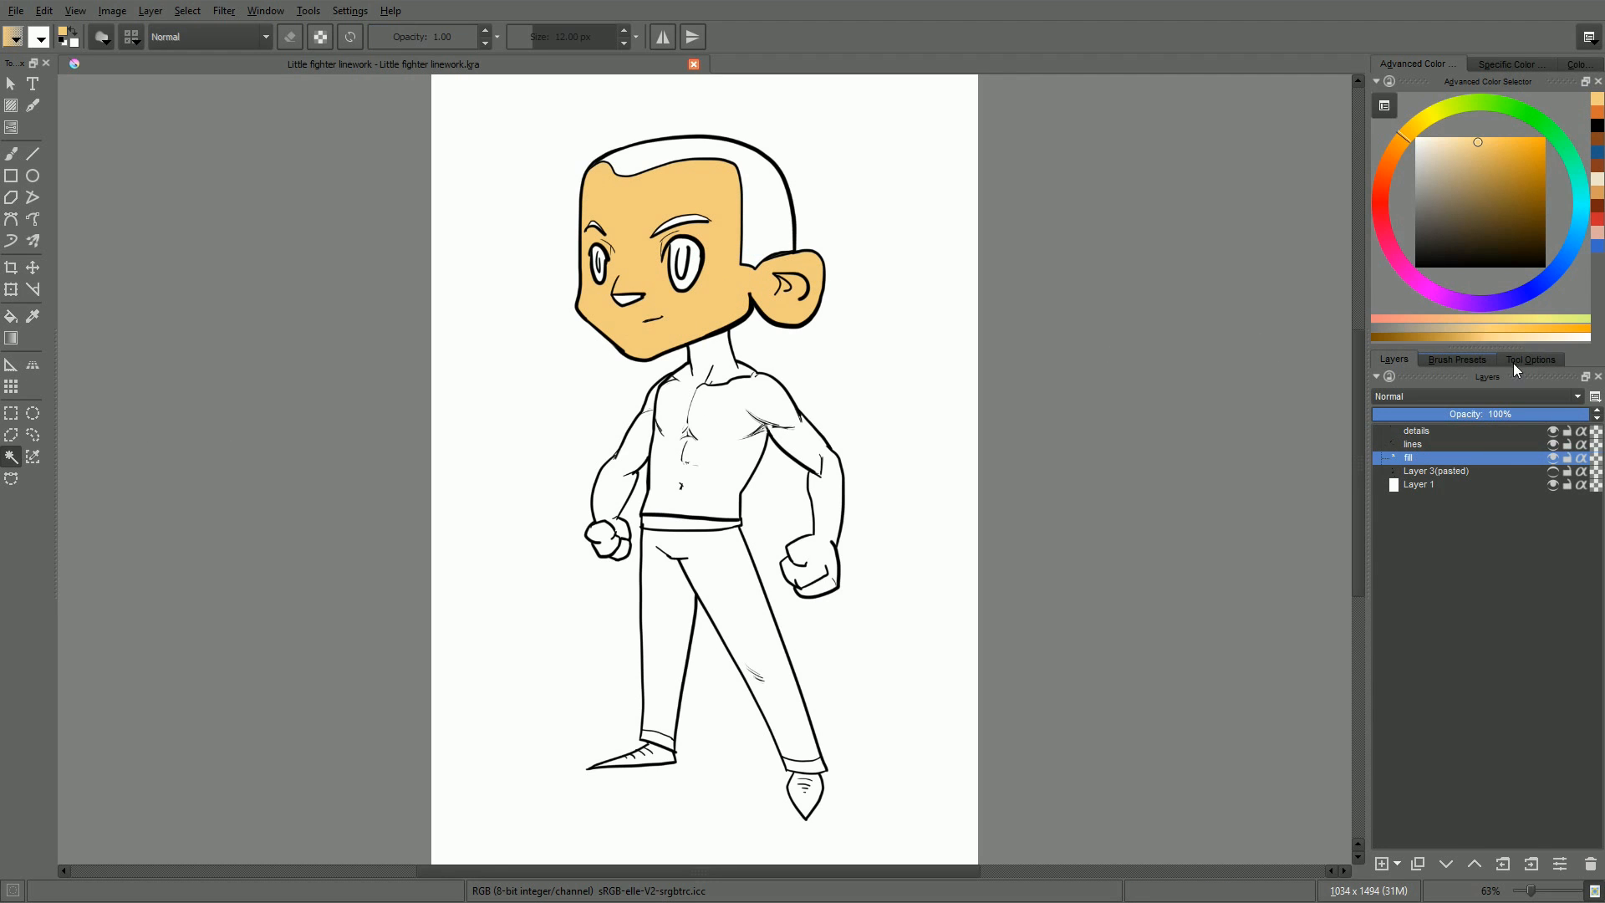
pyautogui.click(1530, 359)
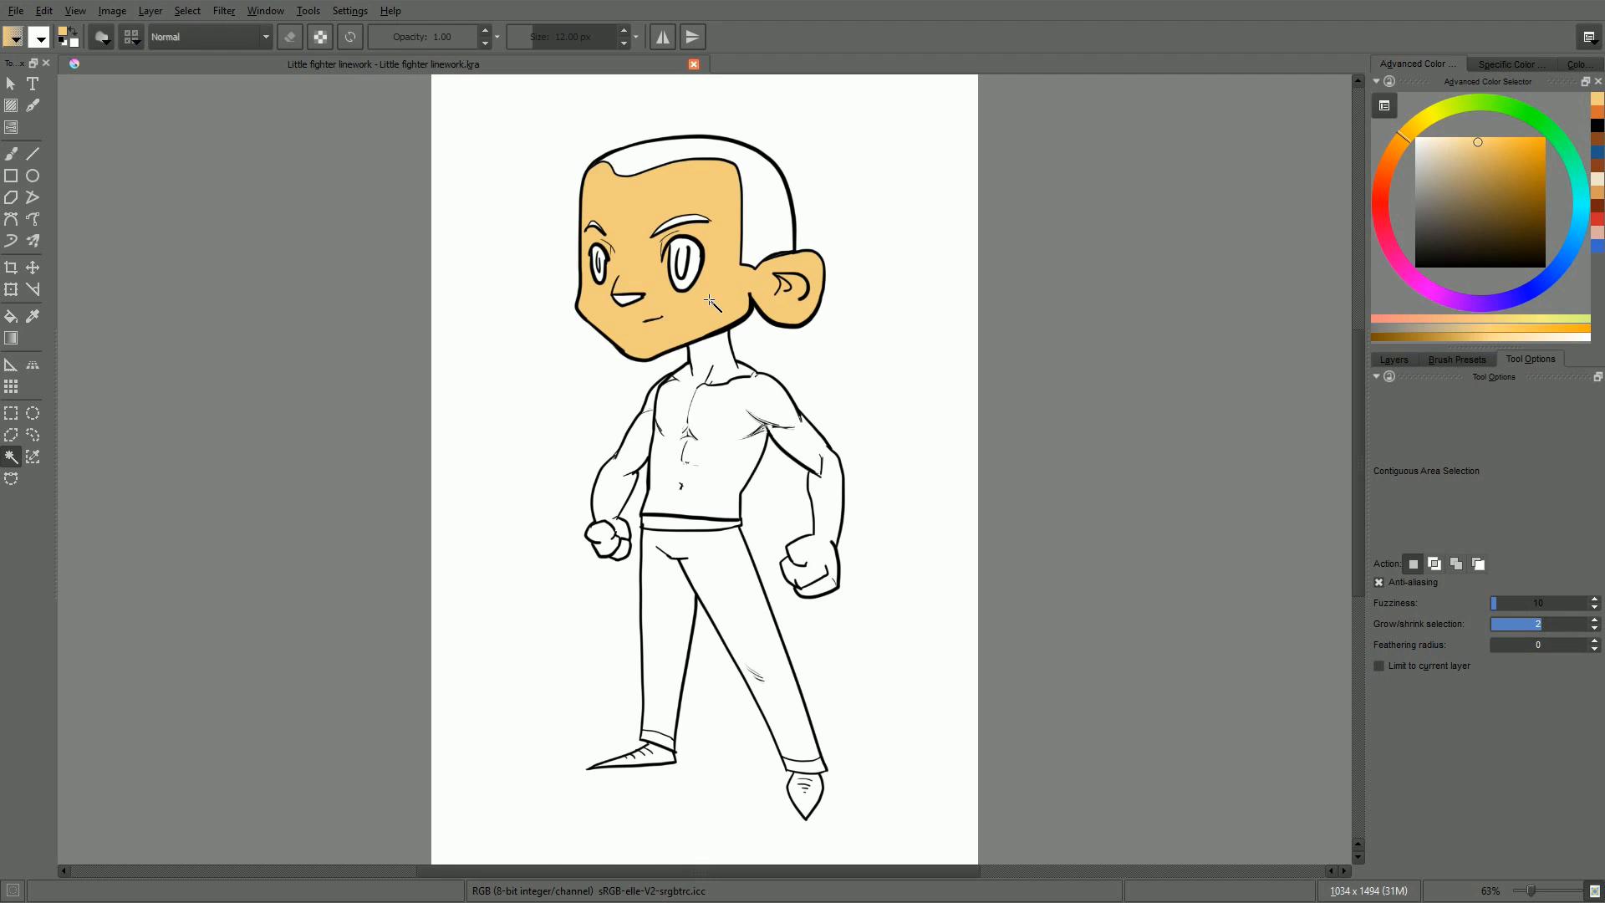
pyautogui.click(709, 305)
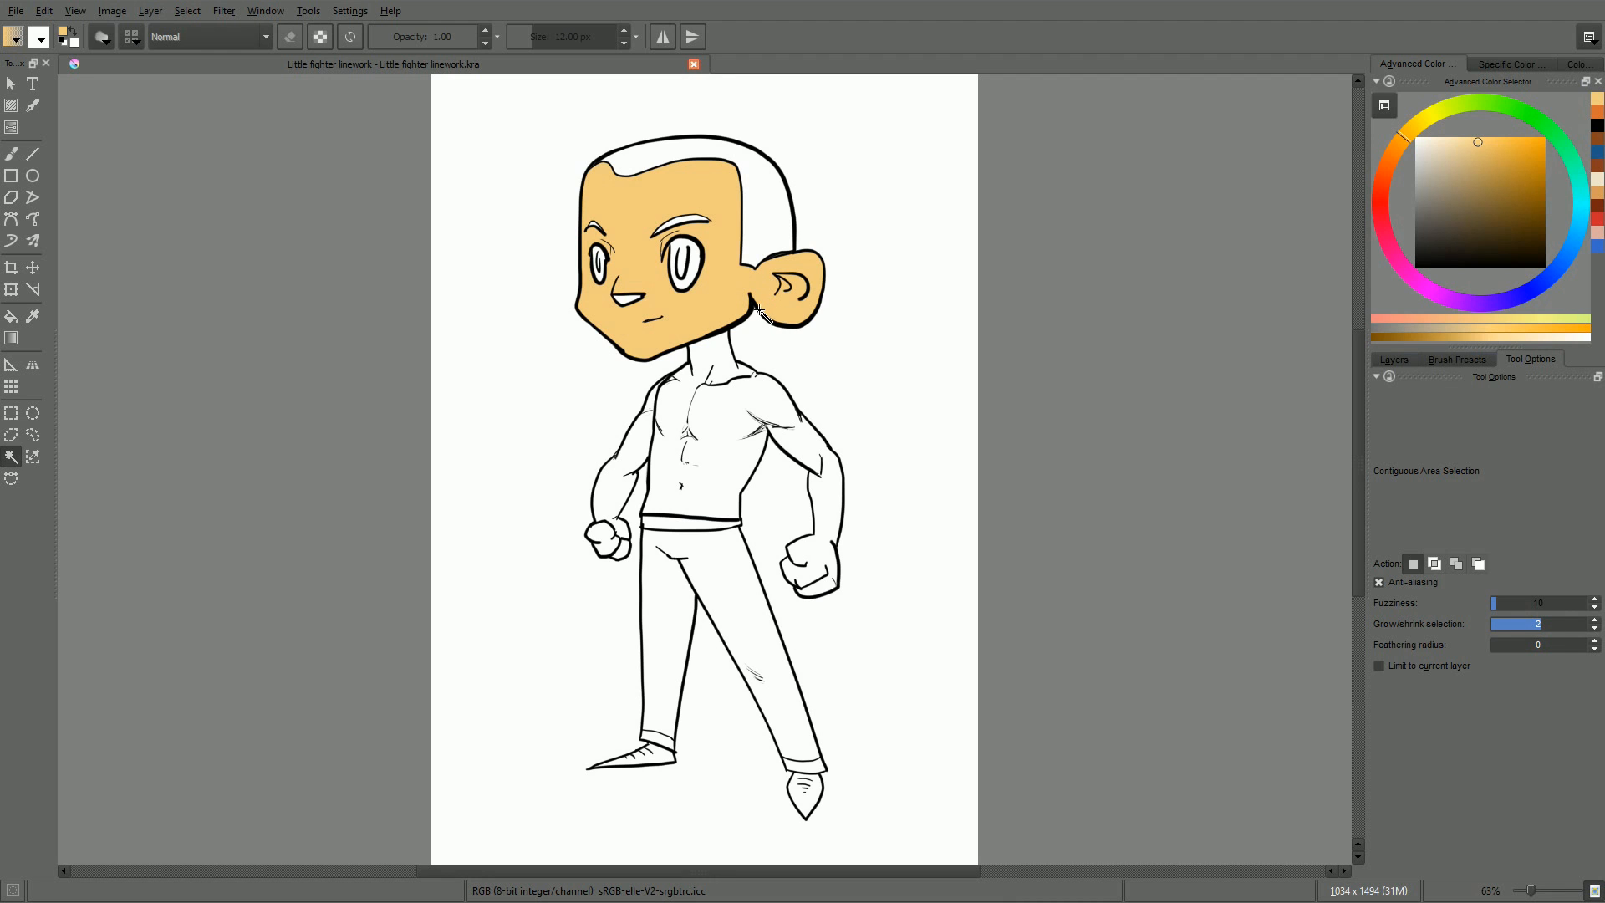
pyautogui.click(349, 10)
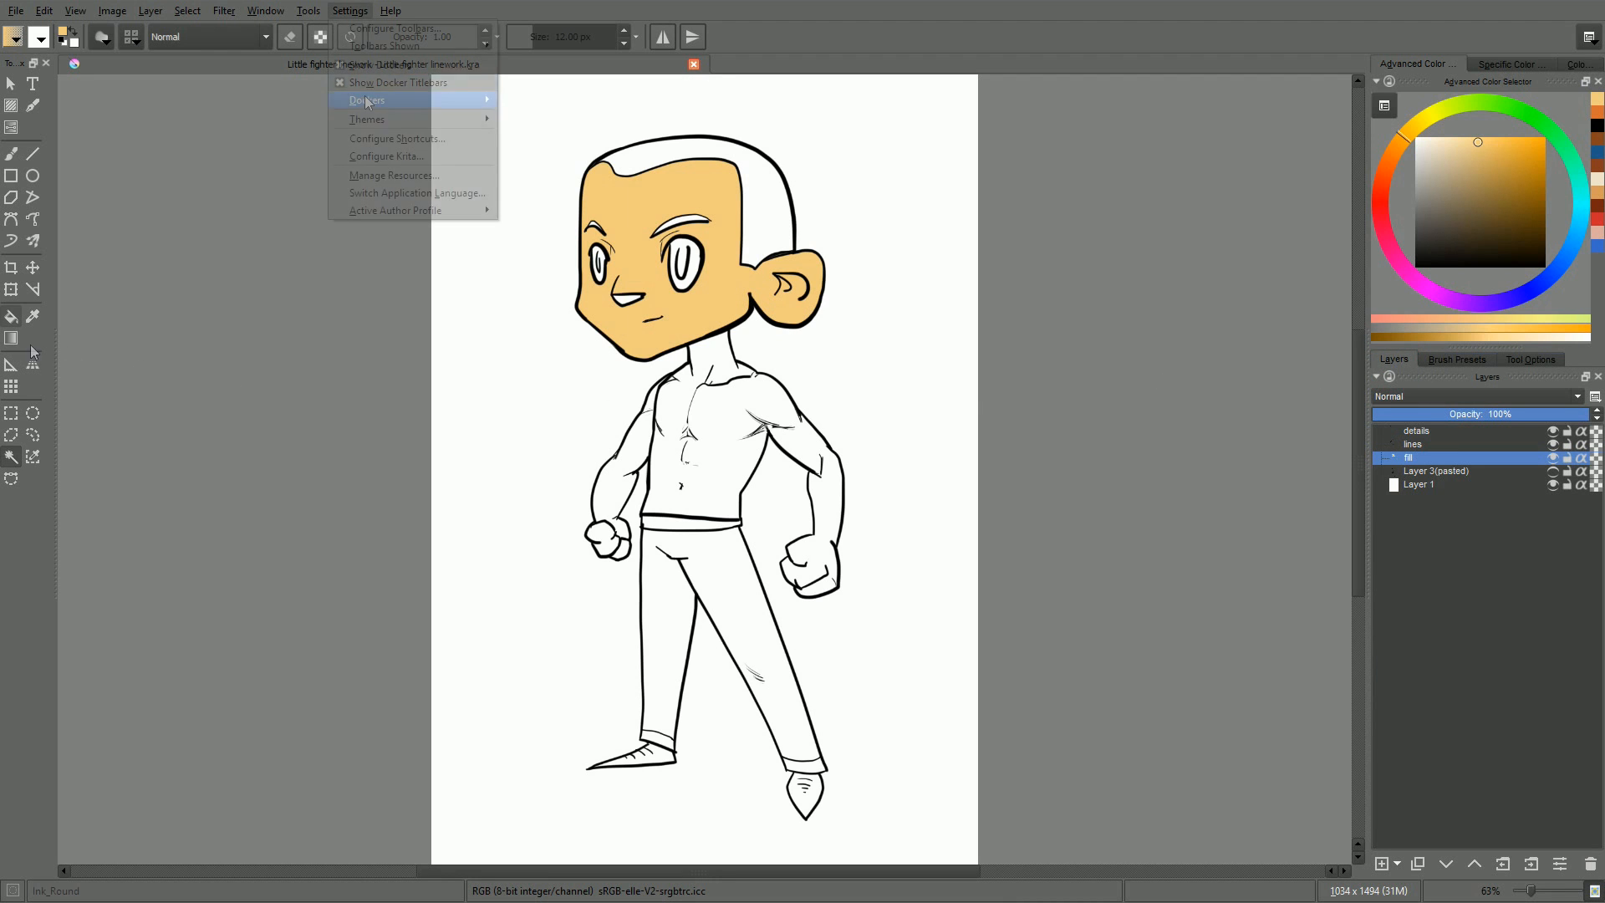
pyautogui.click(398, 139)
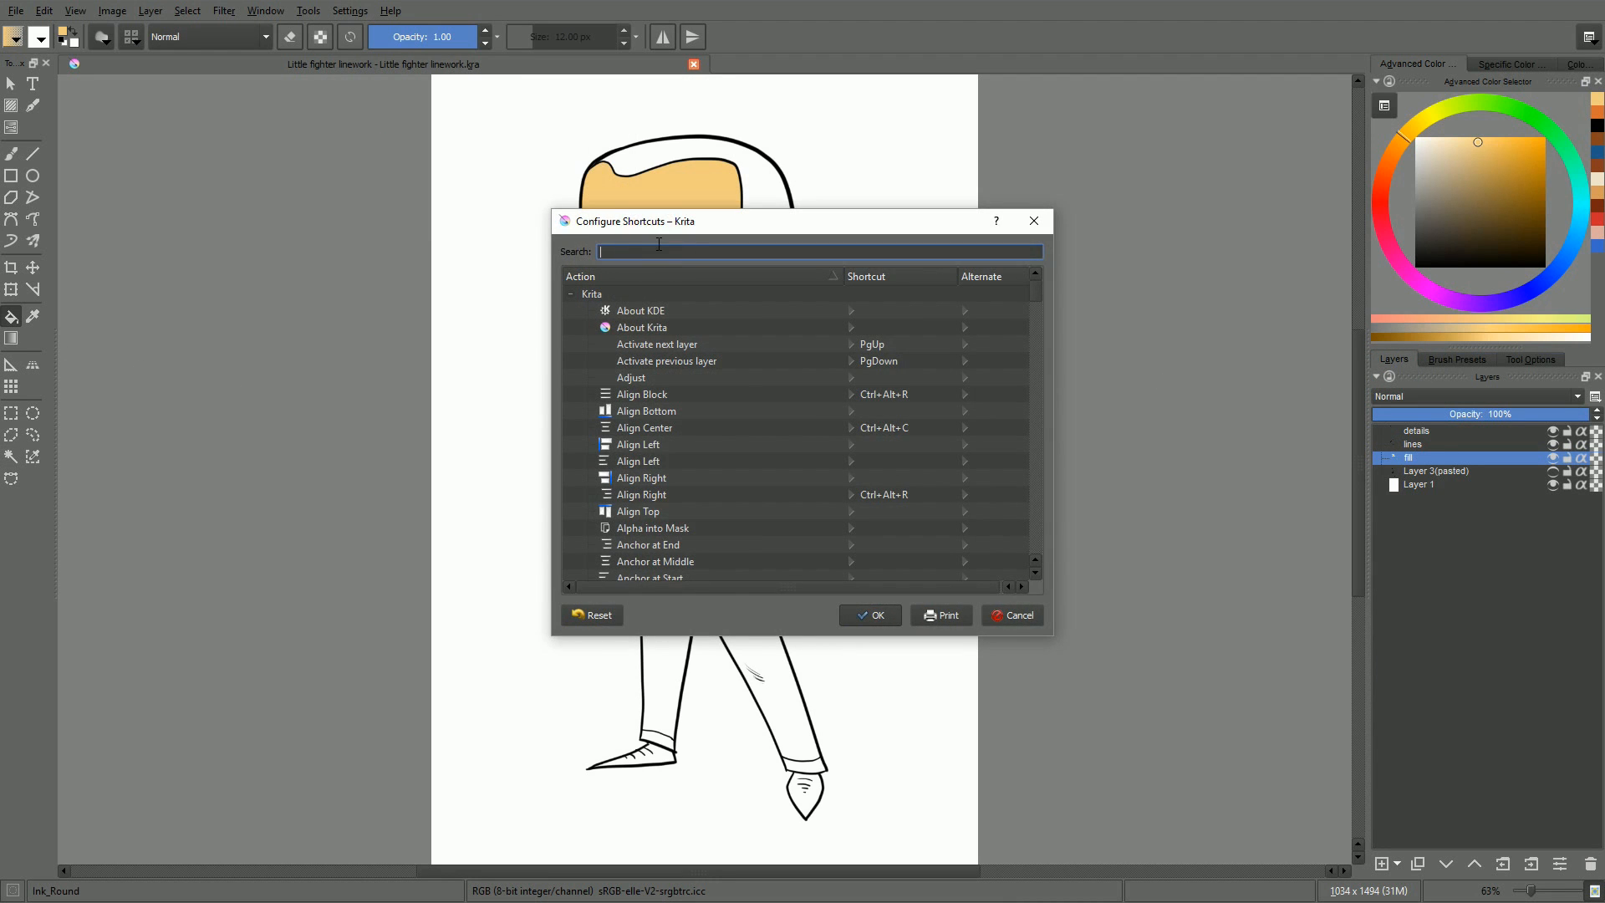
pyautogui.write('fill')
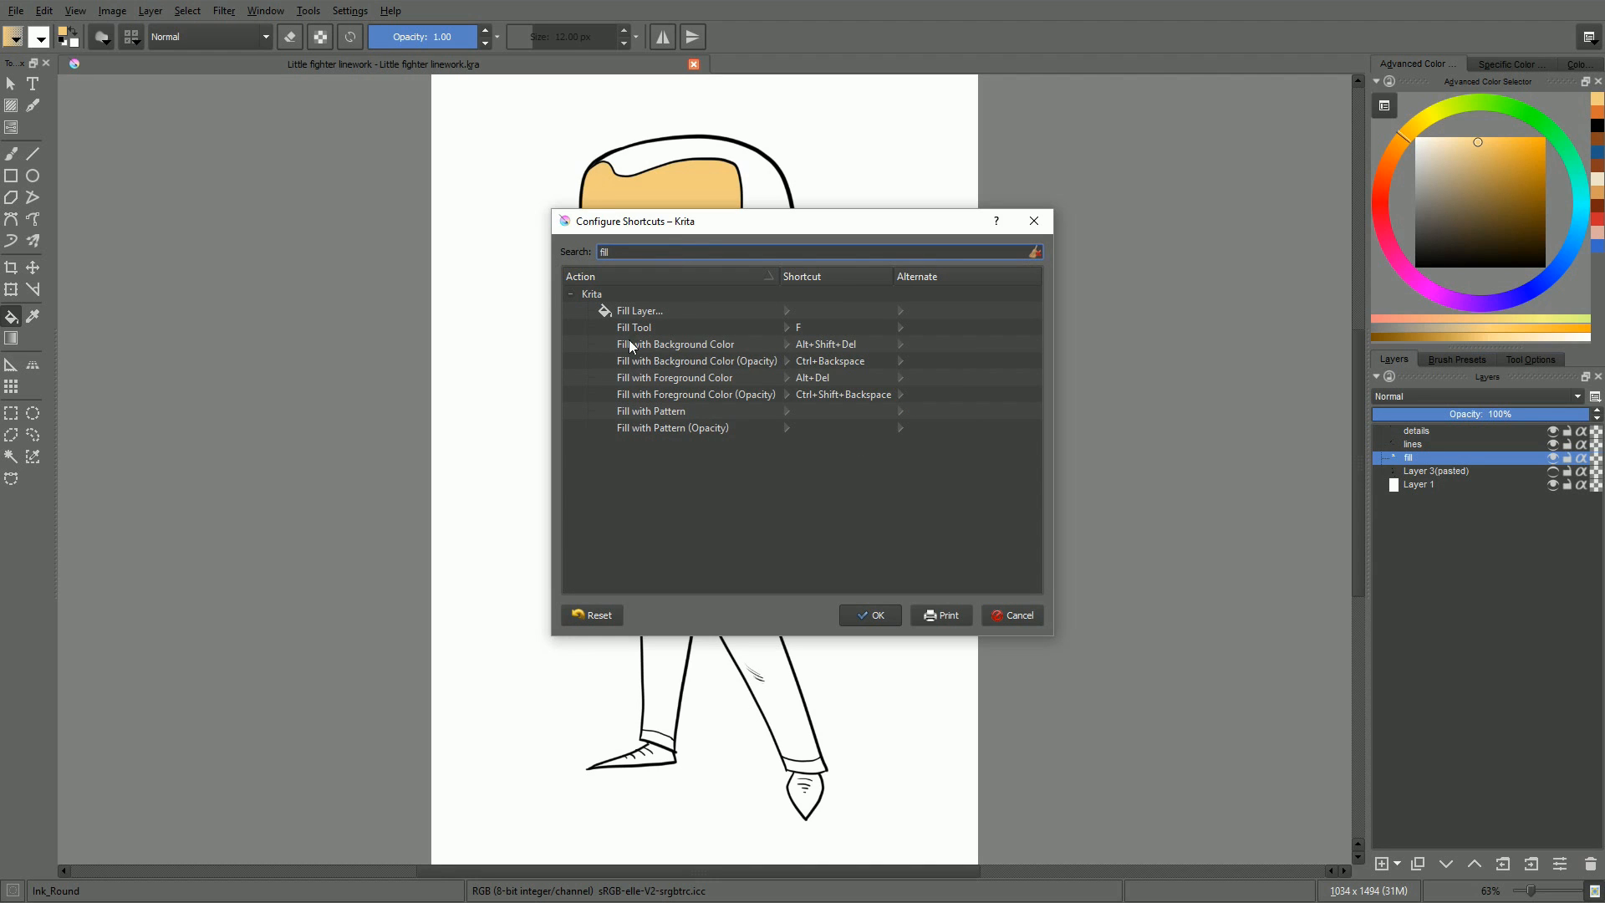
pyautogui.click(635, 326)
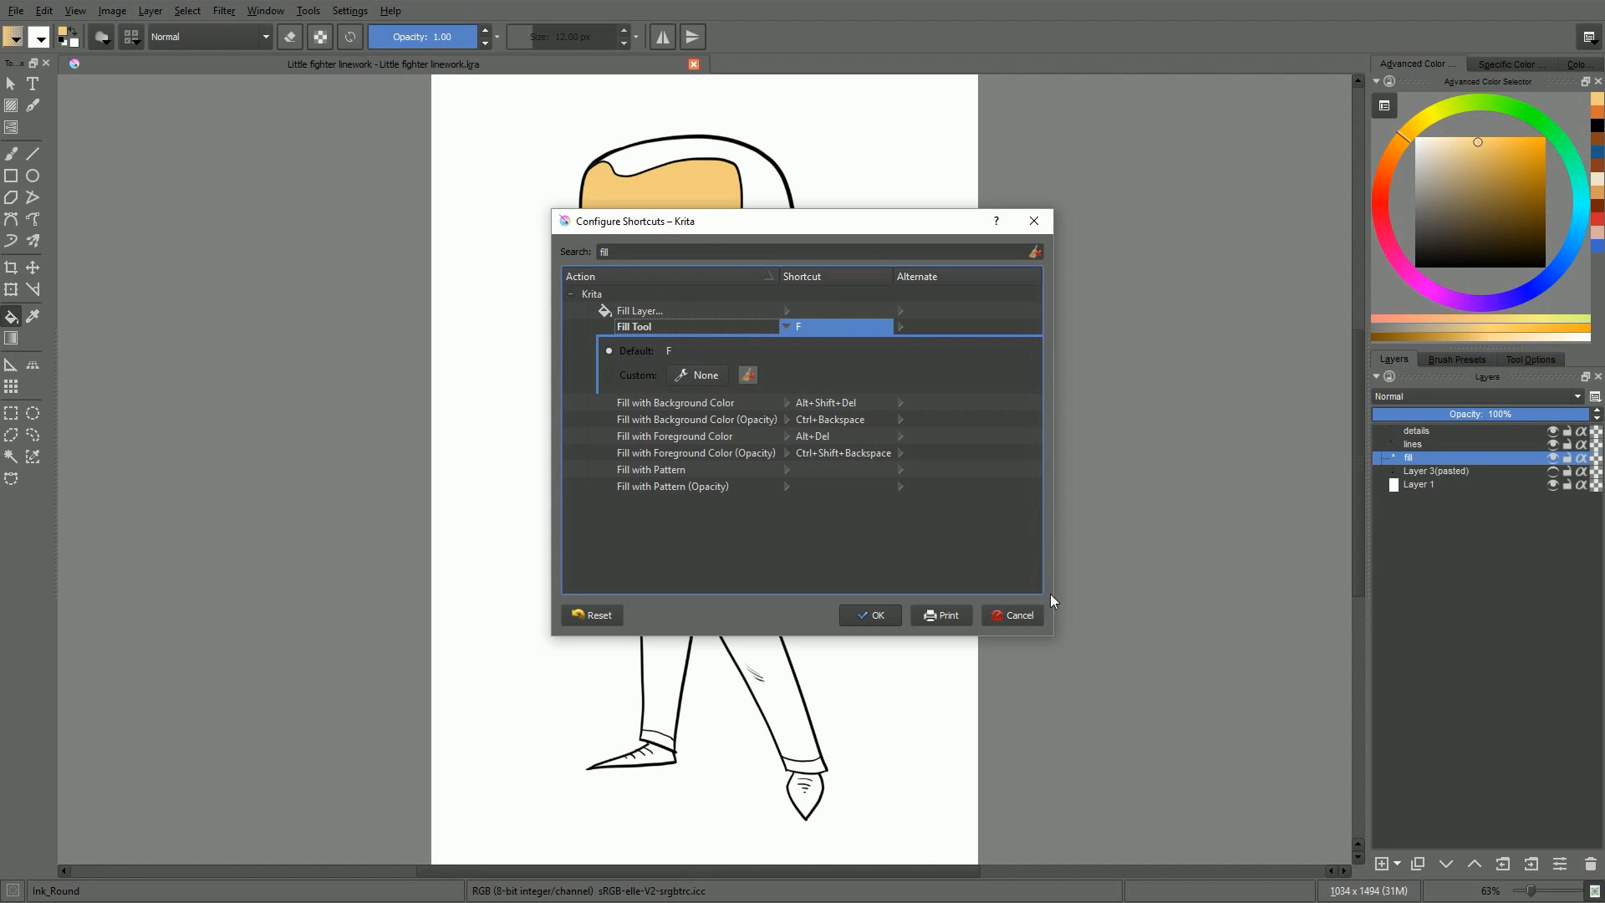
pyautogui.click(1010, 614)
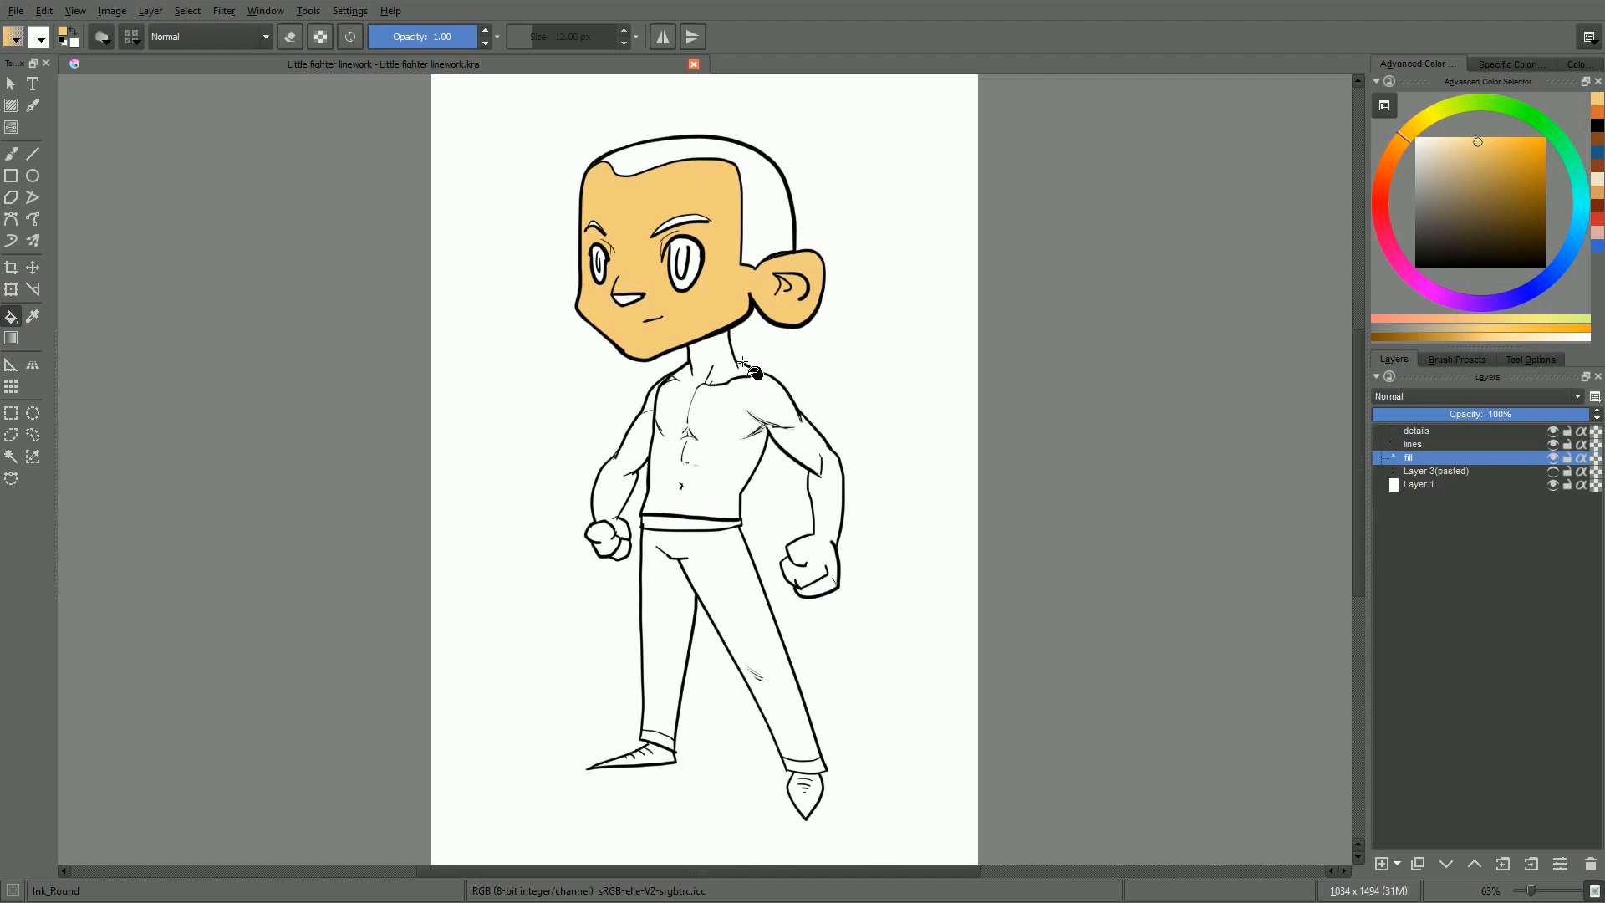
# Step: Enable Fast mode in the Fill tool options and make the lines layer active
pyautogui.click(1531, 359)
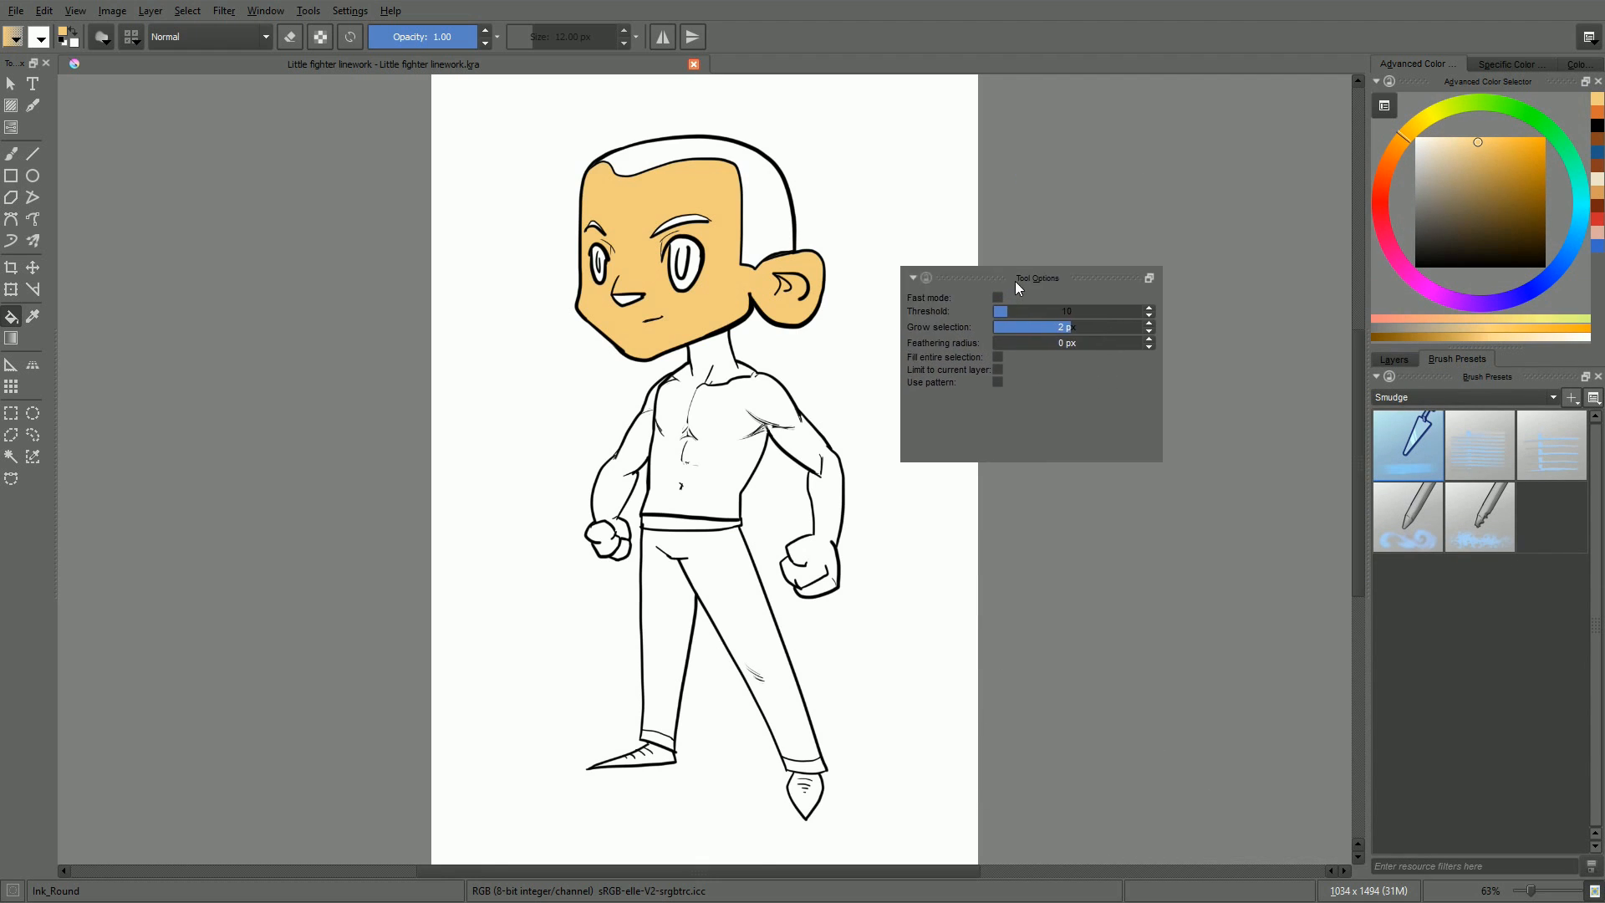
pyautogui.click(1000, 300)
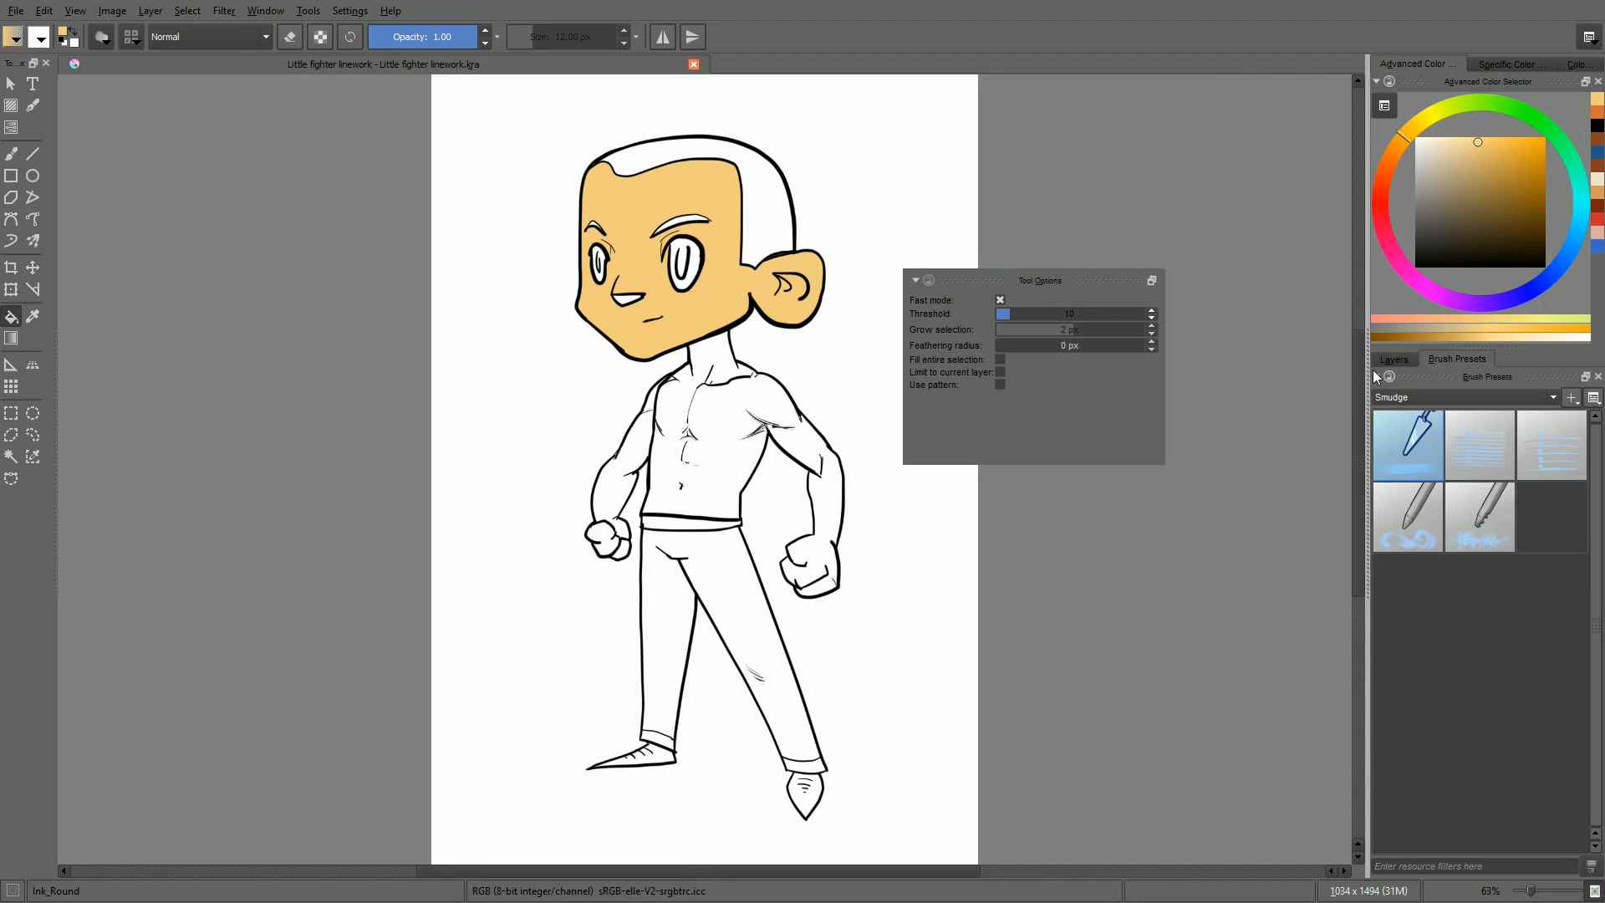
pyautogui.click(1392, 359)
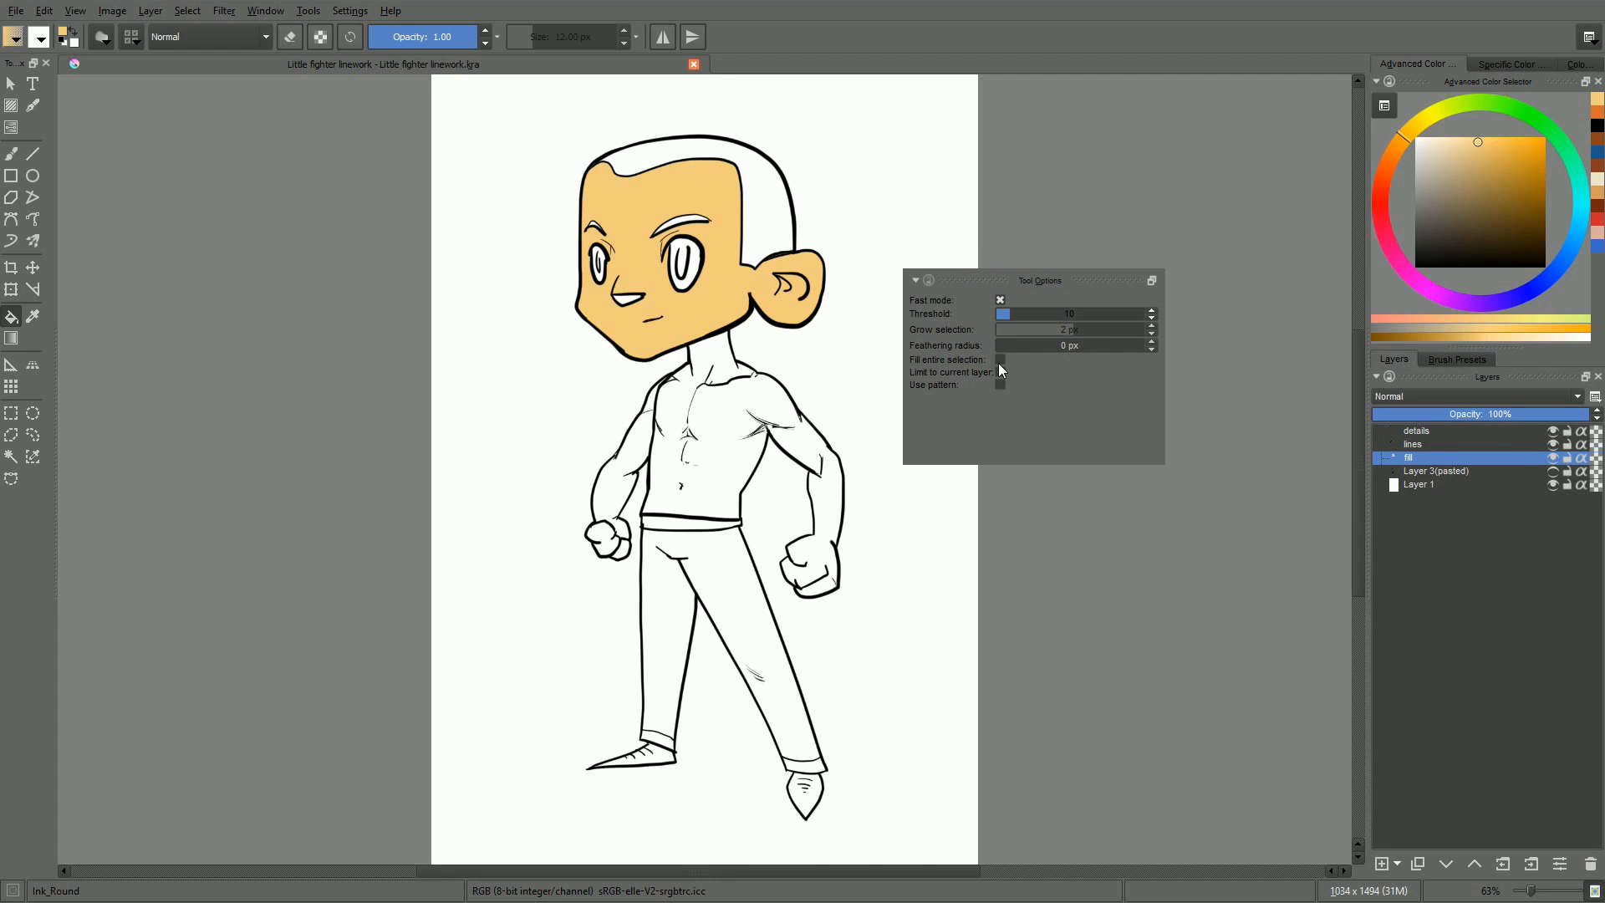
pyautogui.click(796, 353)
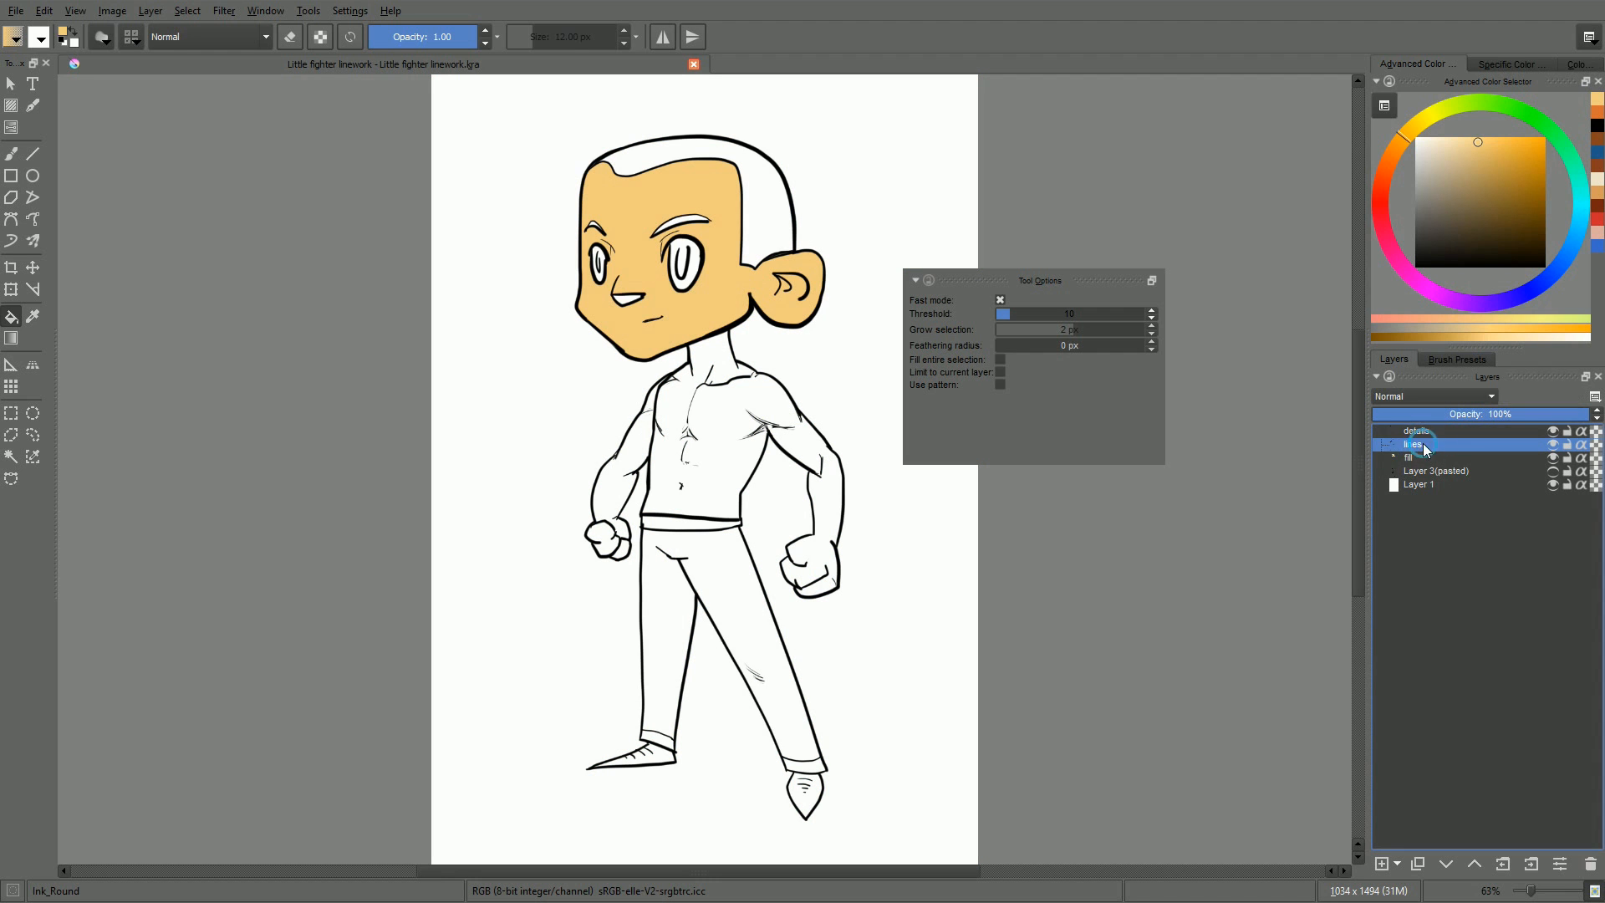
pyautogui.click(717, 577)
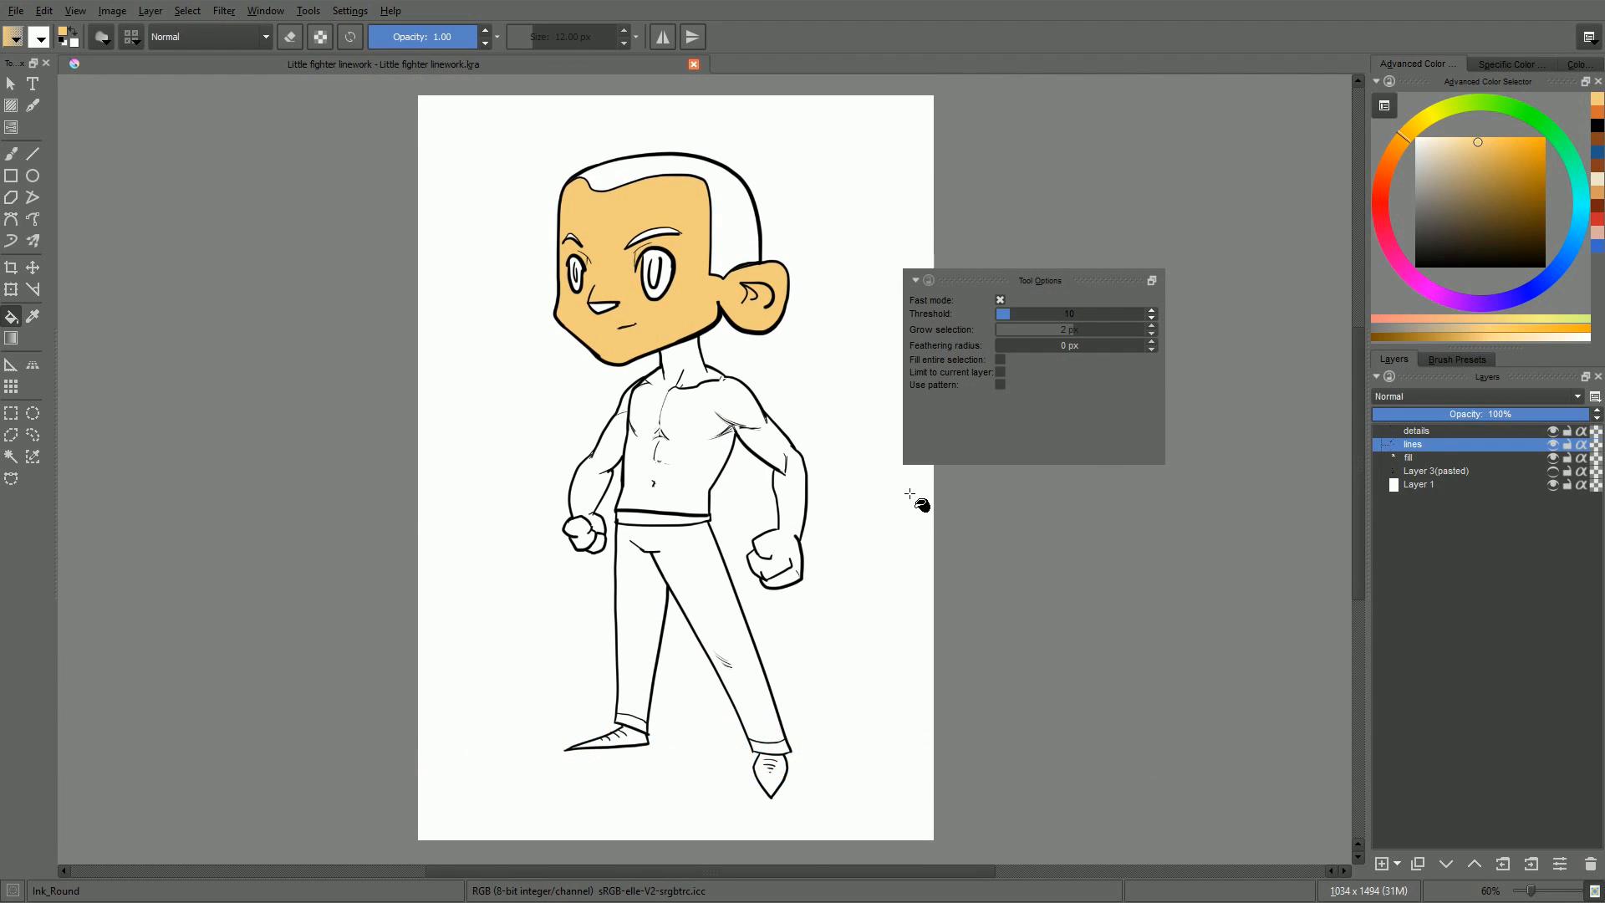
# Step: Set the Fill tool's Grow selection to 0 px and start adjusting the Feathering radius
pyautogui.click(743, 302)
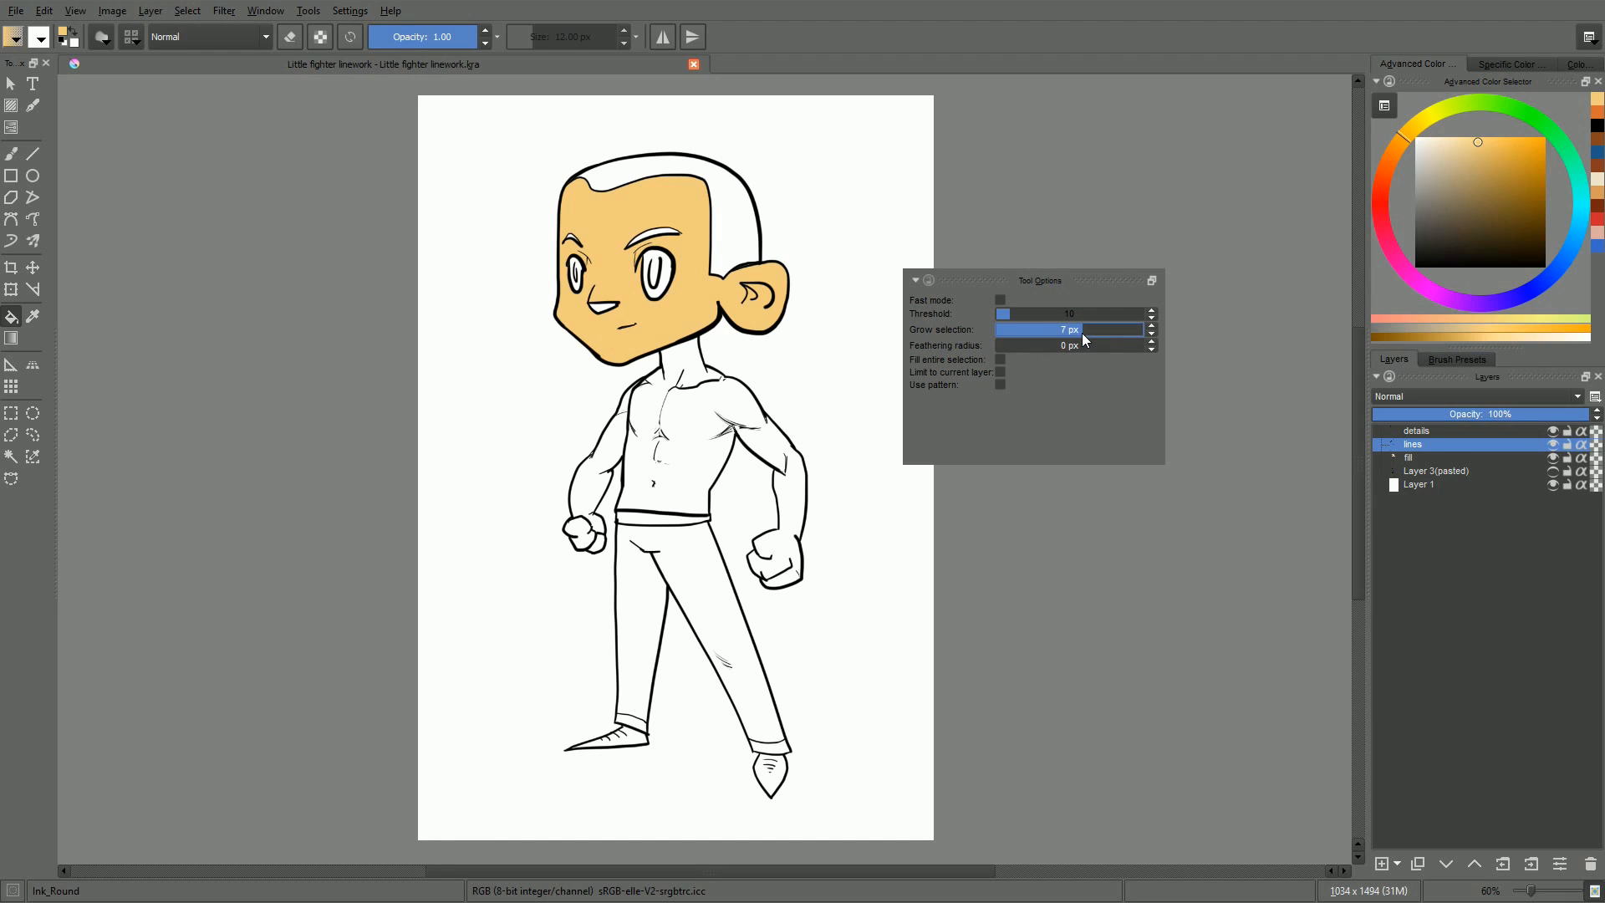
pyautogui.click(1068, 344)
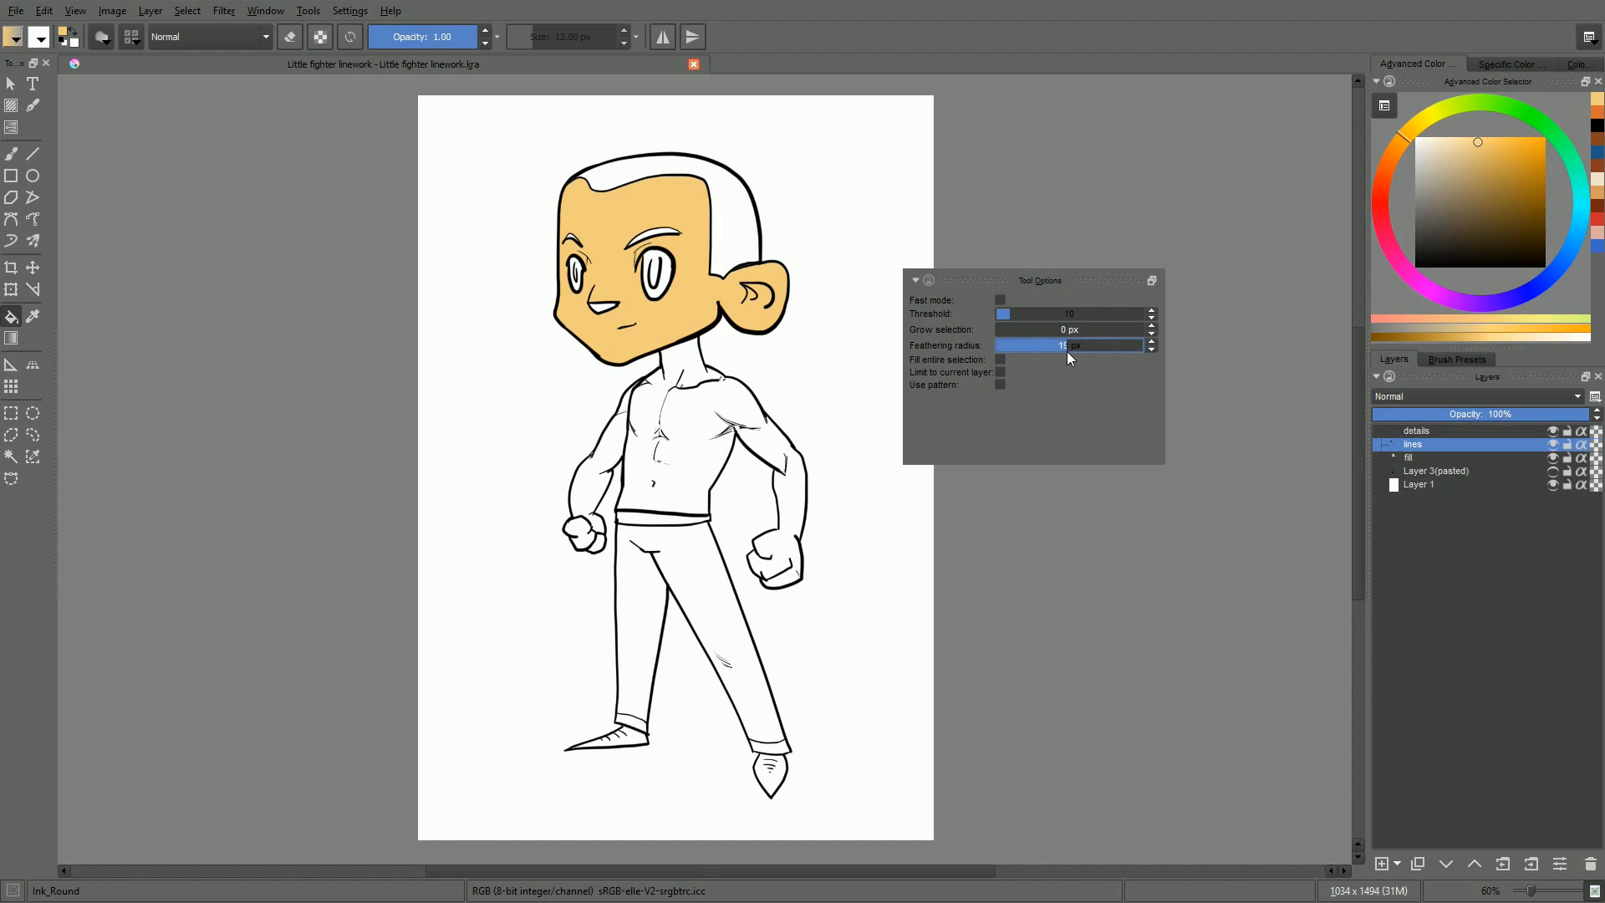
pyautogui.click(1068, 345)
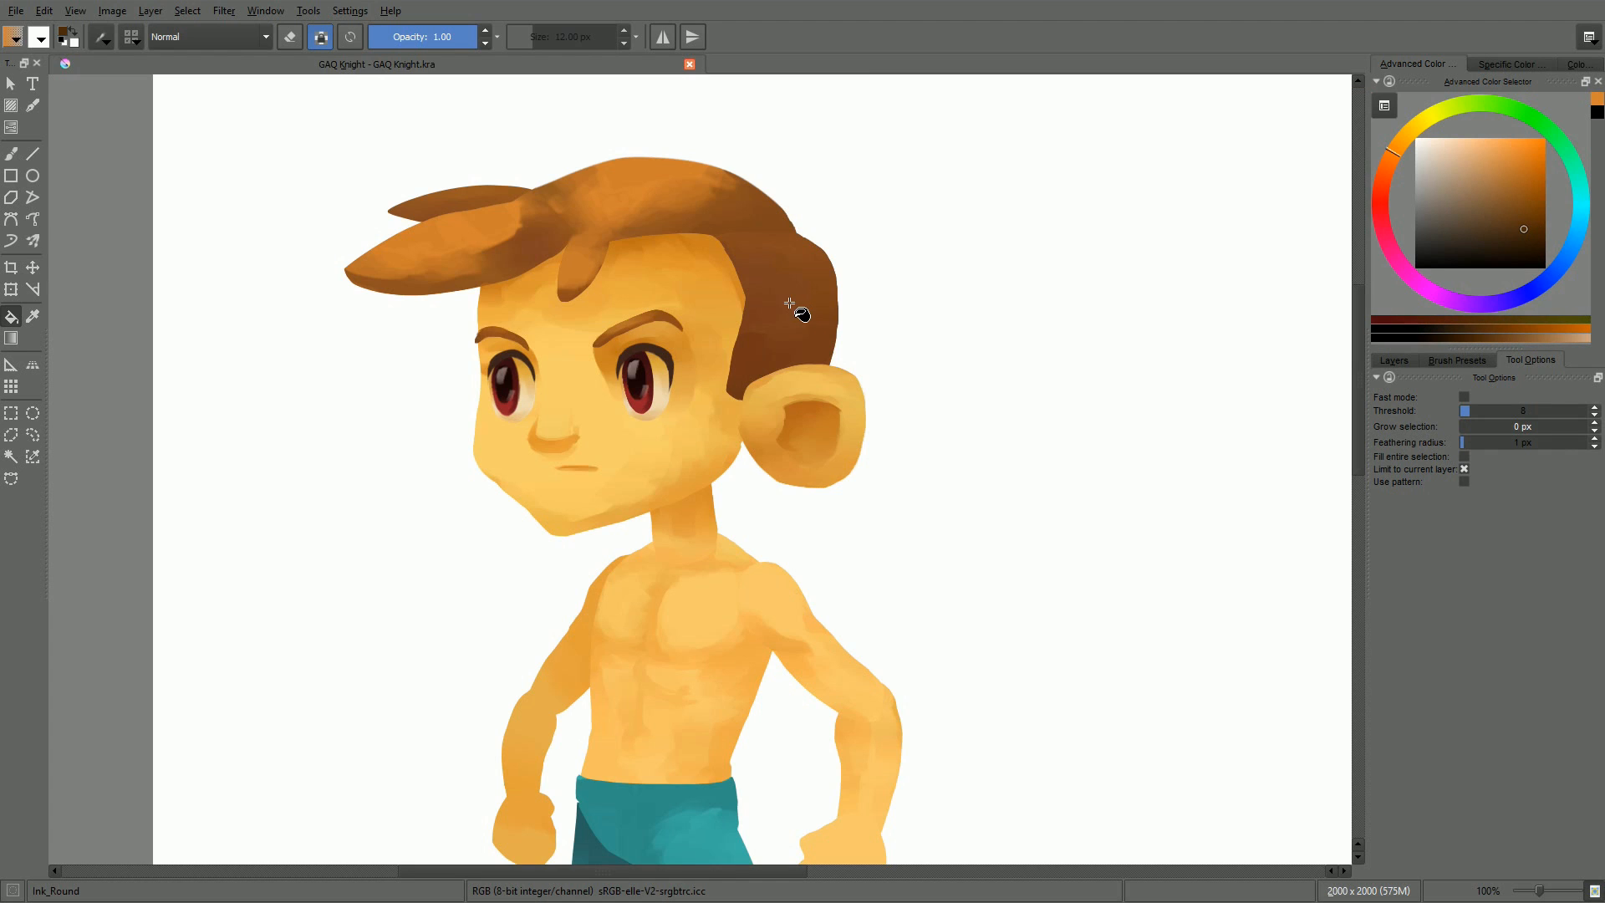
# Step: Bring up the painted GAQ Knight document as a colour reference
pyautogui.moveTo(799, 312); pyautogui.dragTo(756, 366)
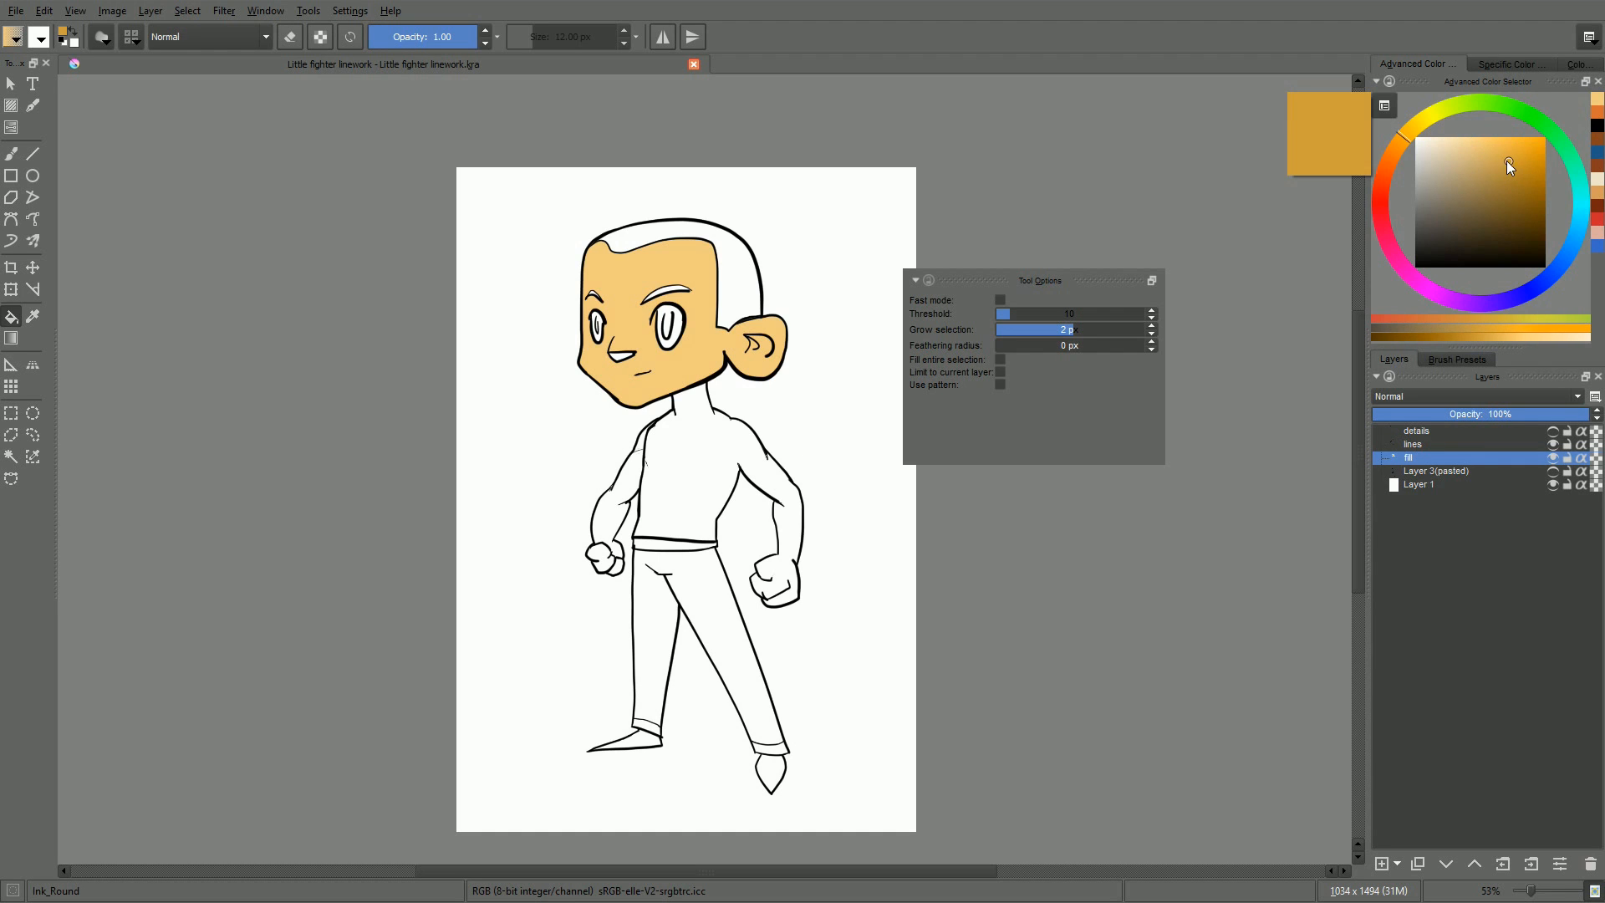
# Step: Fill the face and torso skin regions with a deeper orange tone
pyautogui.click(642, 461)
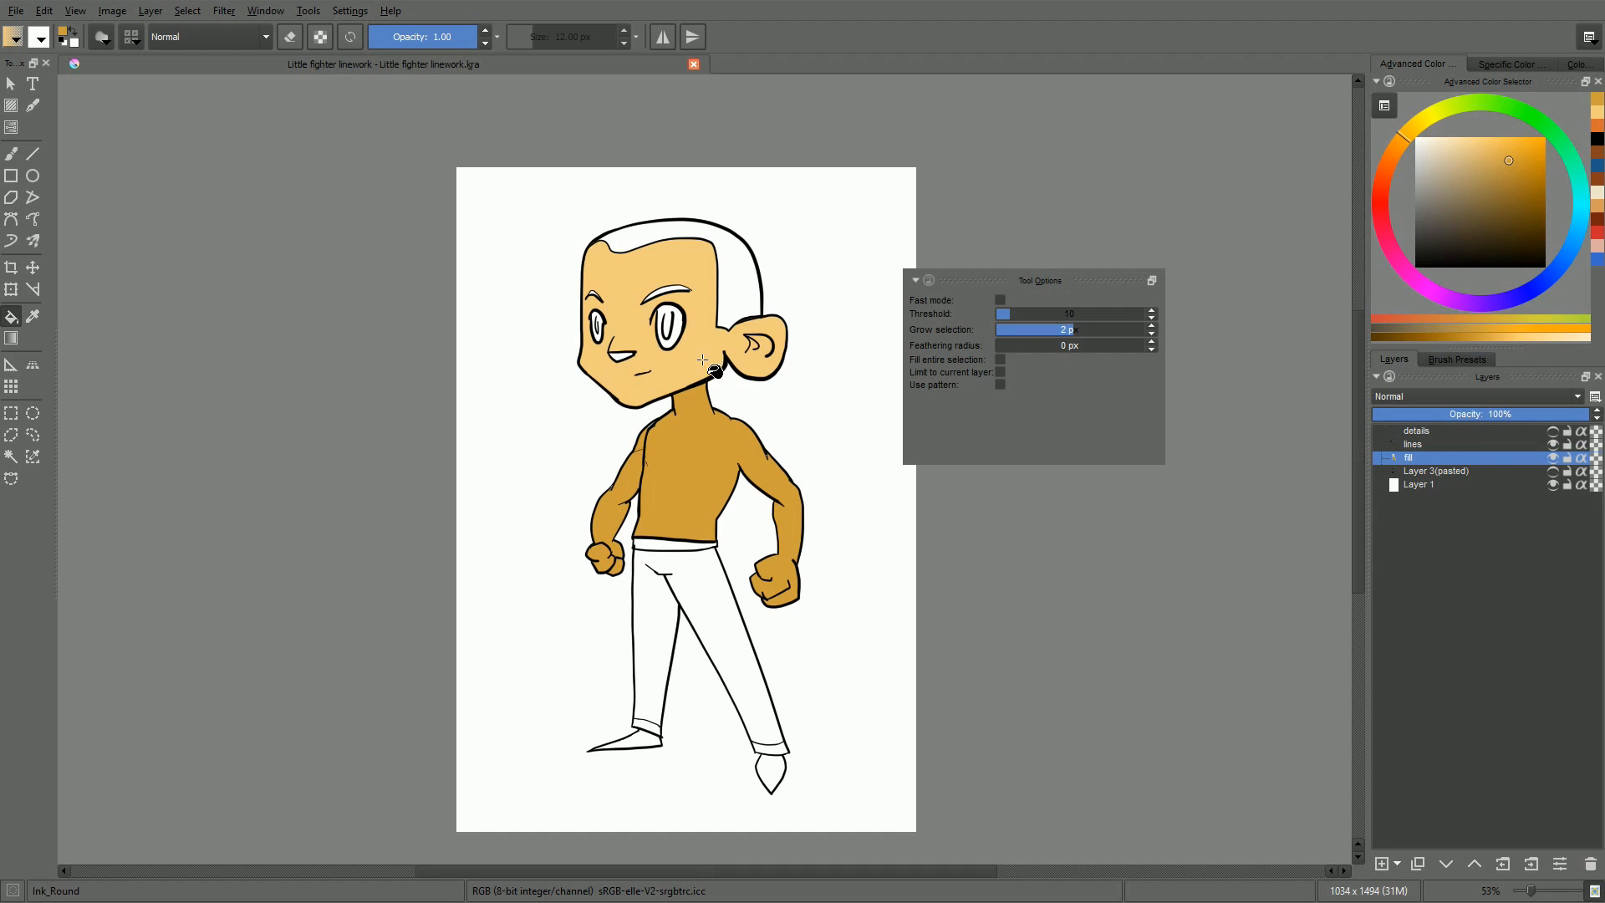
pyautogui.click(665, 368)
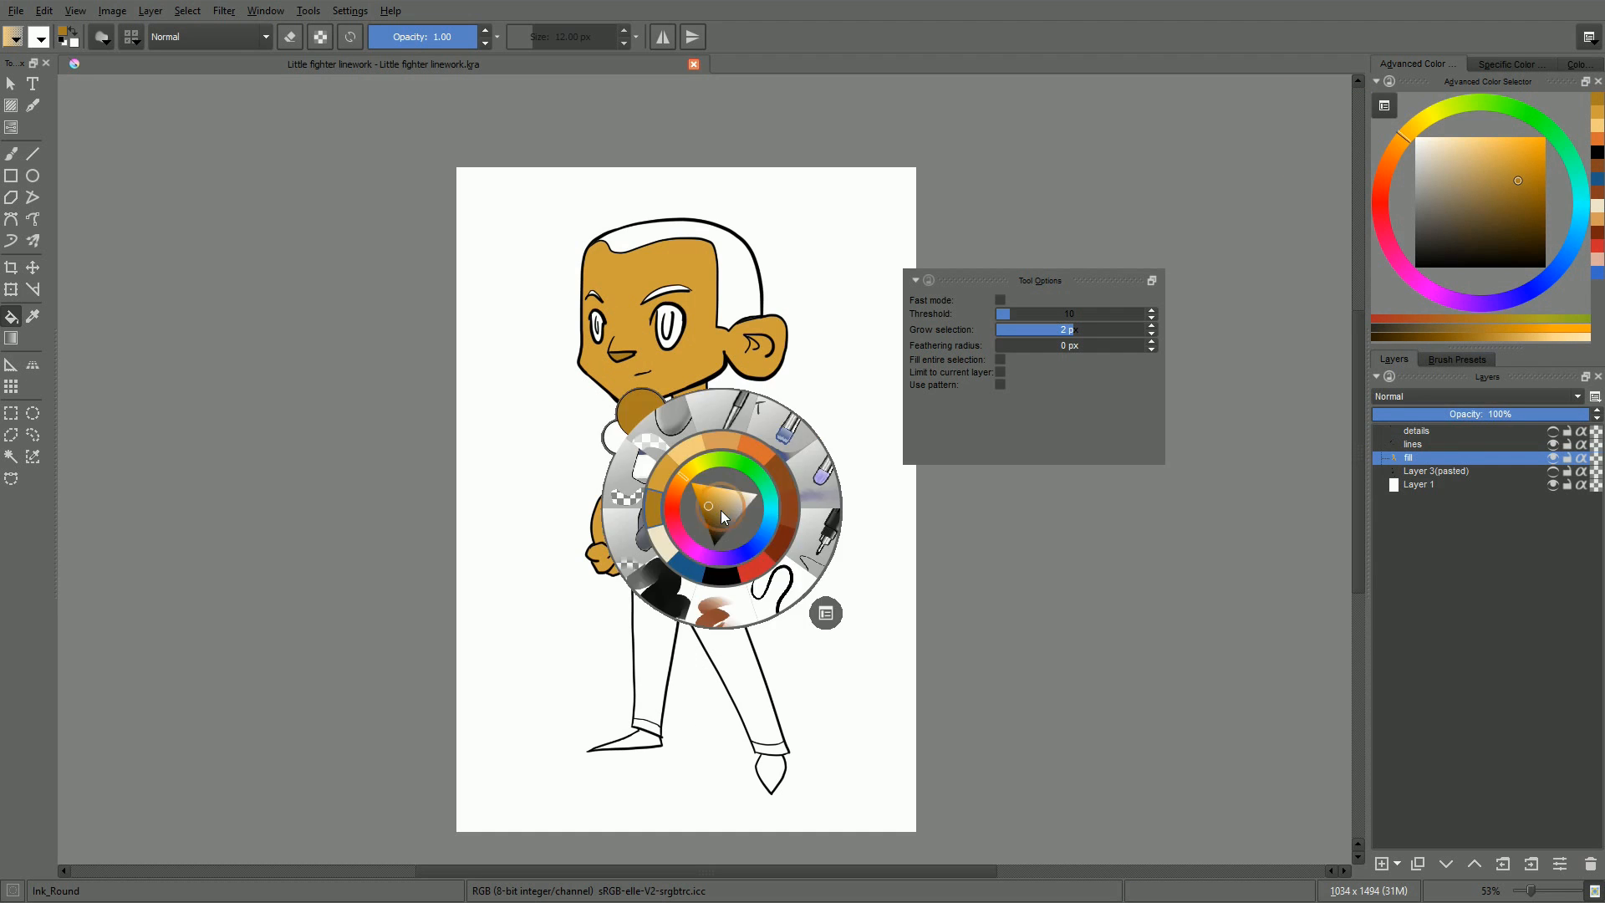
pyautogui.click(696, 494)
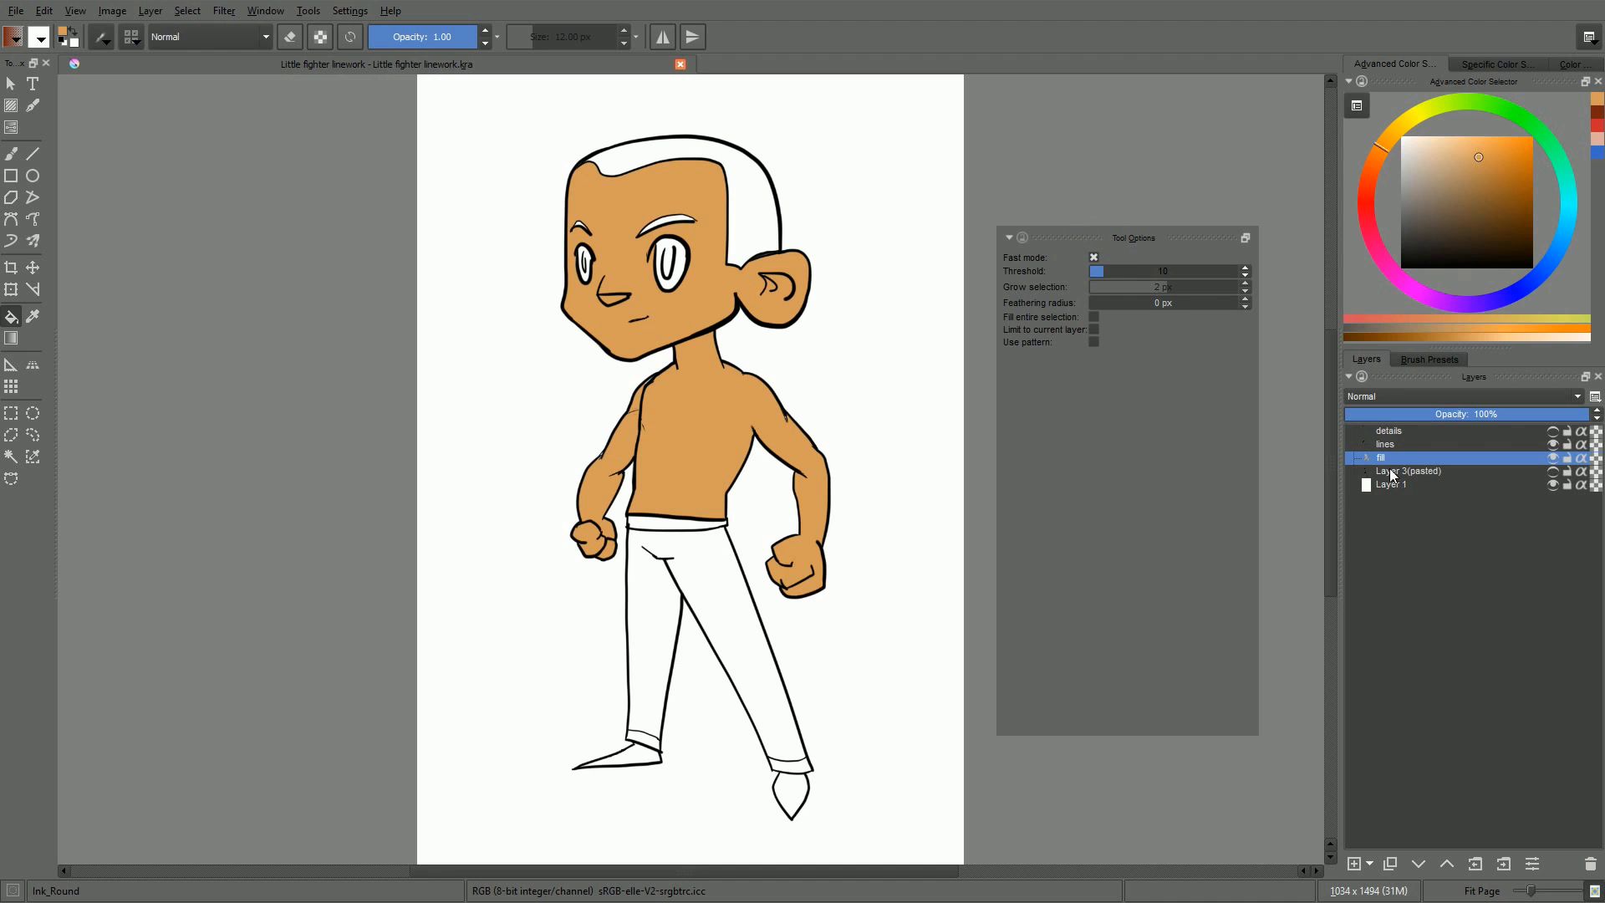
pyautogui.click(1552, 458)
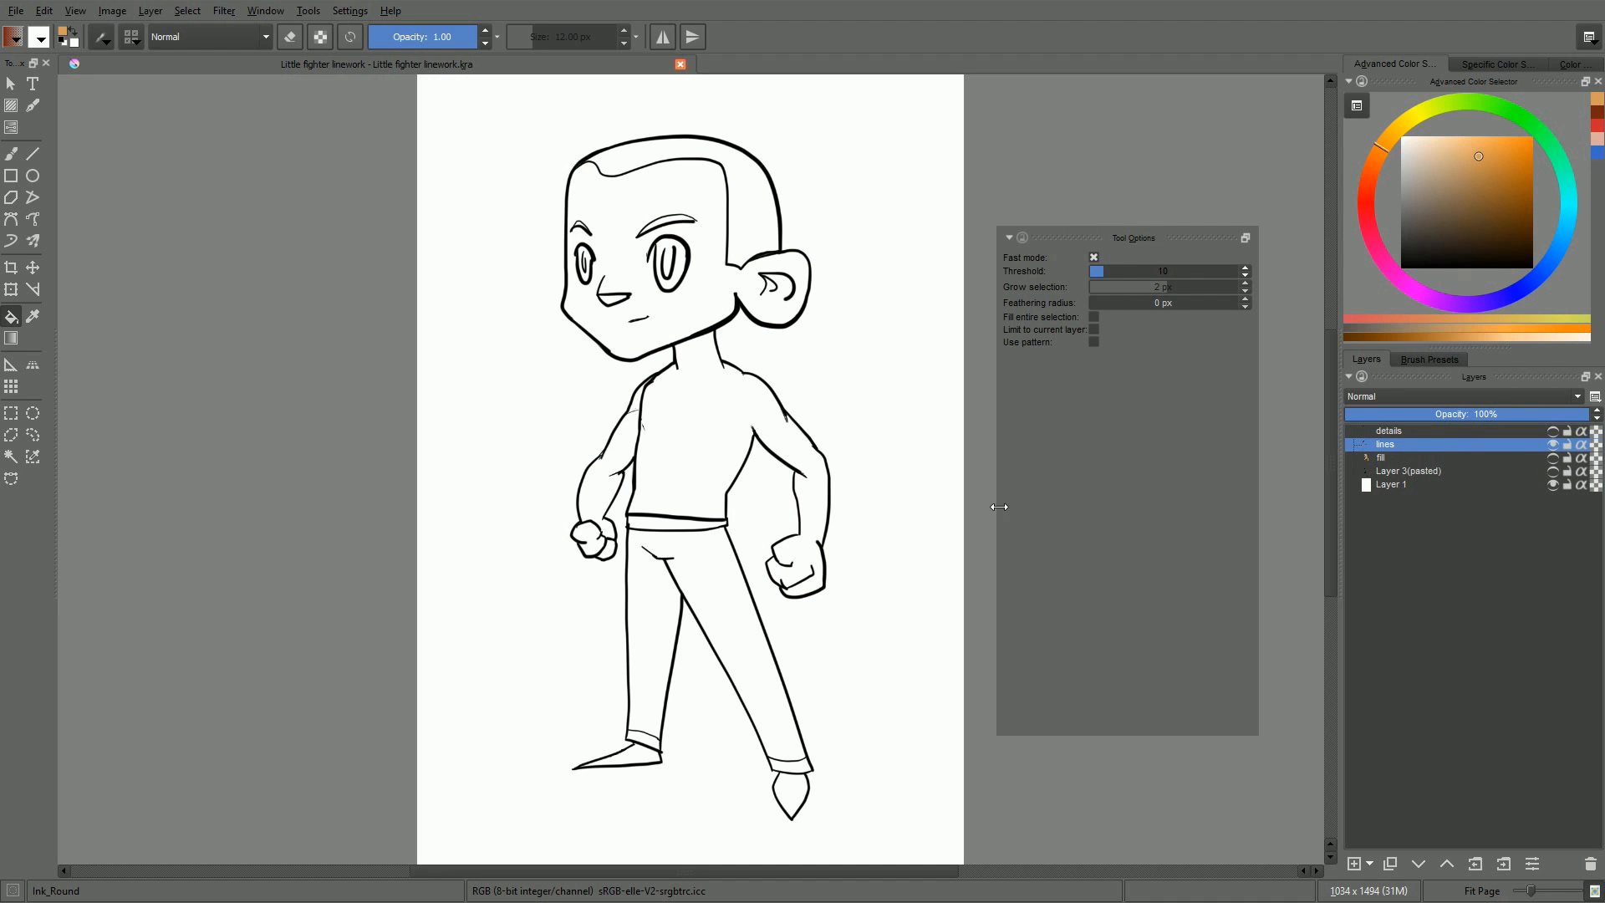
pyautogui.click(704, 391)
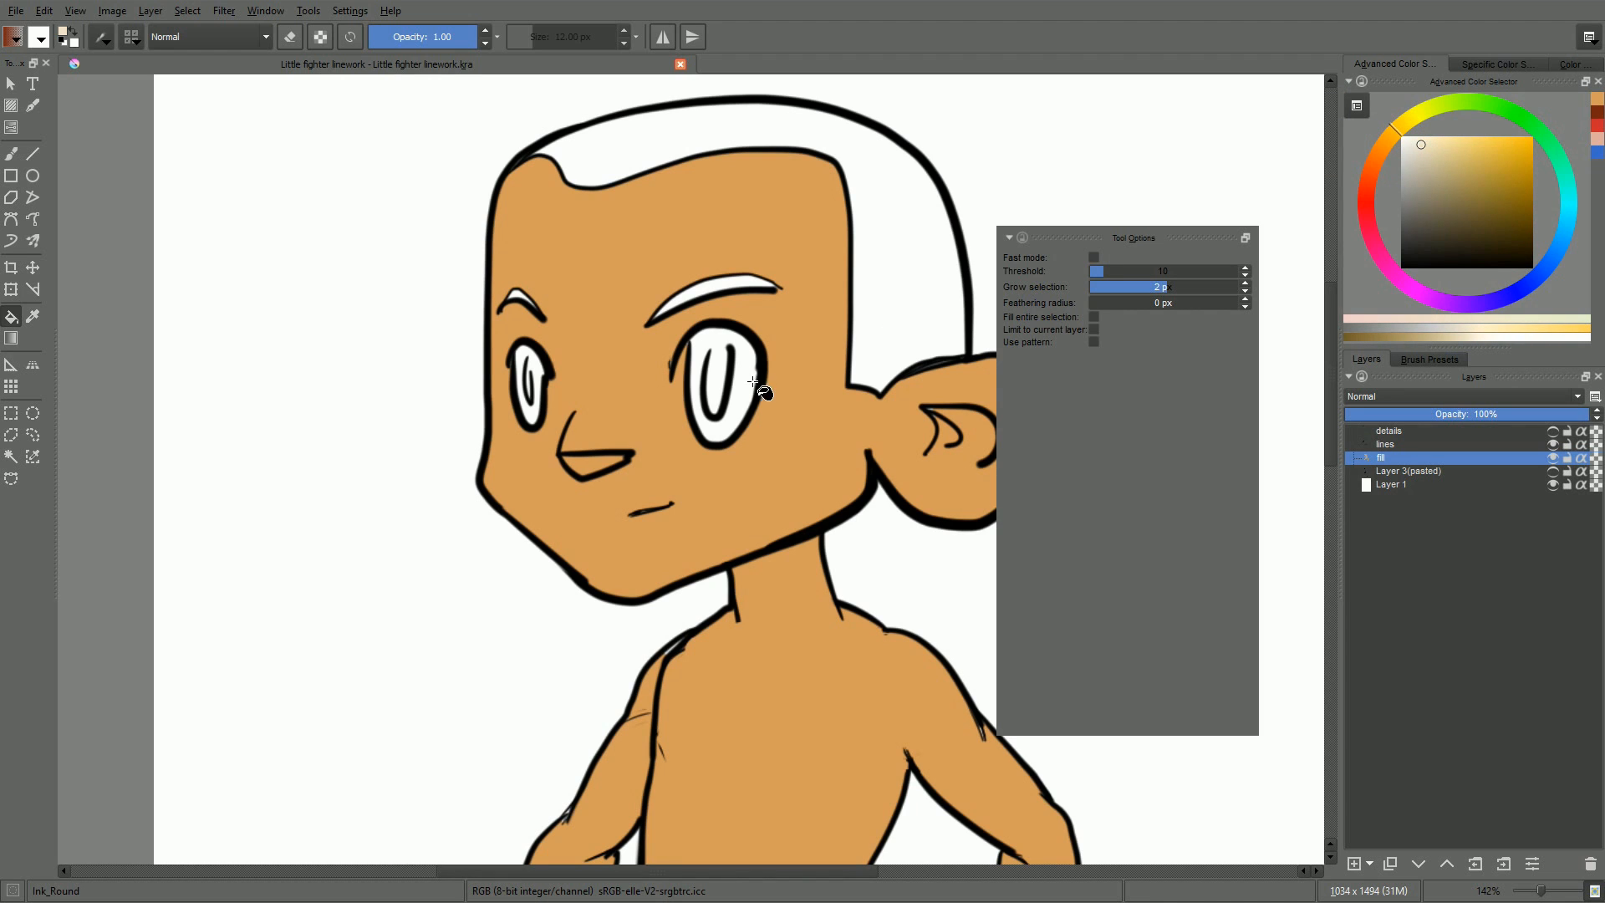
# Step: Fill the eyes with a pale cream colour and return to the knight reference
pyautogui.click(729, 389)
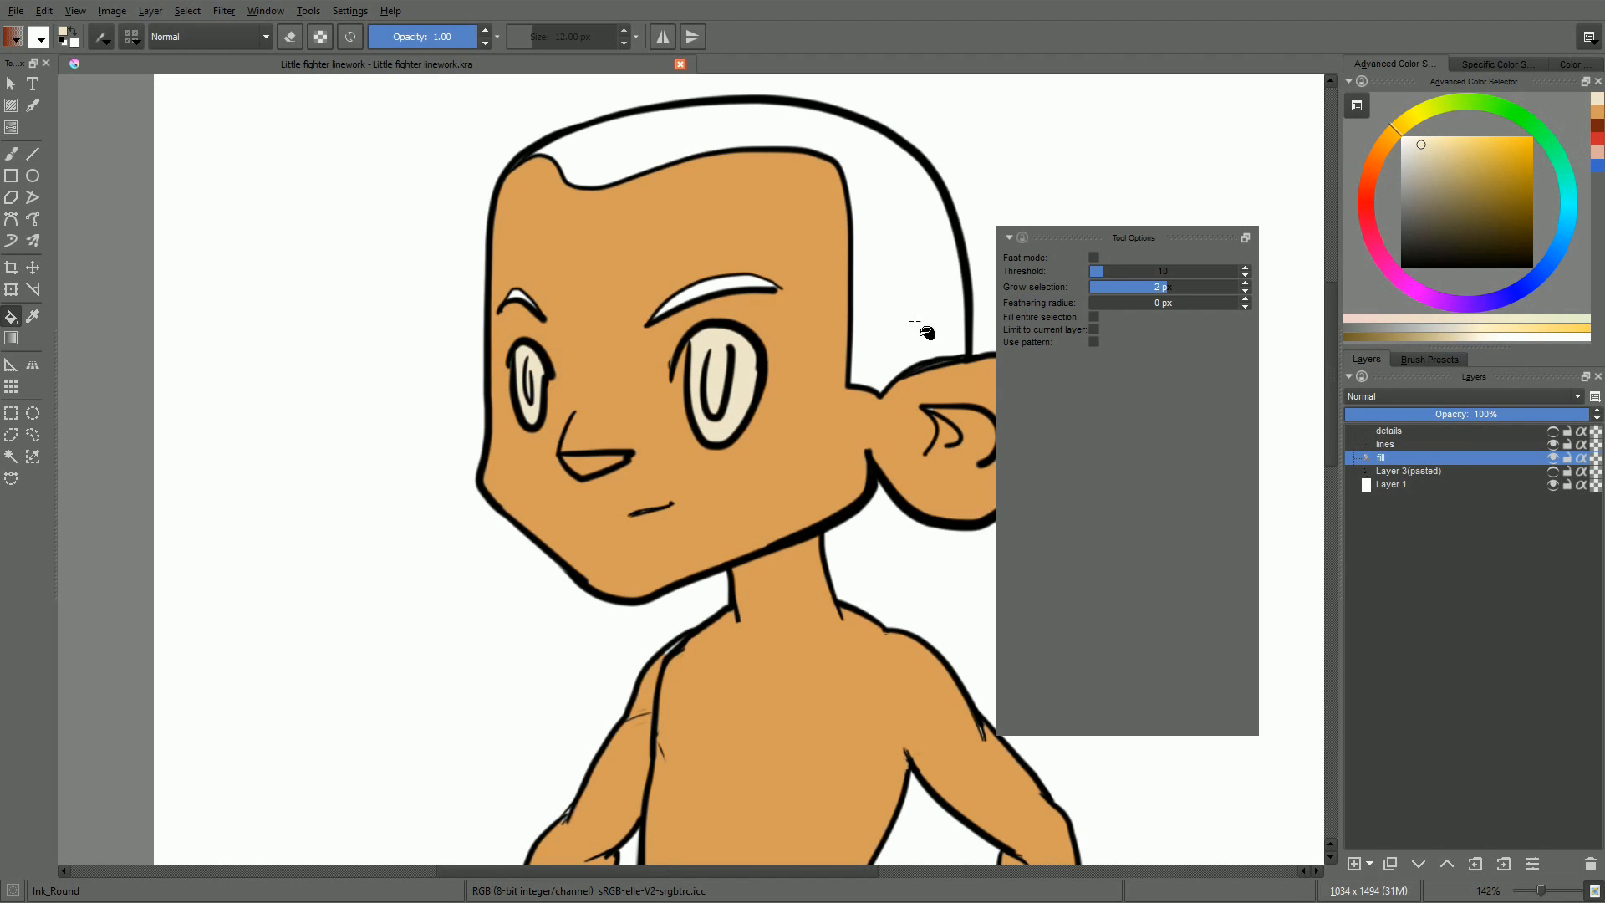
pyautogui.click(1496, 203)
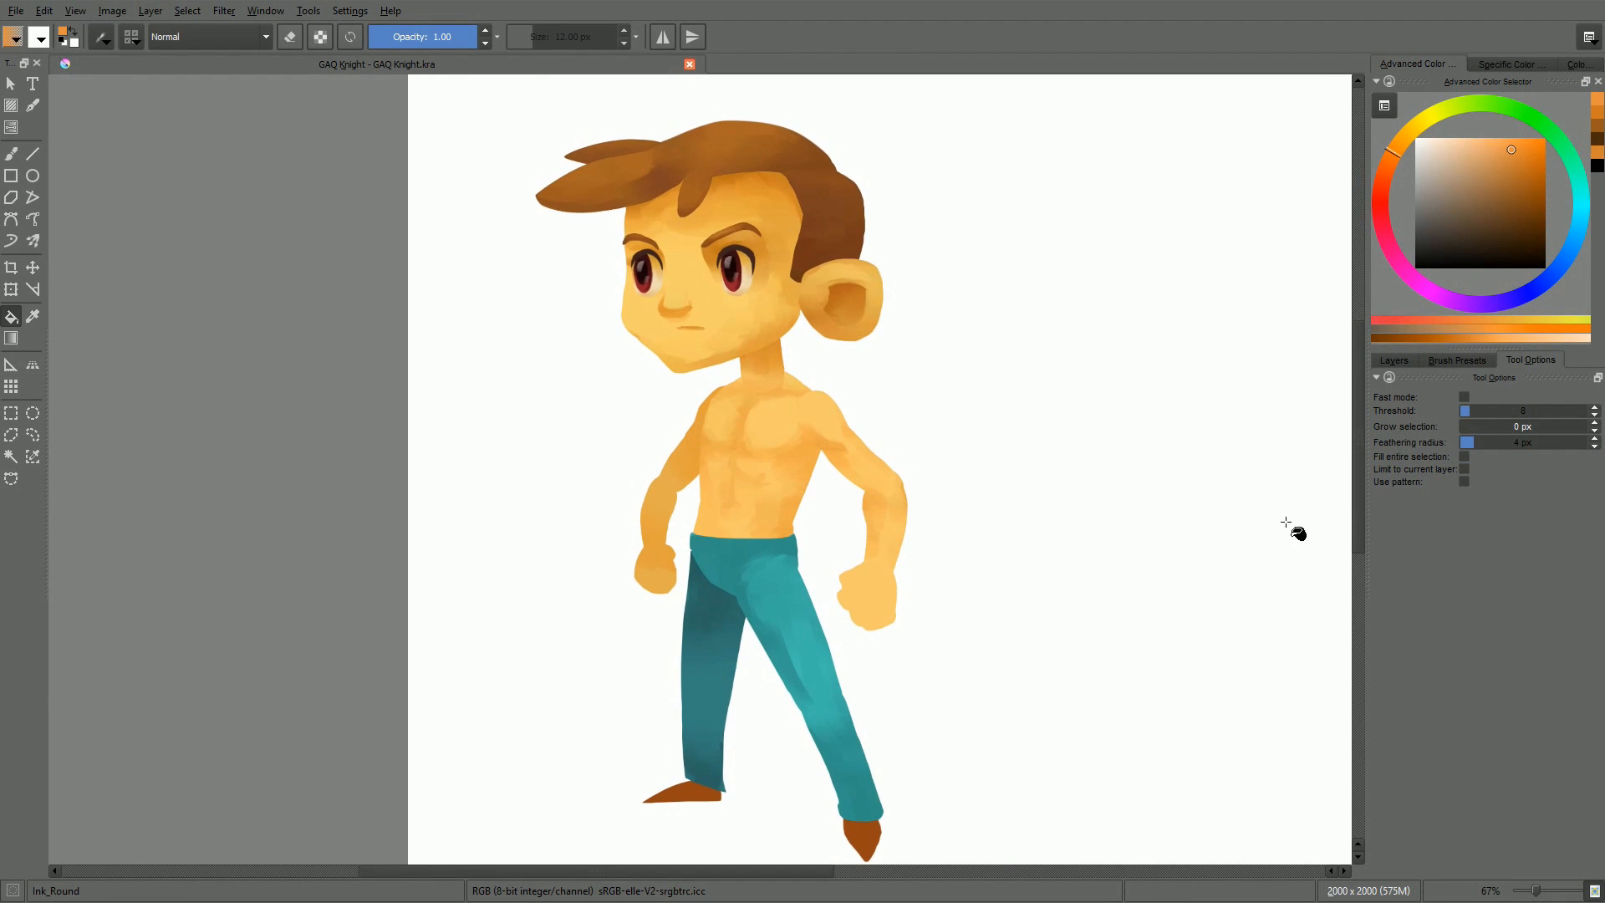
# Step: On the GAQ Knight document, set the Fill tool to Limit to current layer
pyautogui.click(1463, 468)
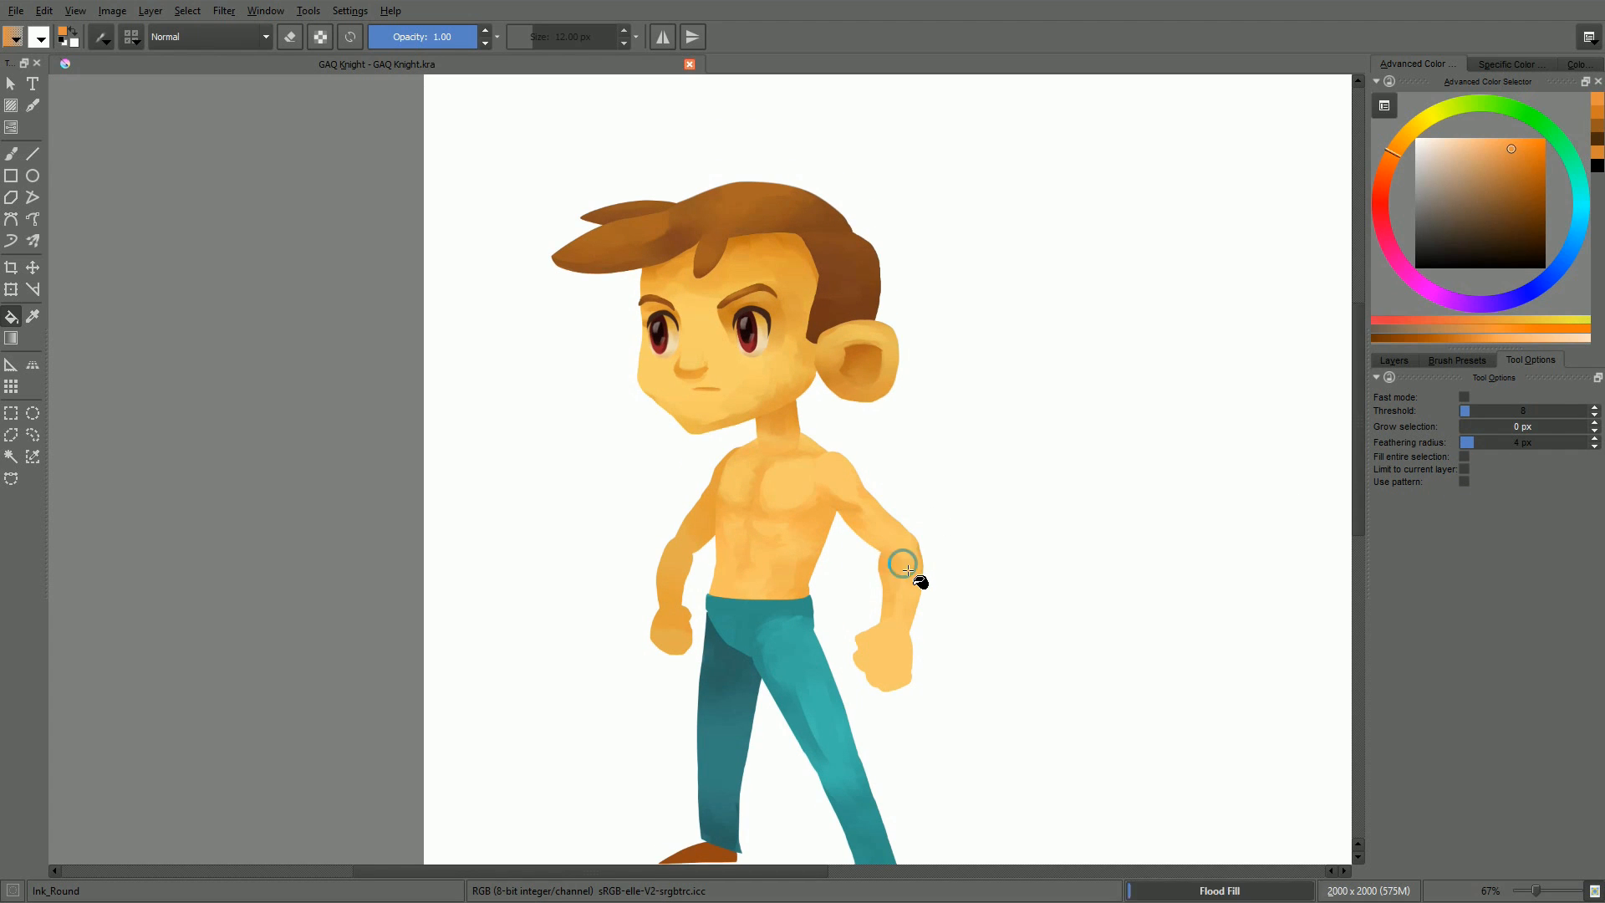
pyautogui.moveTo(891, 542)
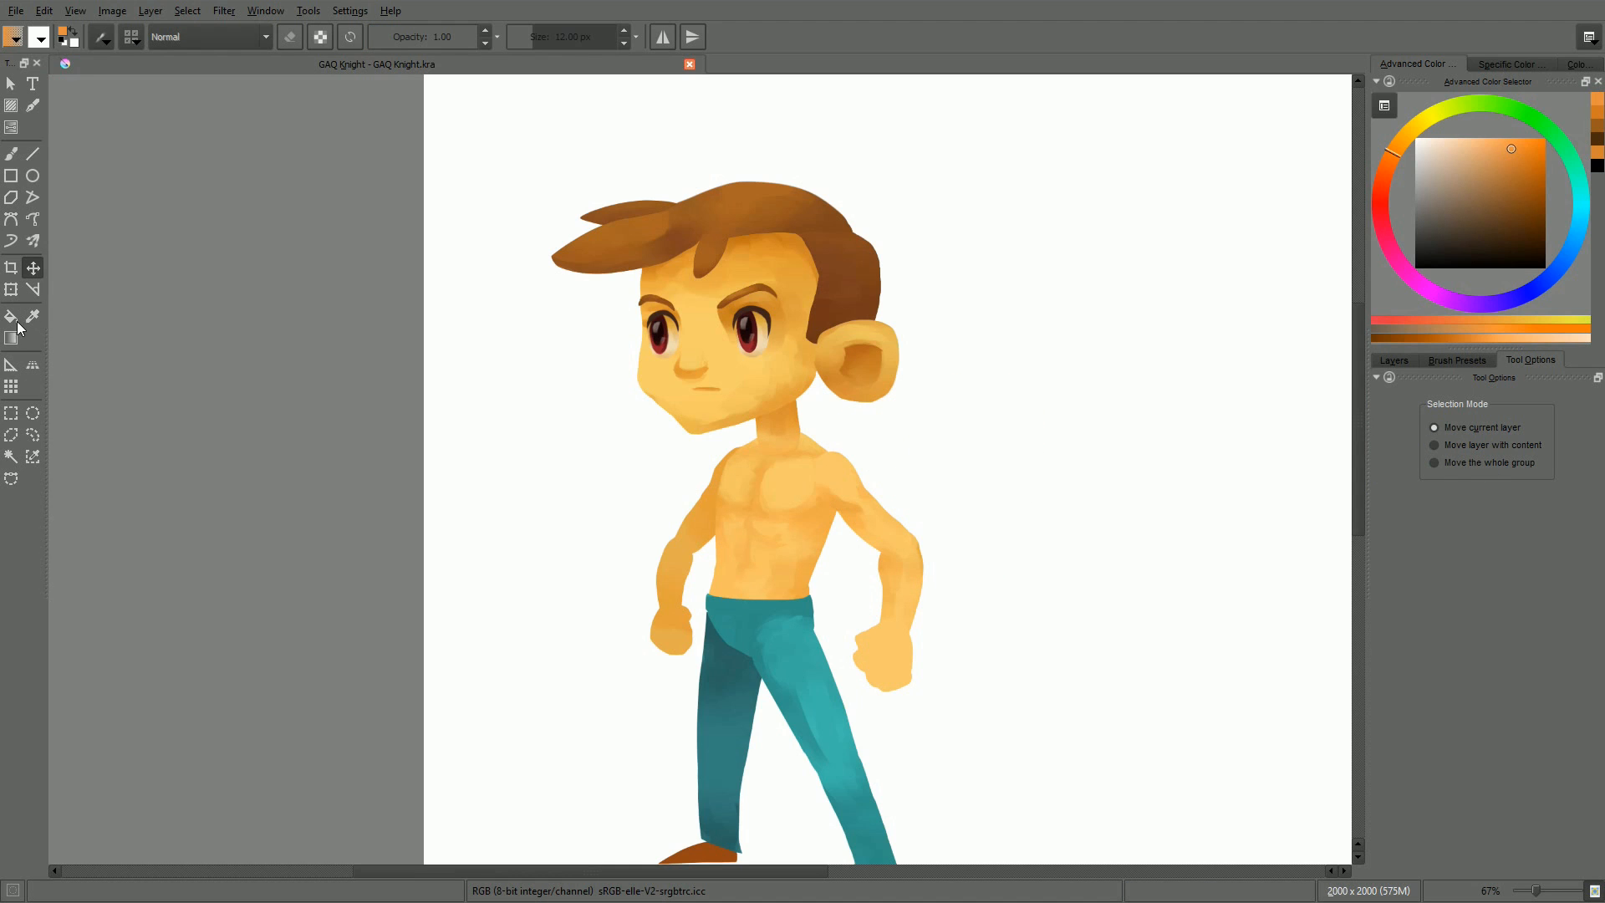
pyautogui.click(12, 316)
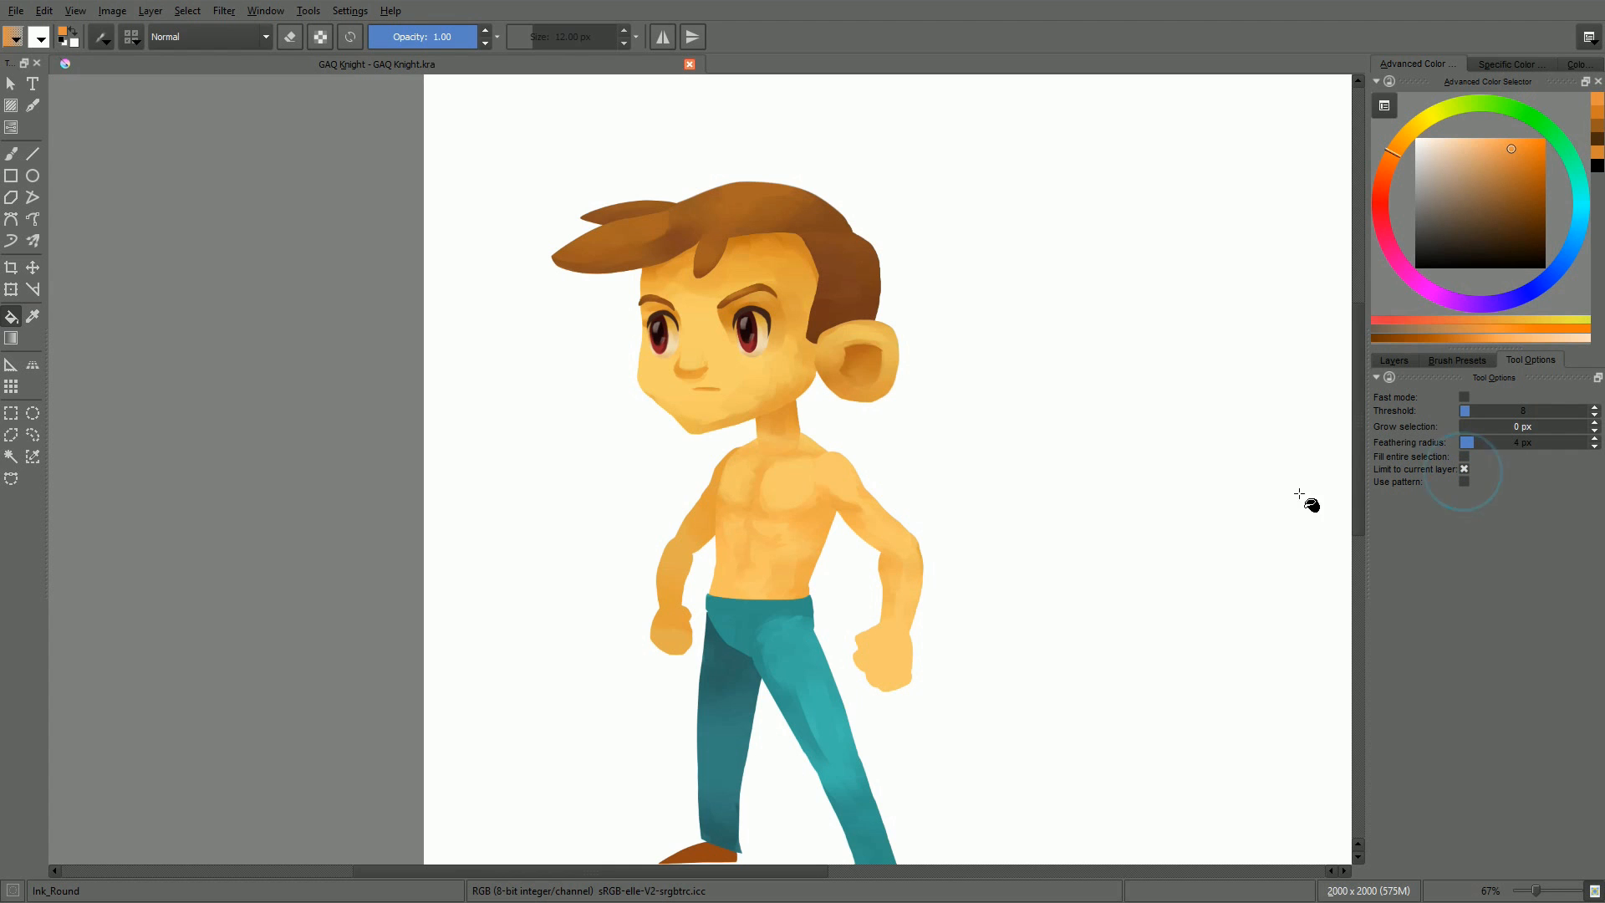
pyautogui.click(718, 462)
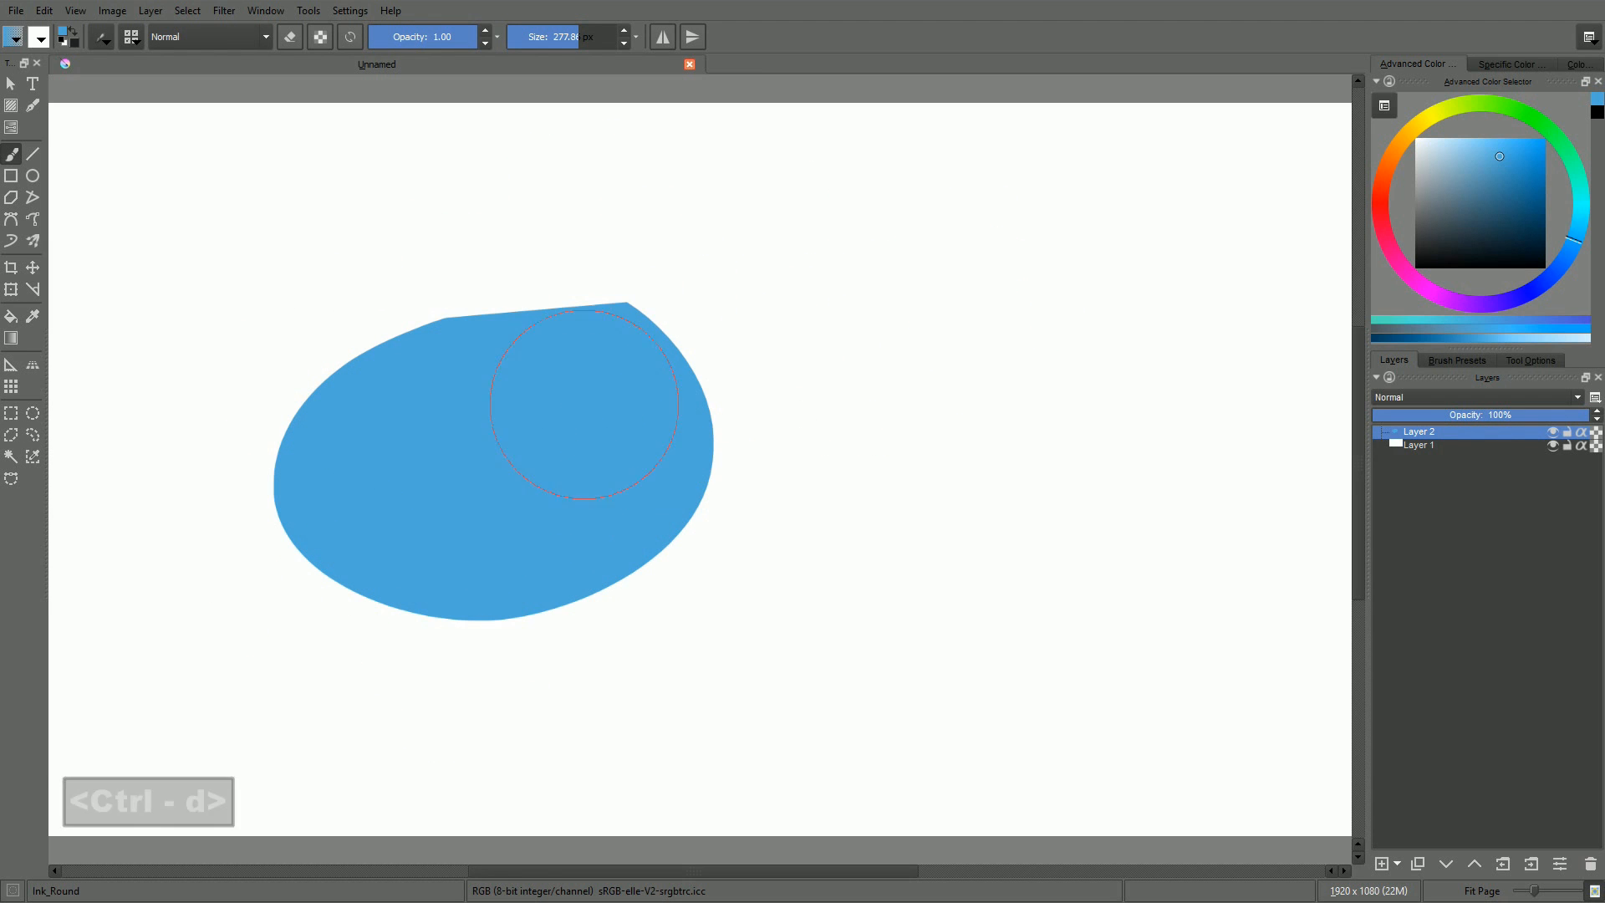
# Step: Fill freehand blob selections with black, blue, grey and translucent blue, deselecting between them
pyautogui.press('ctrl+d')
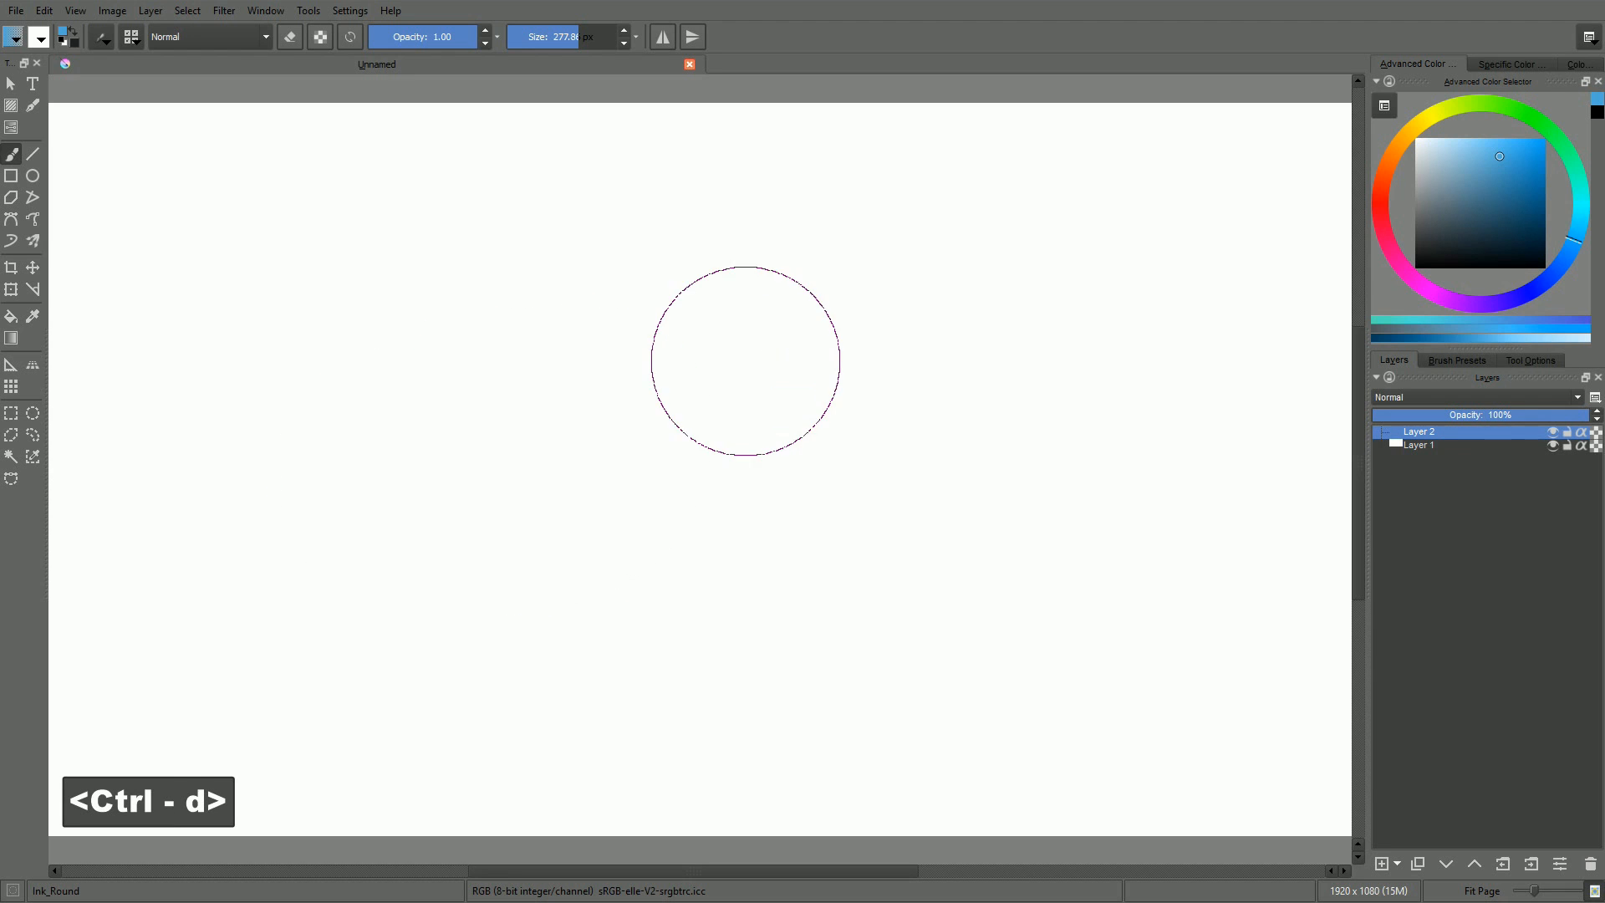
pyautogui.press('ctrl+d')
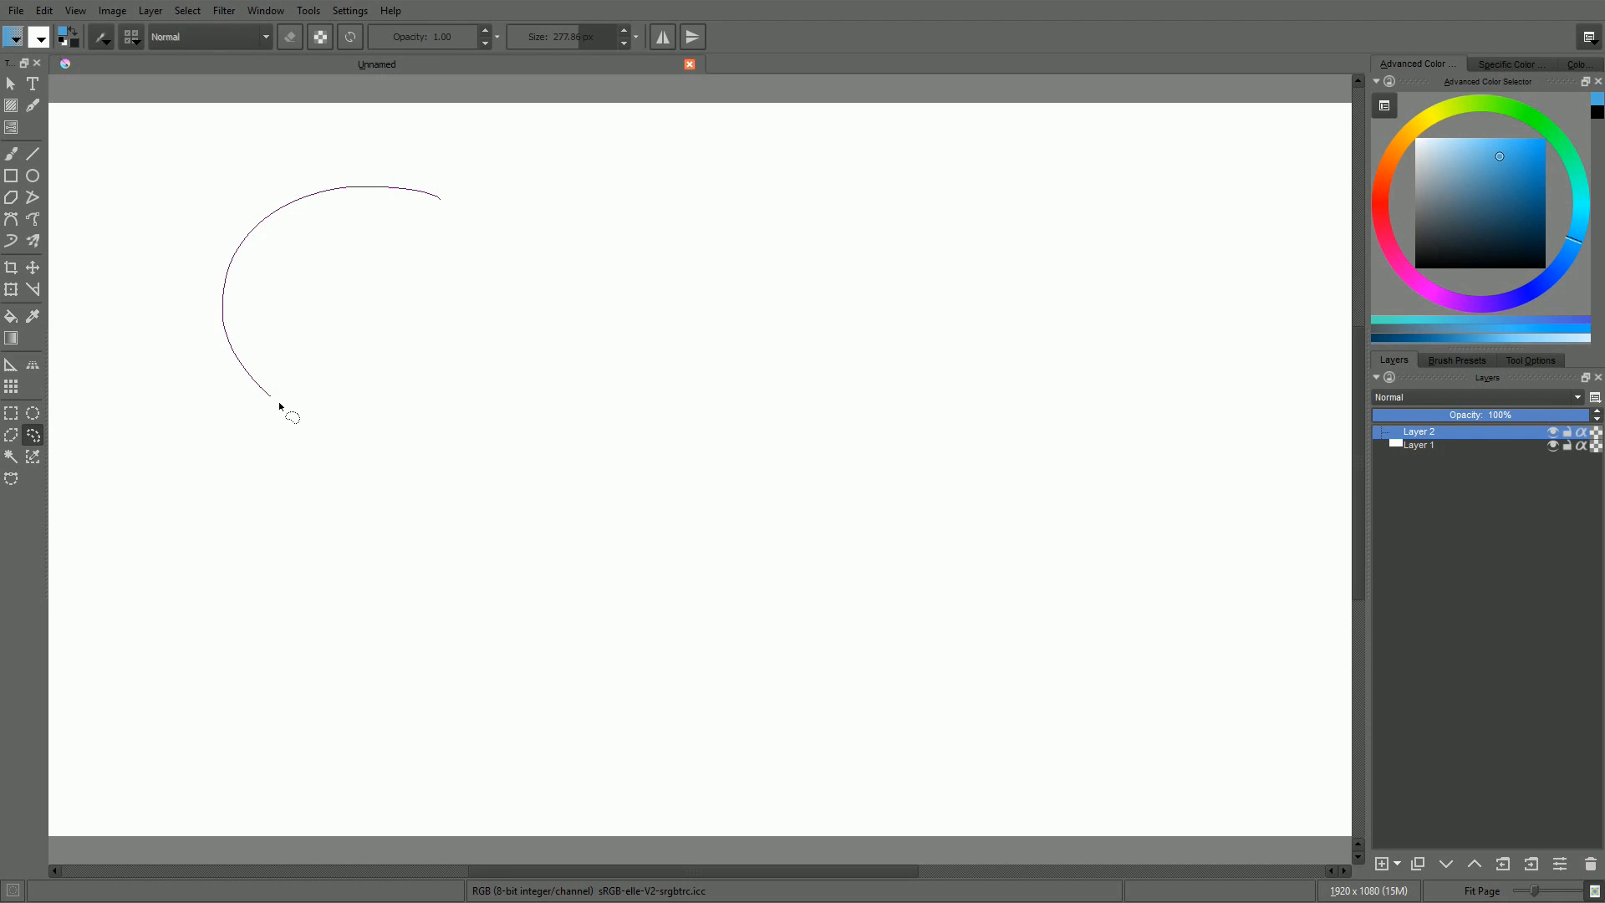
pyautogui.press('Backspace')
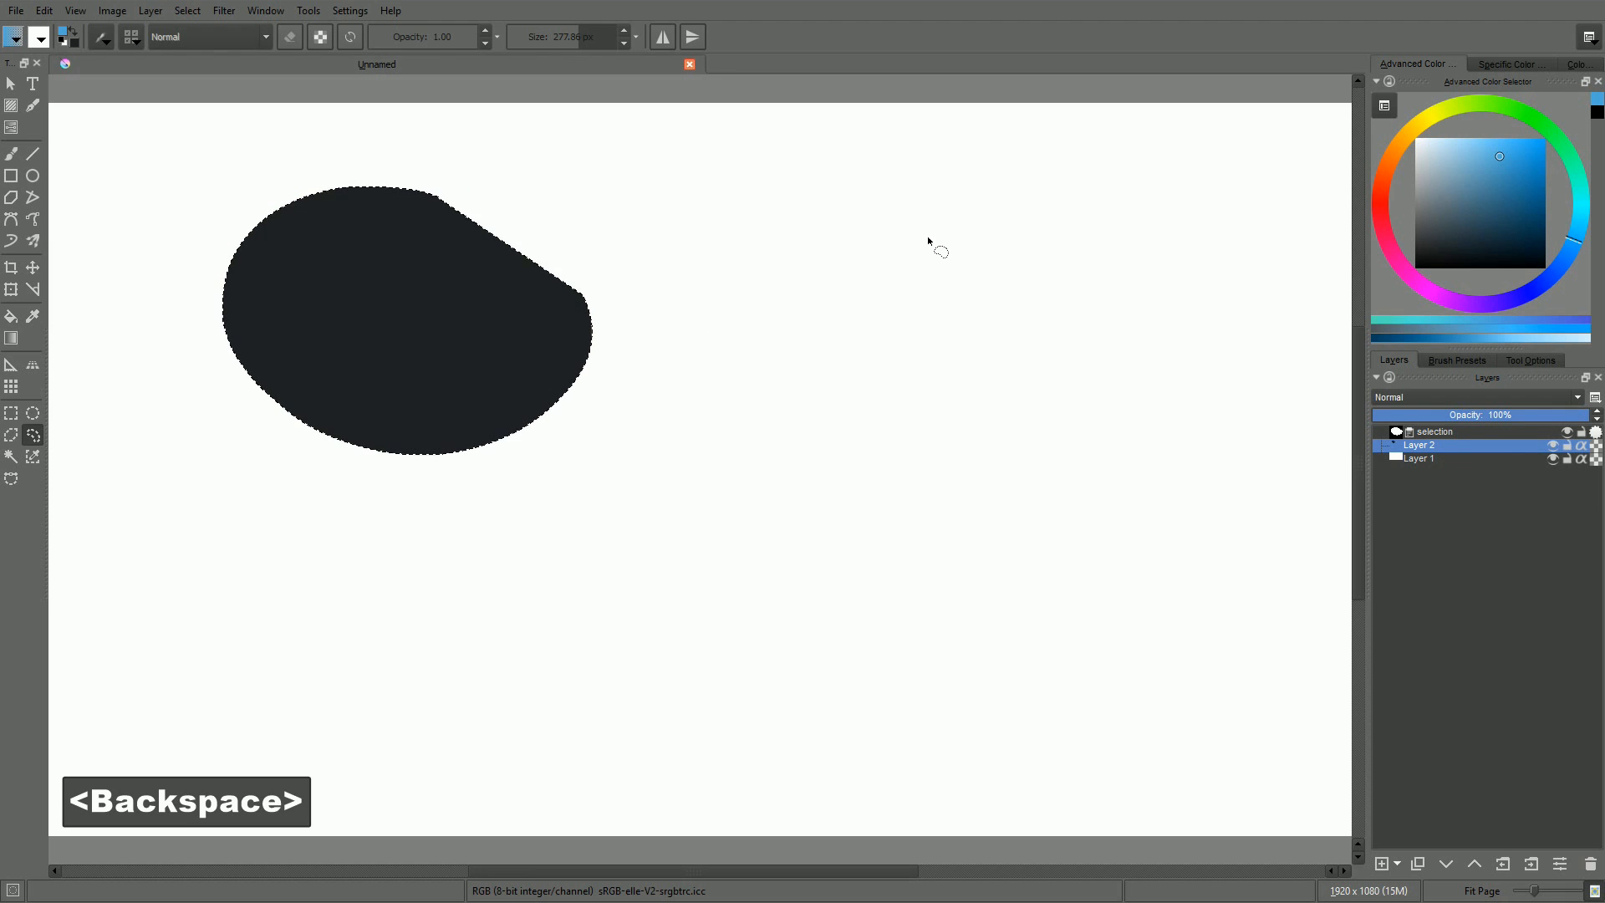
pyautogui.press('shift+BackSpace')
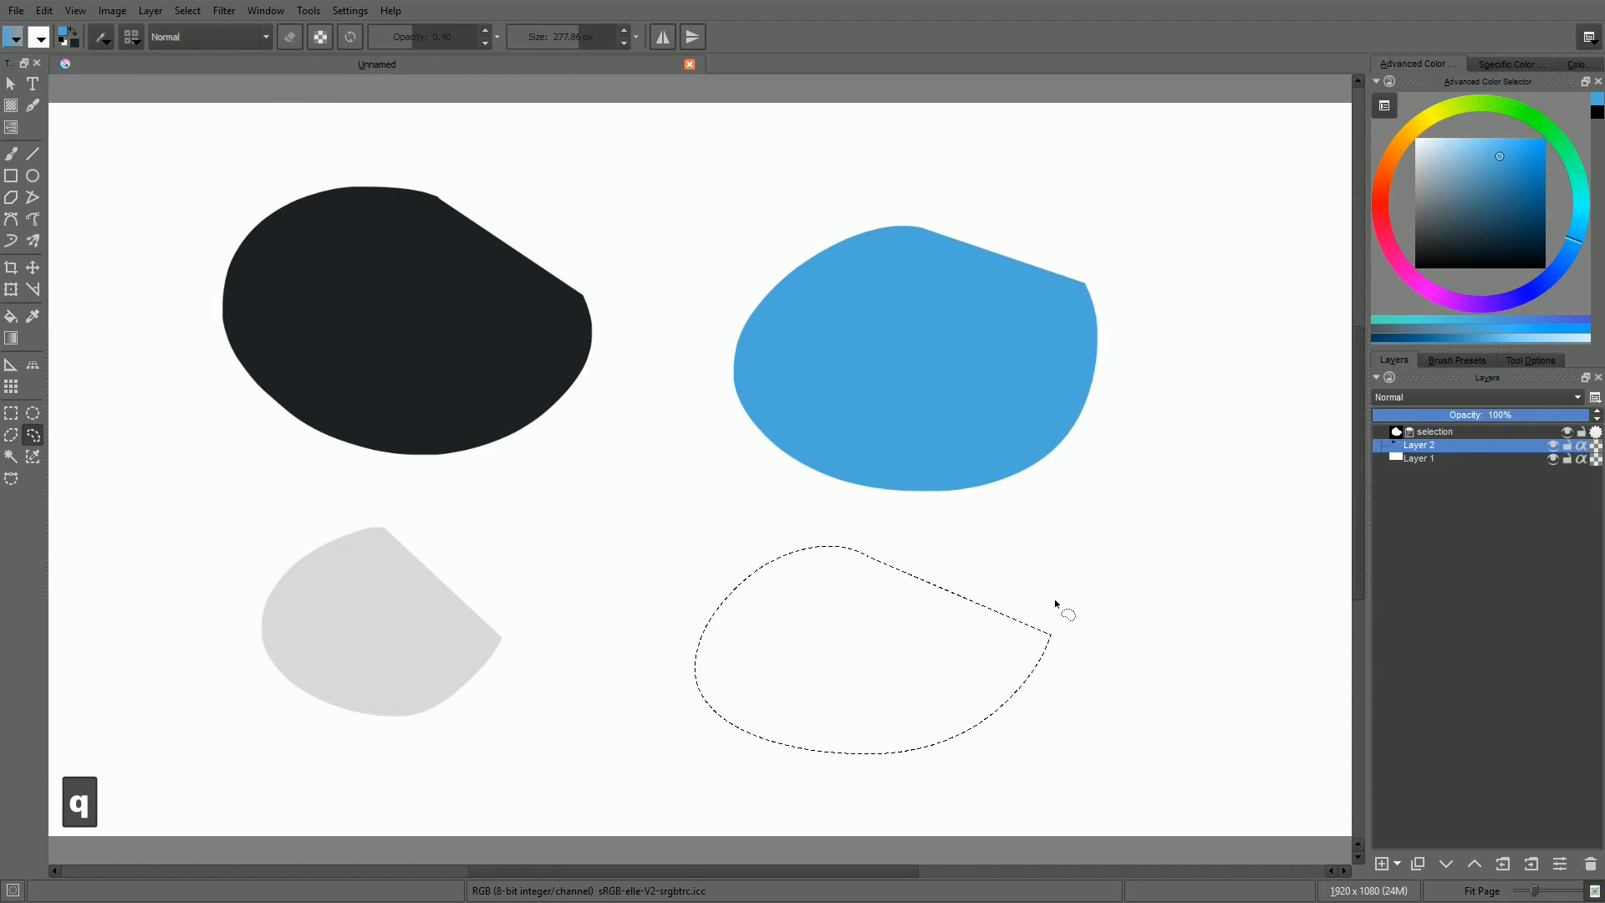
pyautogui.press('ctrl+d')
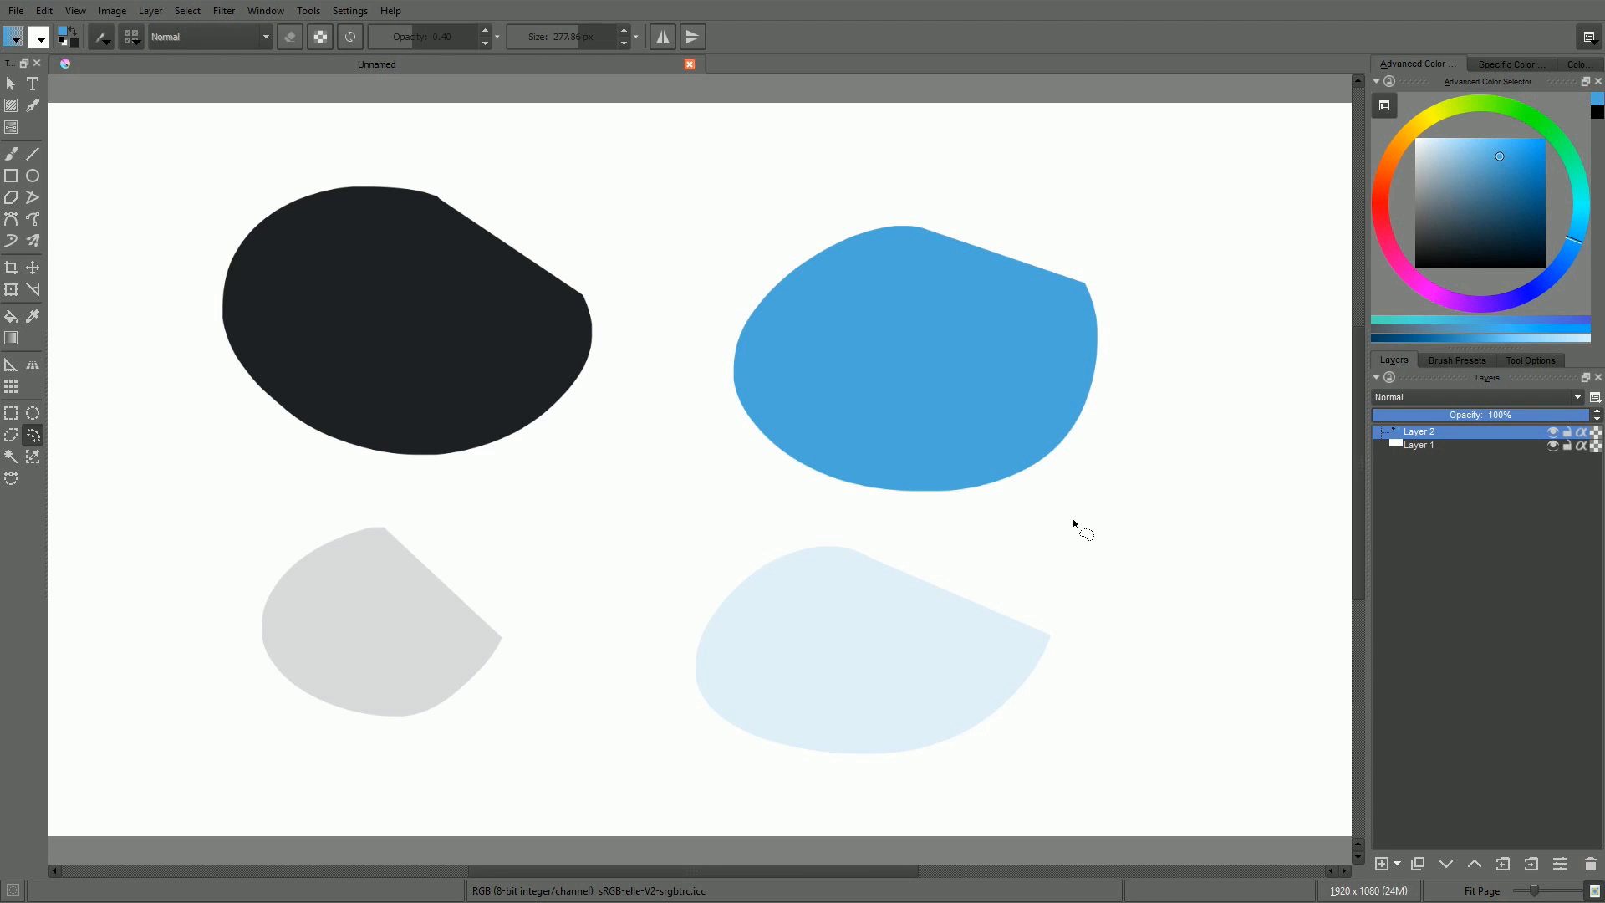
pyautogui.click(704, 64)
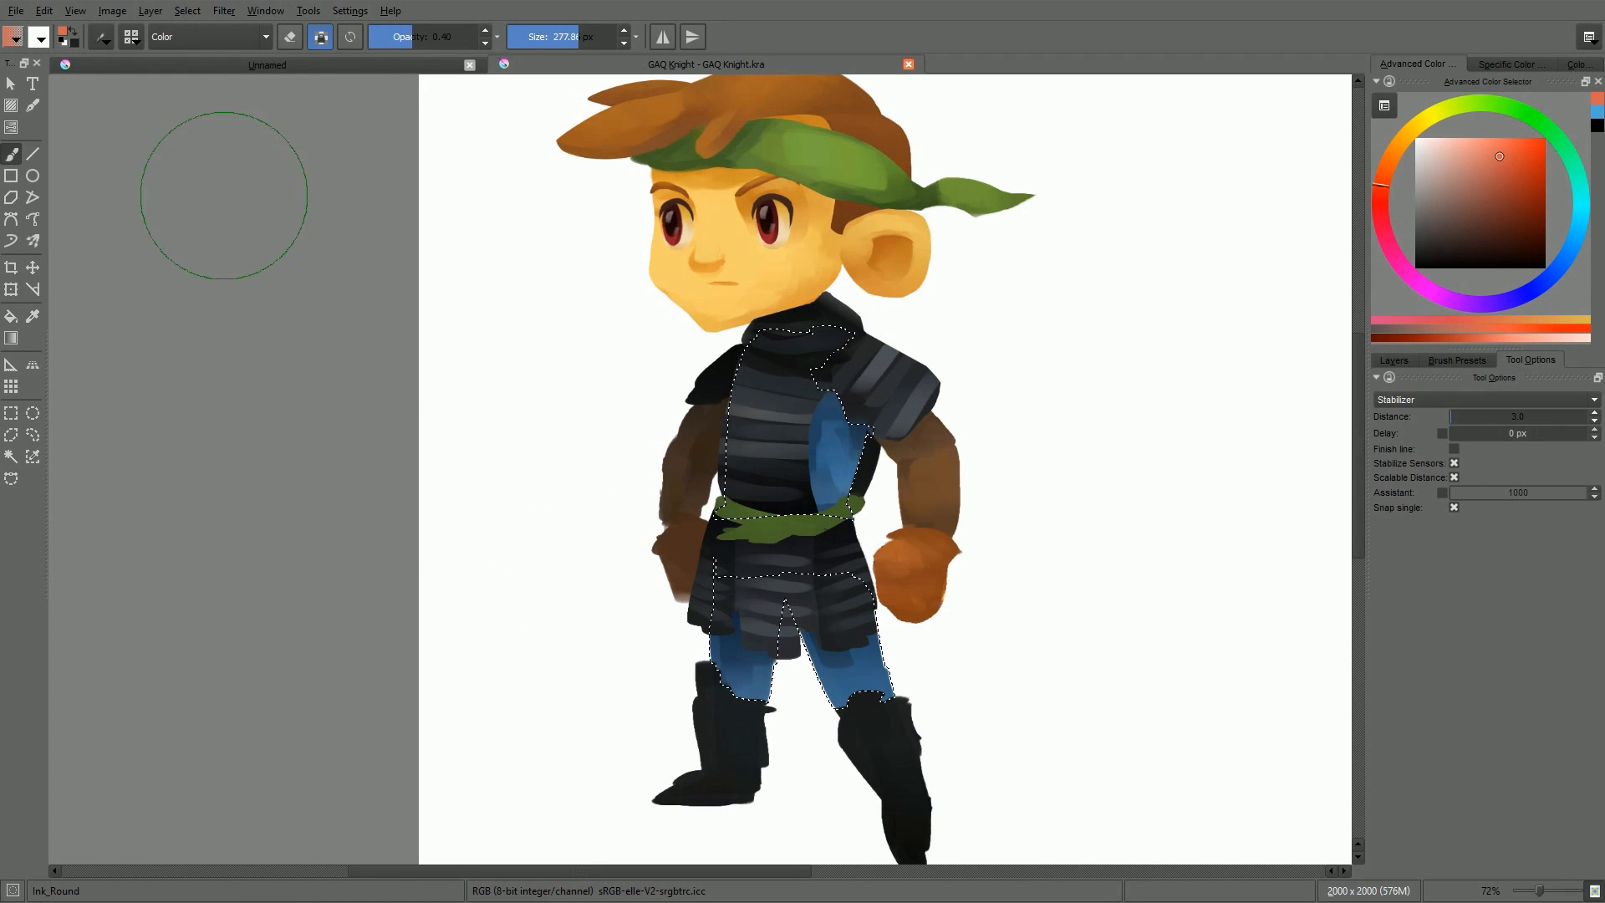
pyautogui.moveTo(859, 450)
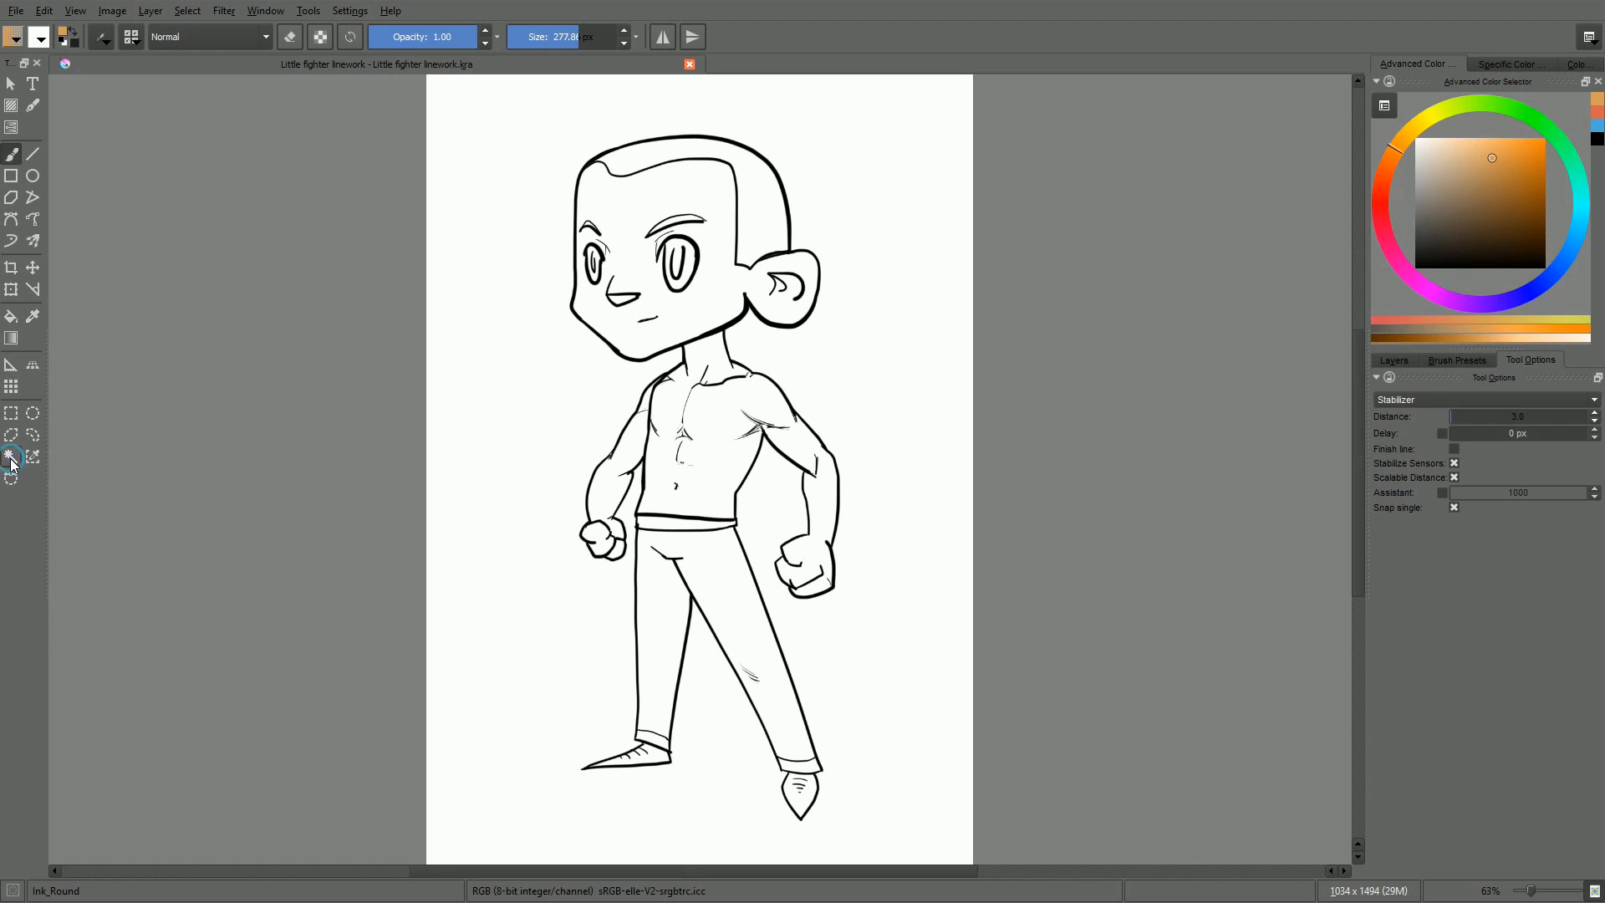
# Step: Select the skin areas contiguously and fill head, torso and arms orange, then deselect
pyautogui.click(11, 455)
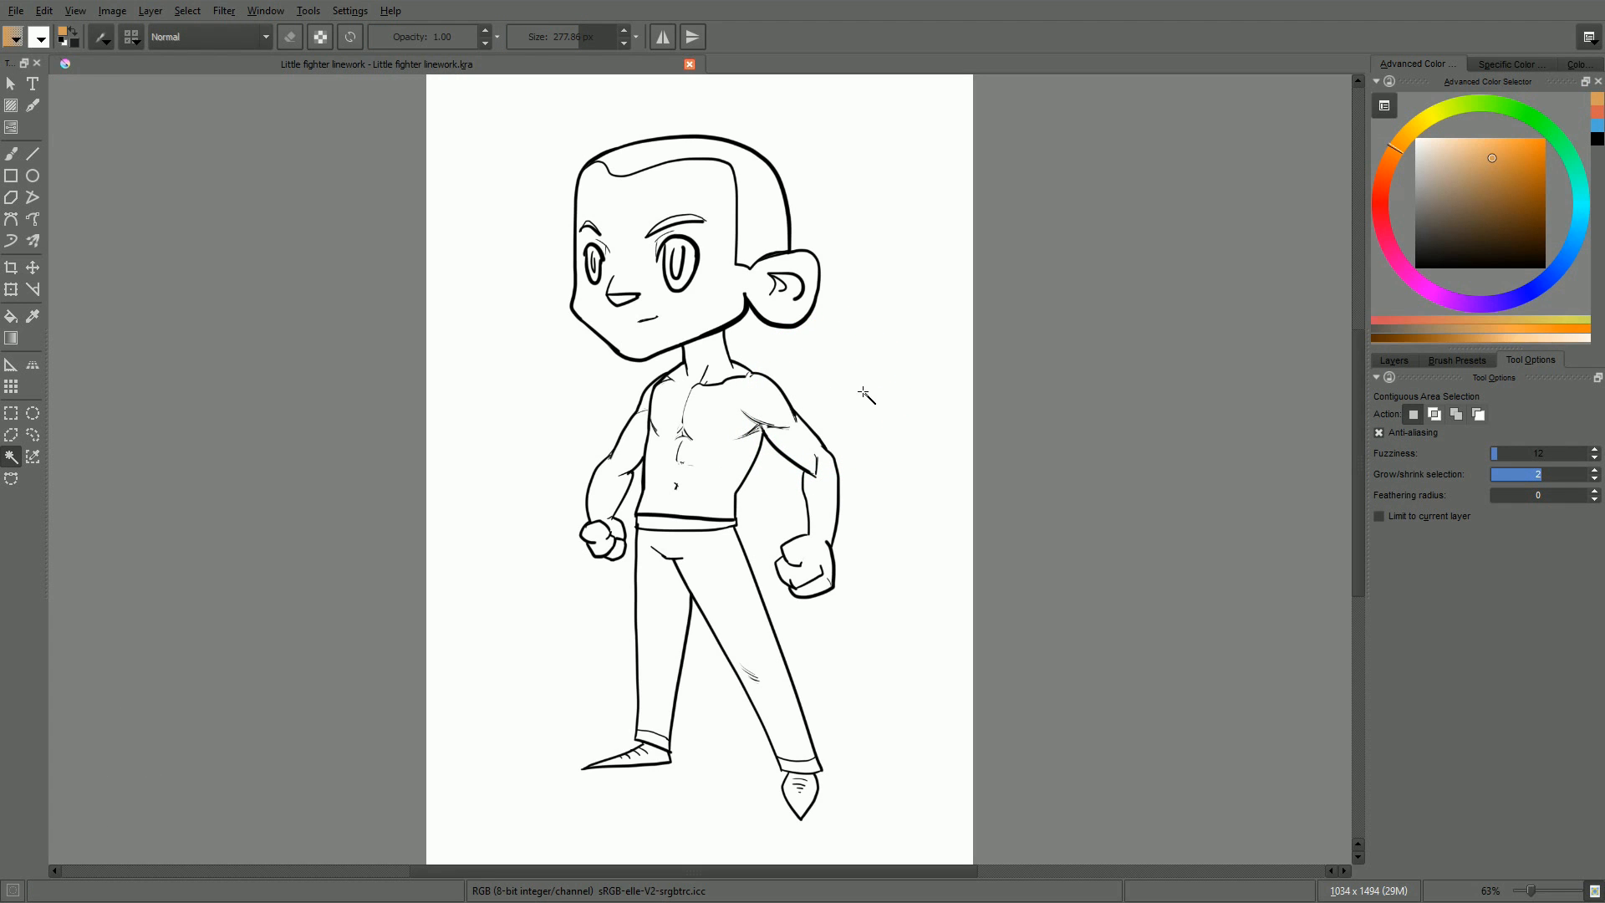
pyautogui.moveTo(1540, 490)
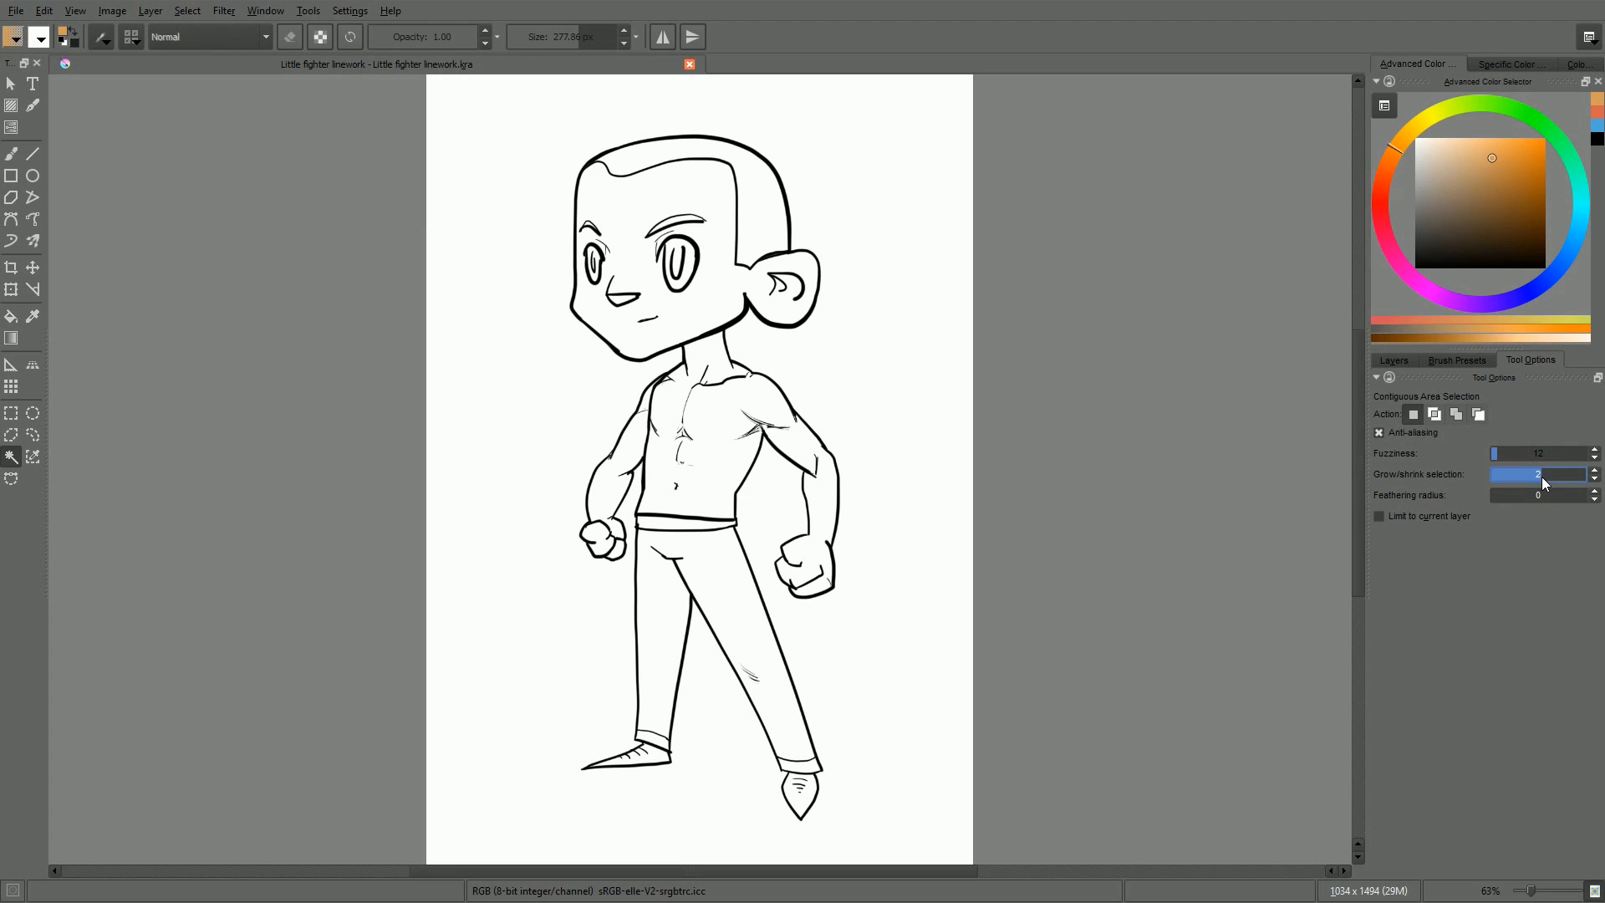
pyautogui.click(1379, 517)
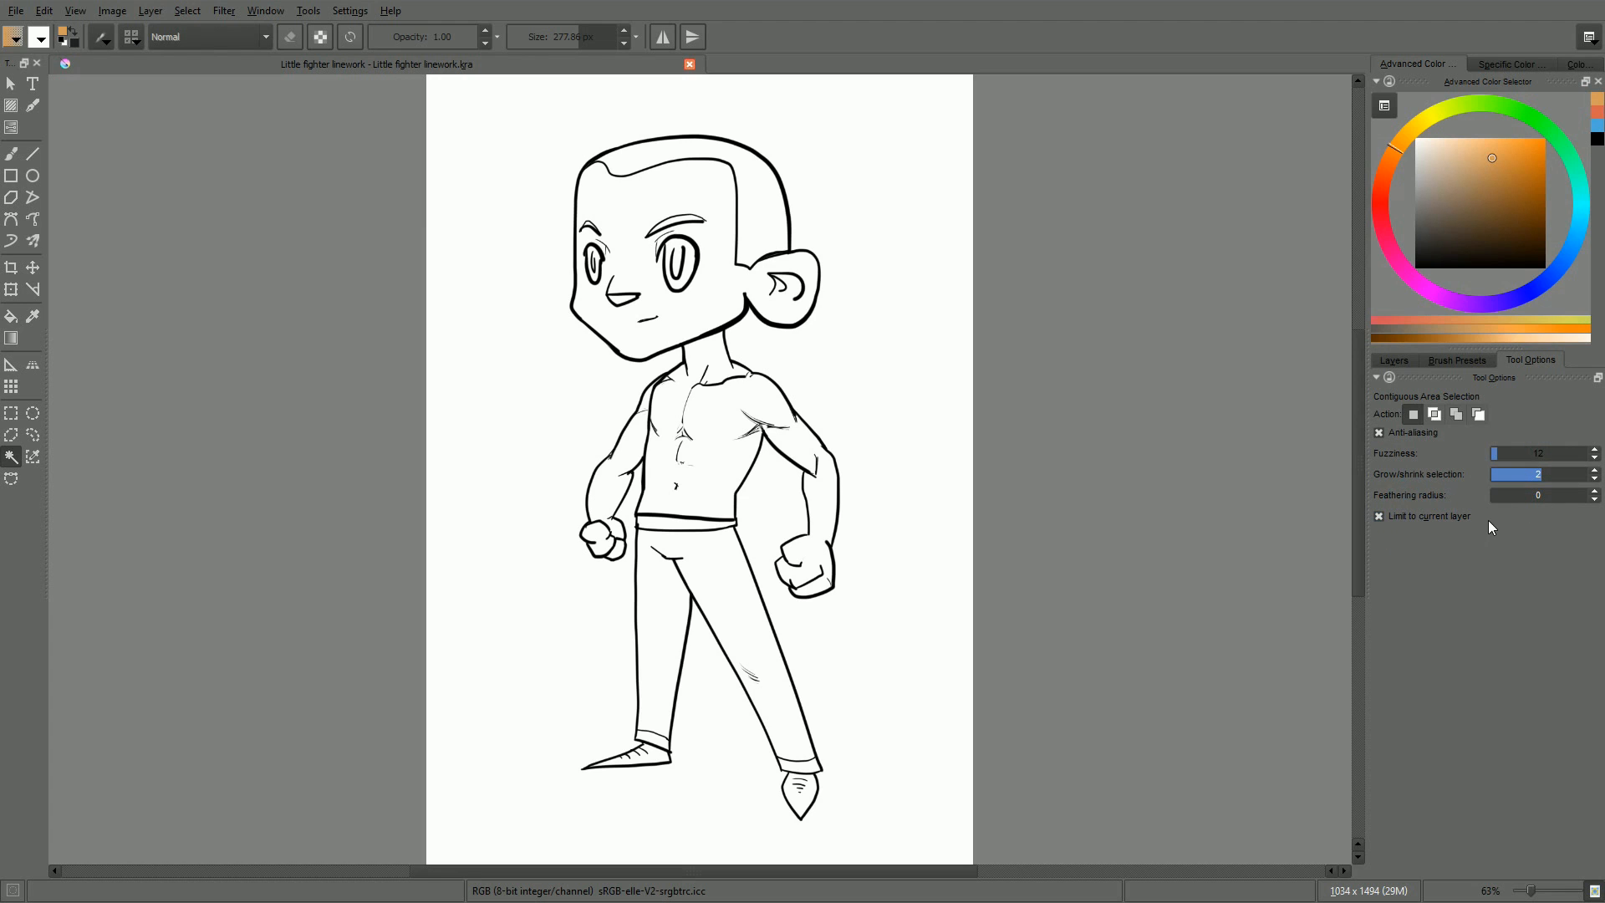
pyautogui.moveTo(1087, 542)
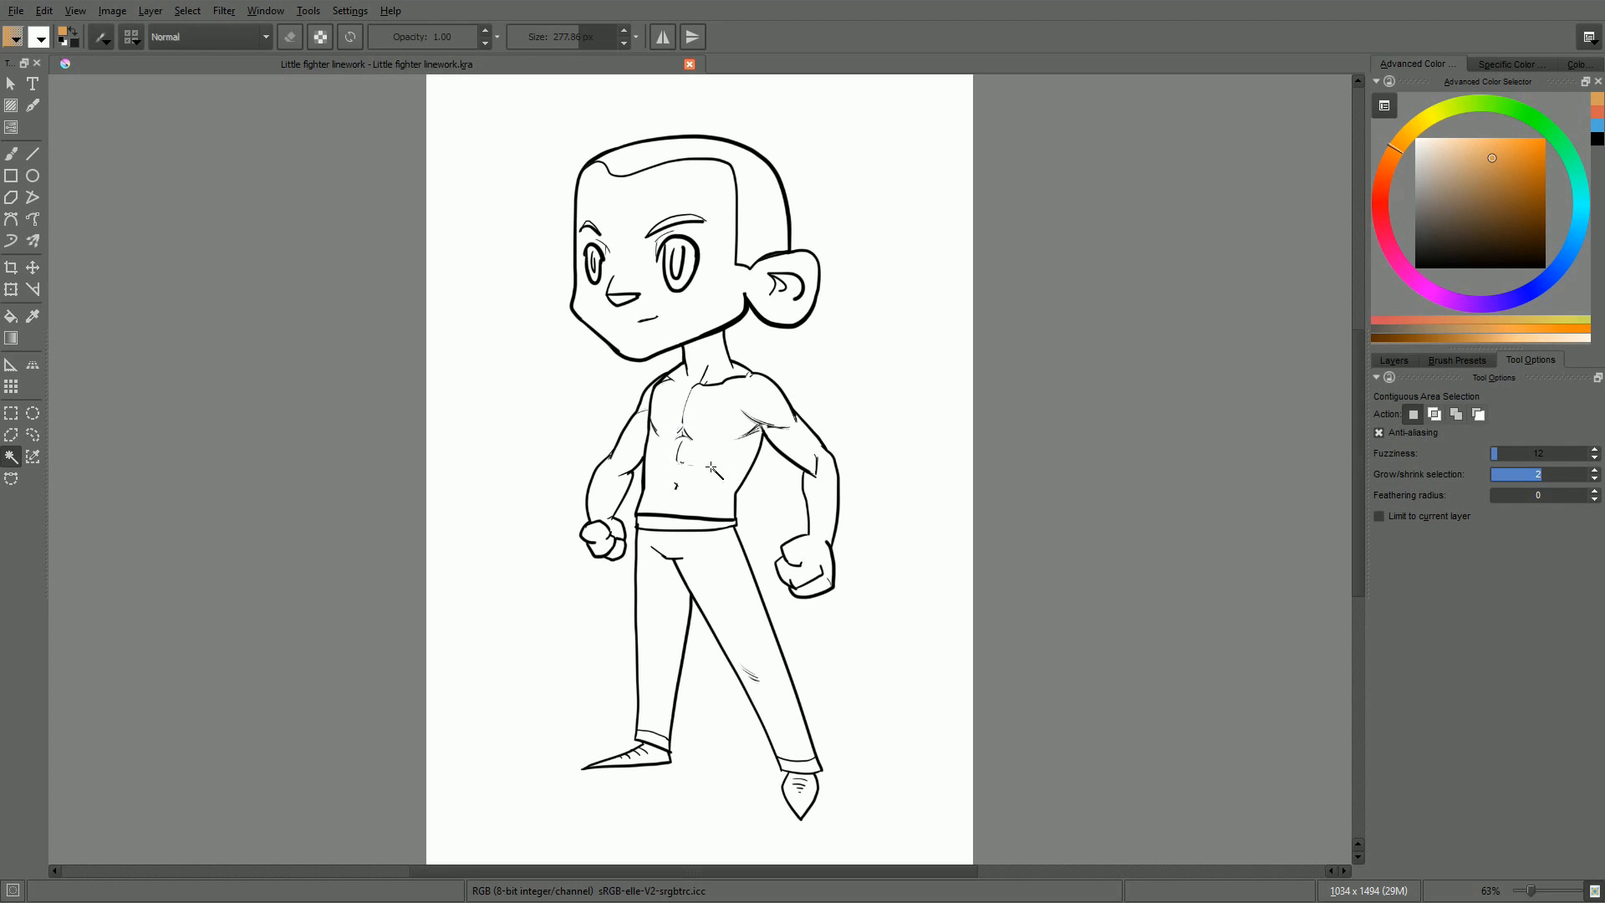
pyautogui.press('shift+BackSpace')
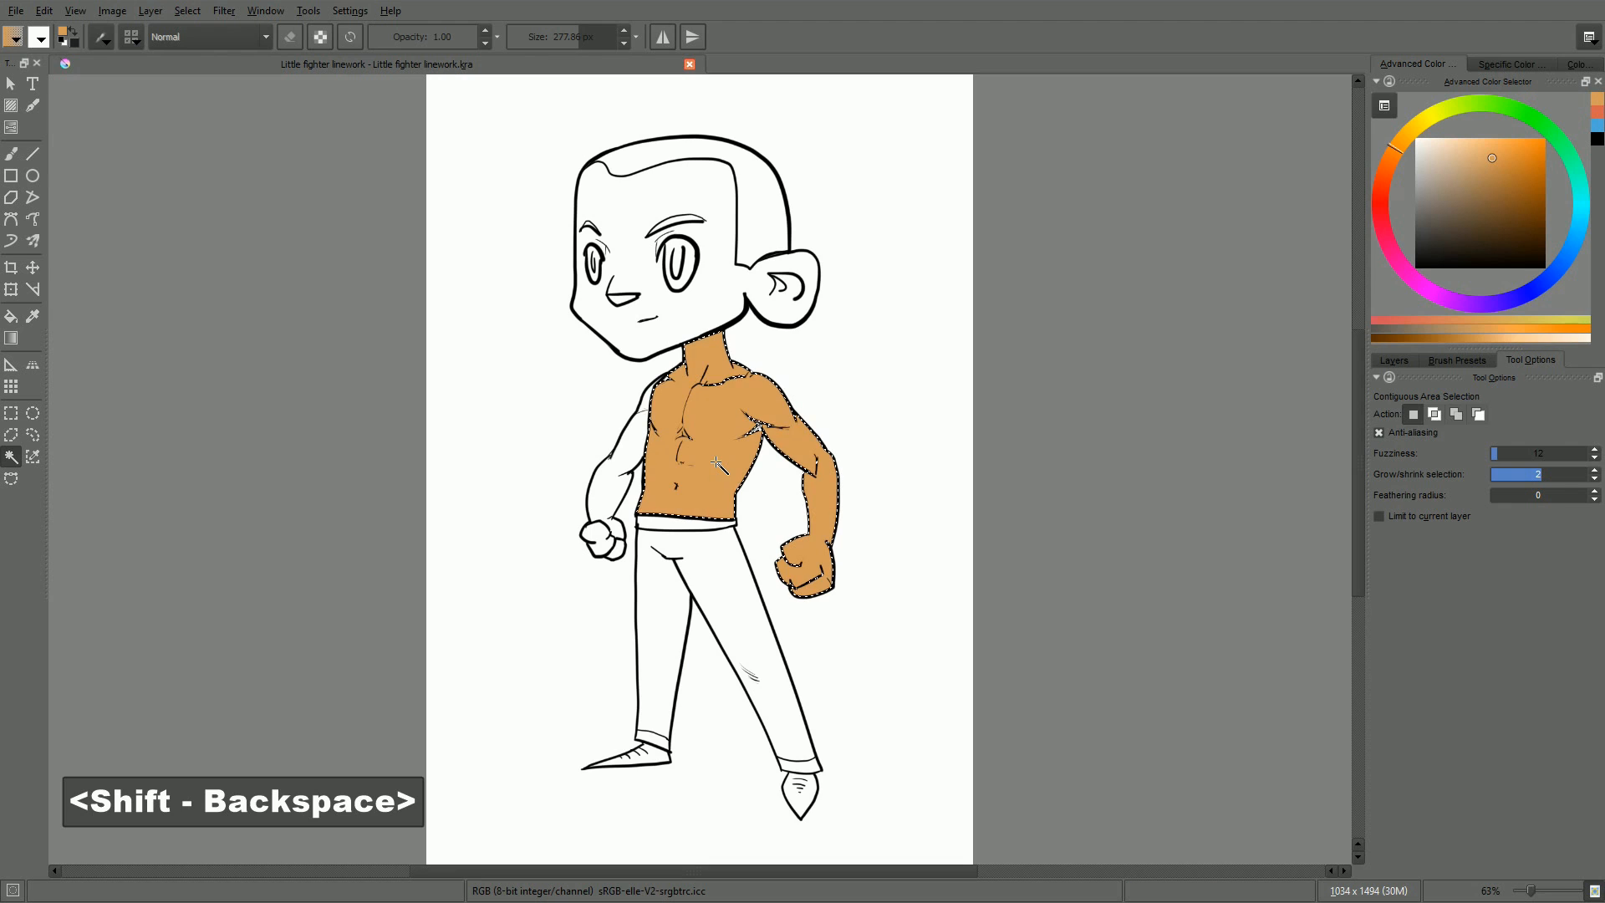
pyautogui.press('shift+BackSpace')
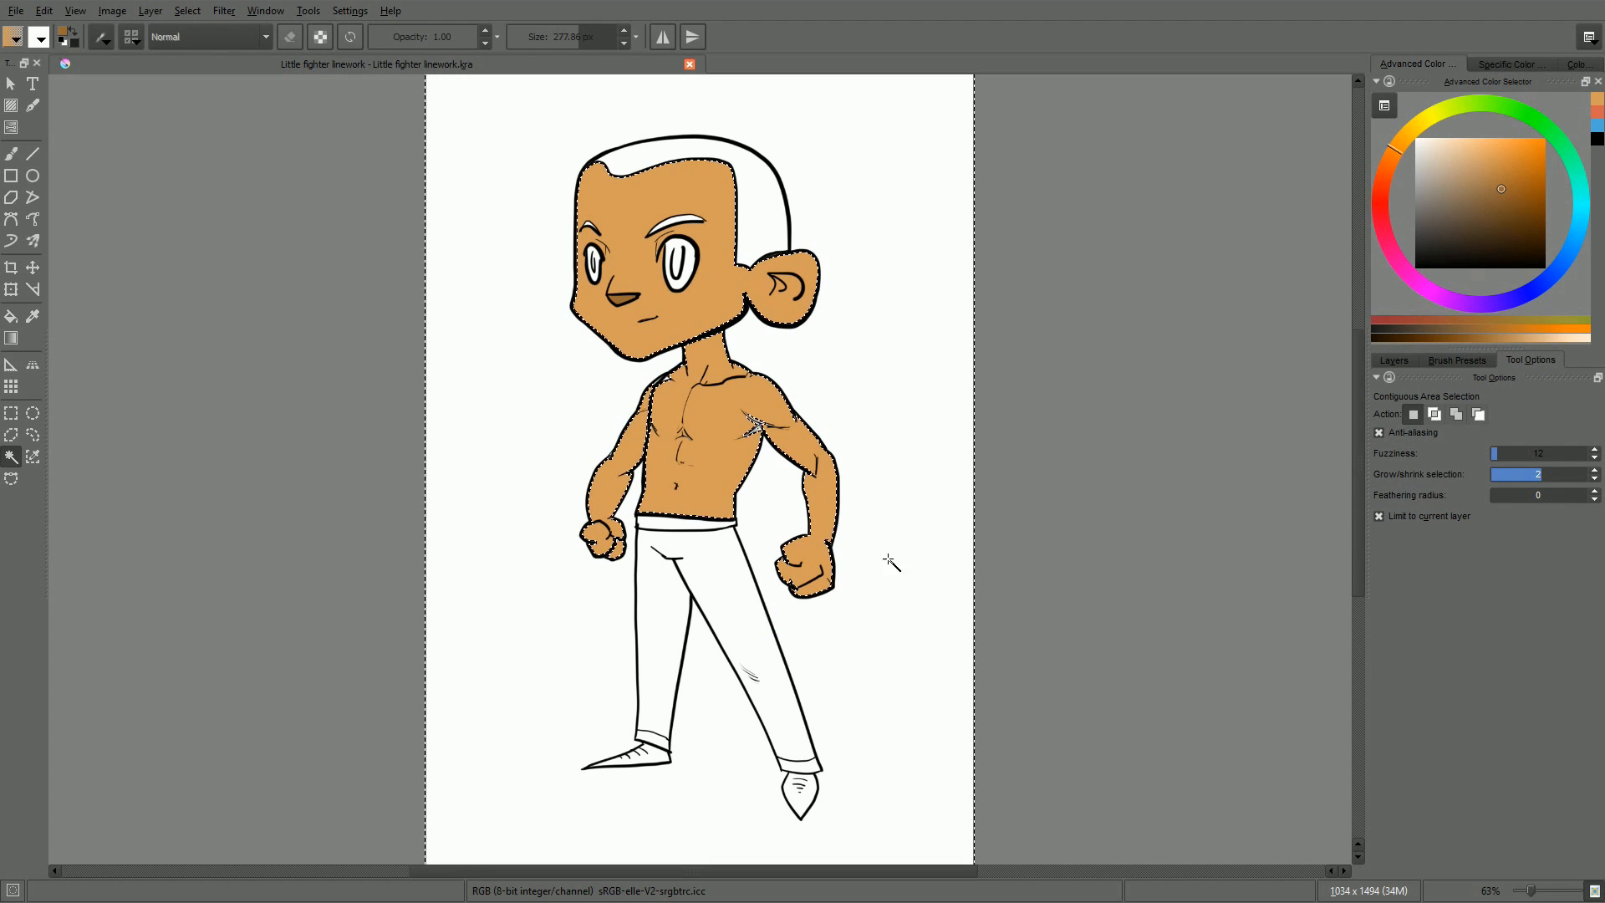
pyautogui.press('ctrl+d')
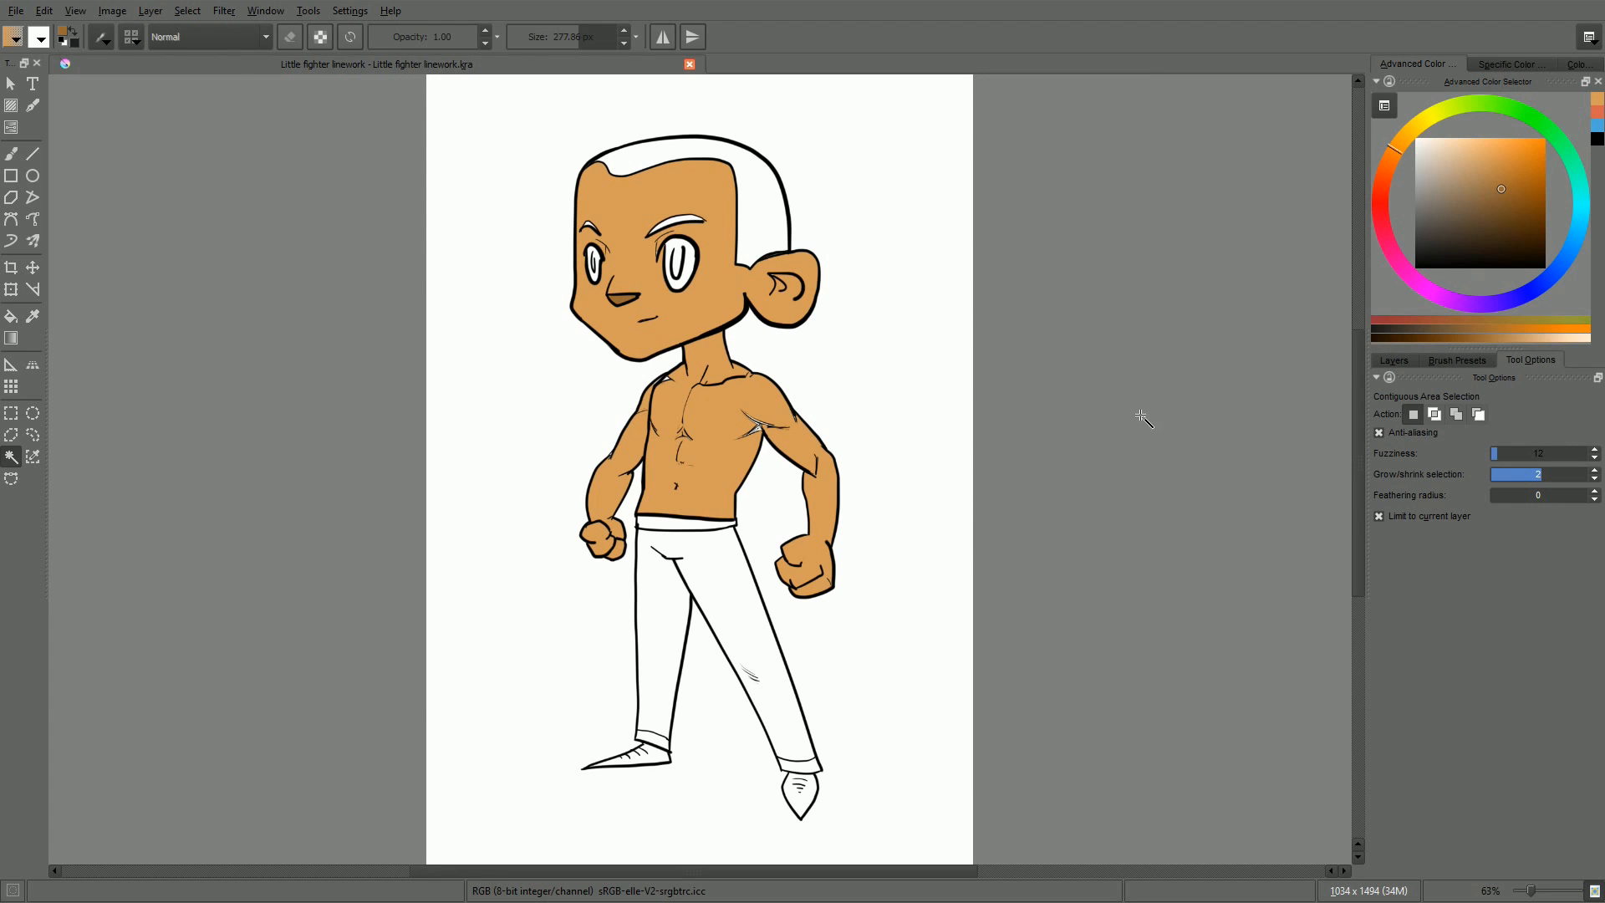
pyautogui.moveTo(724, 582)
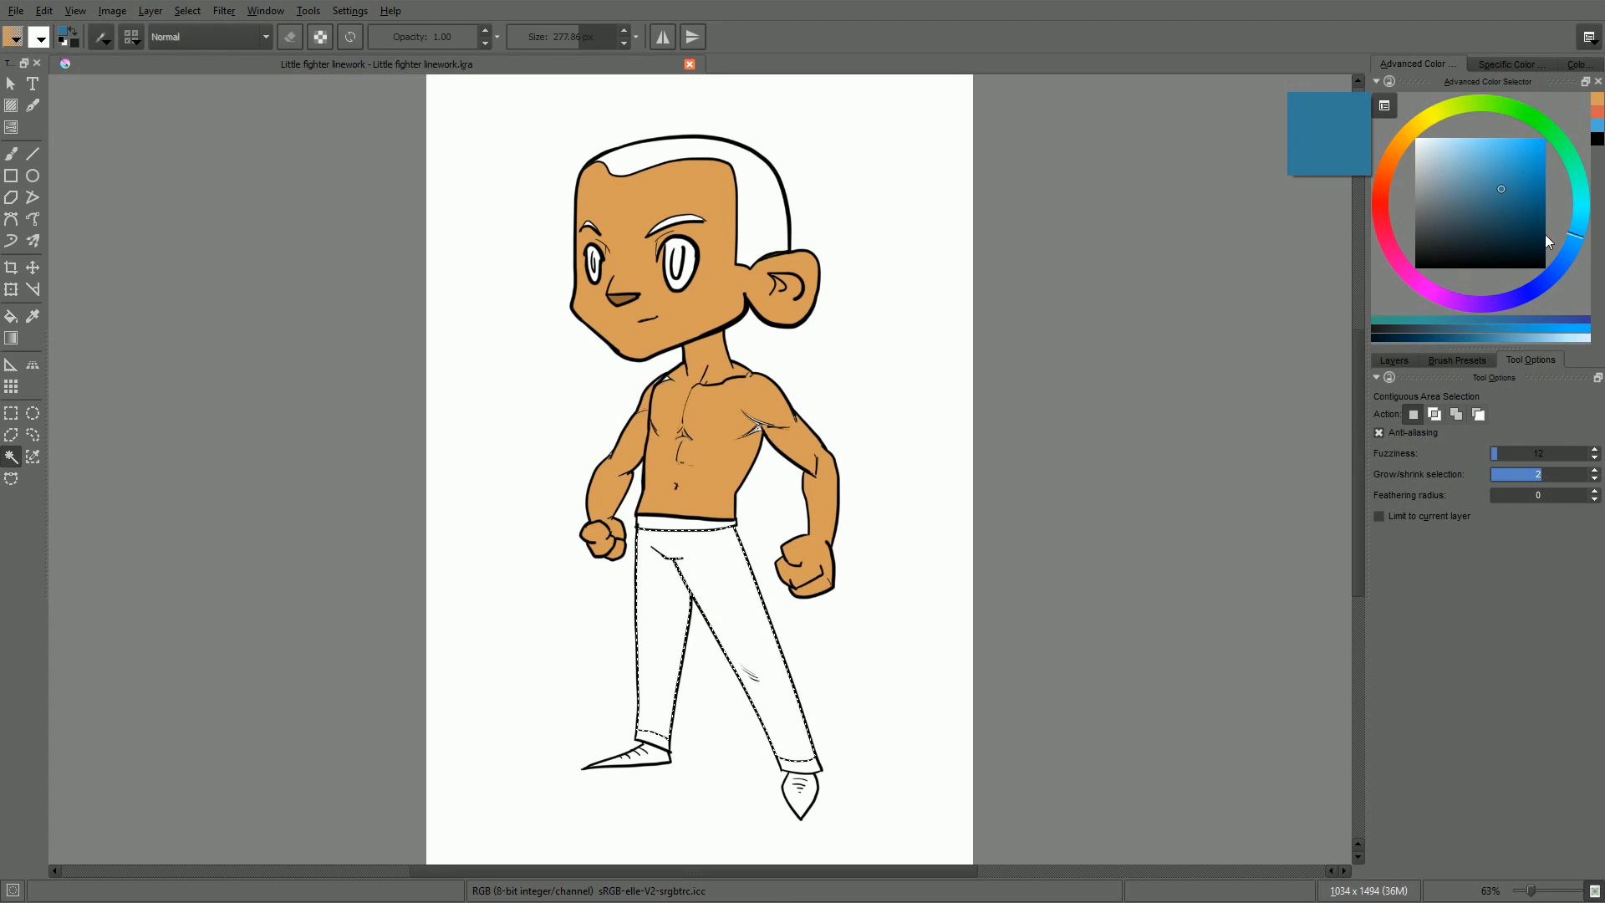
# Step: Fill the selected trousers blue, then switch the paint colour back to orange
pyautogui.press('shift+BackSpace')
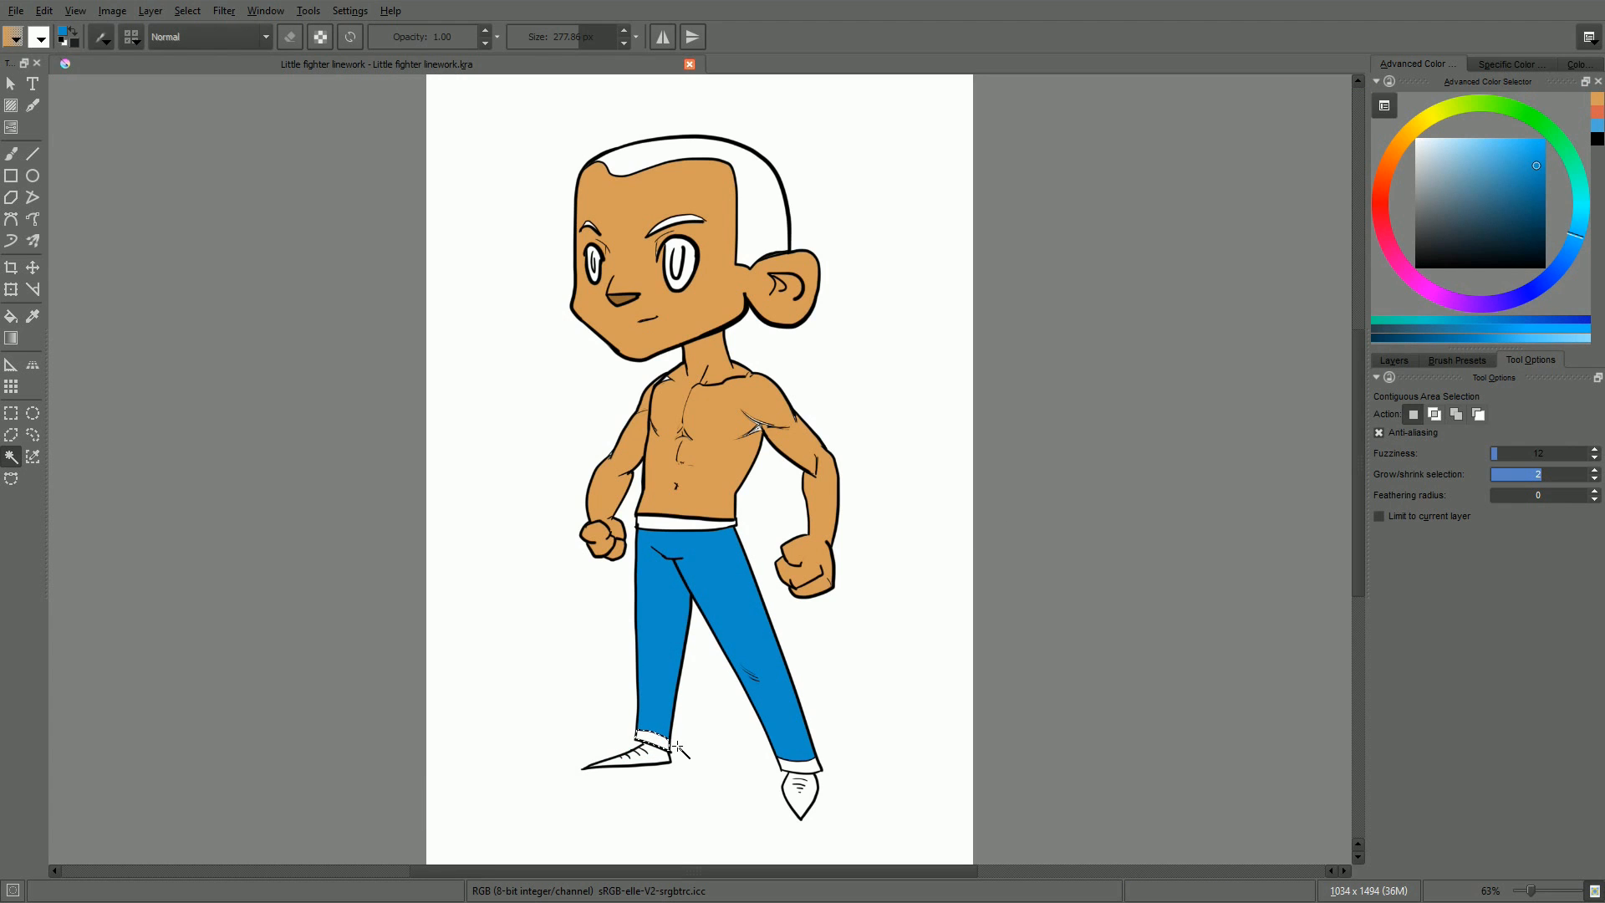
pyautogui.click(670, 525)
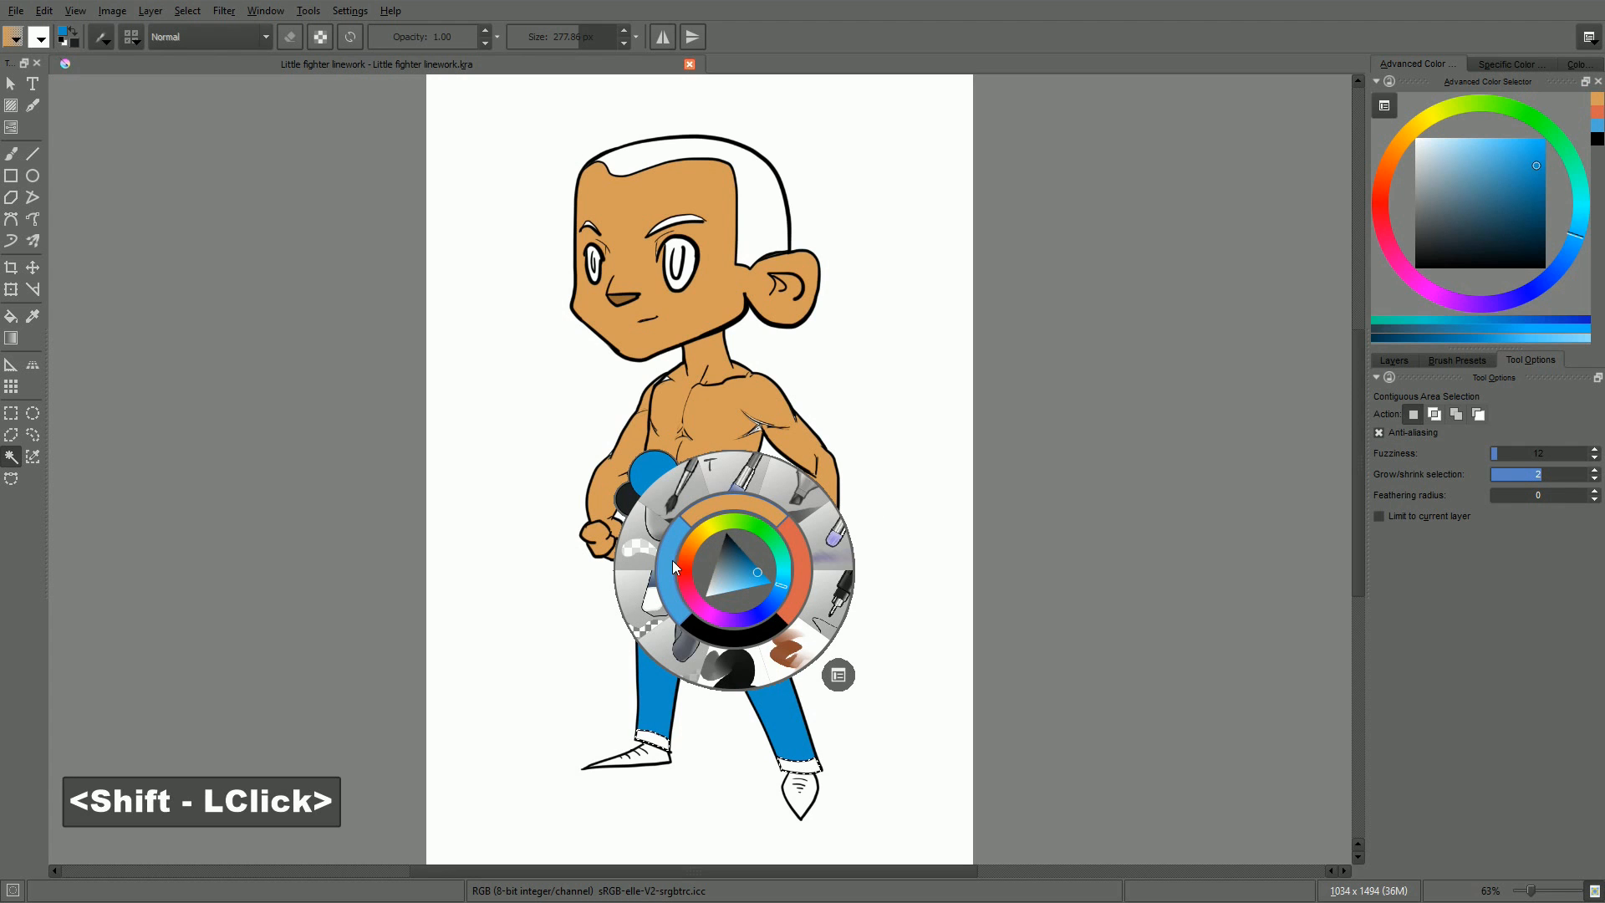
pyautogui.click(729, 559)
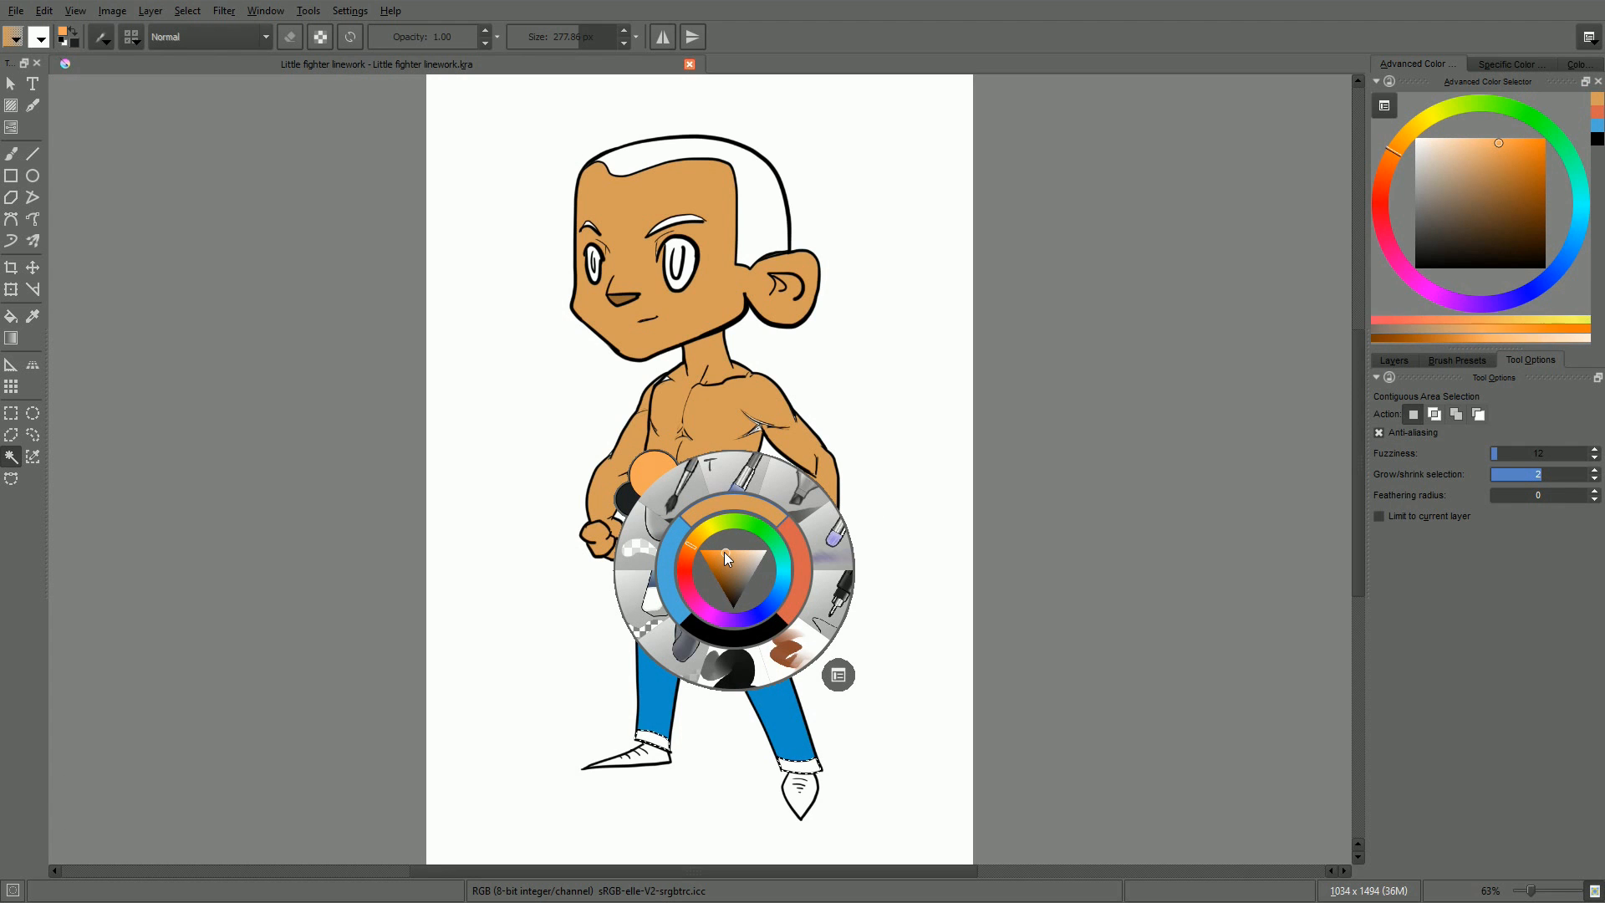